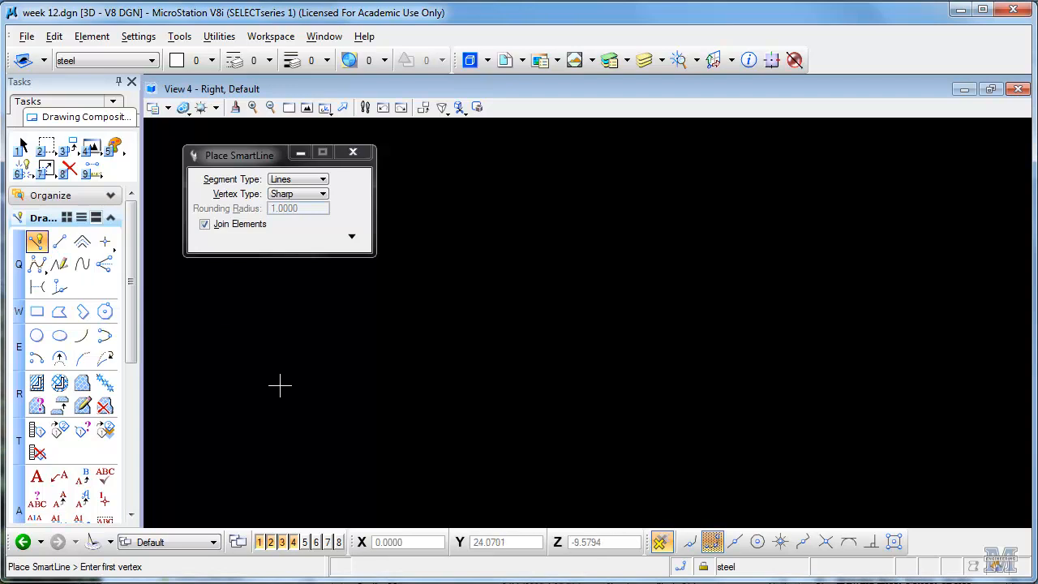
Step: Draw a SmartLine base segment and cap it with an arc back to the start, closing the arch profile
click(279, 380)
text(50)
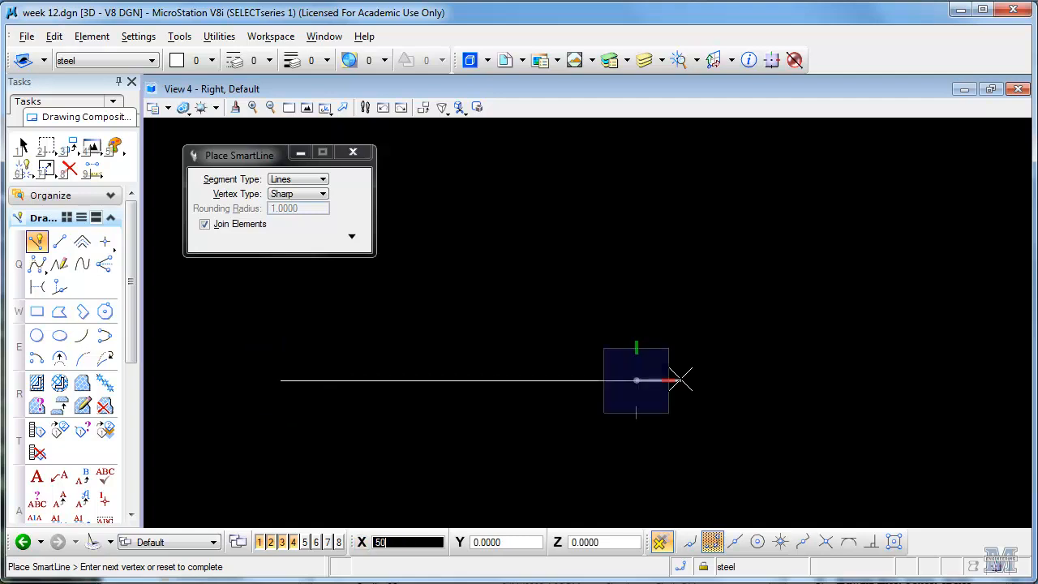
mouse_move(550, 316)
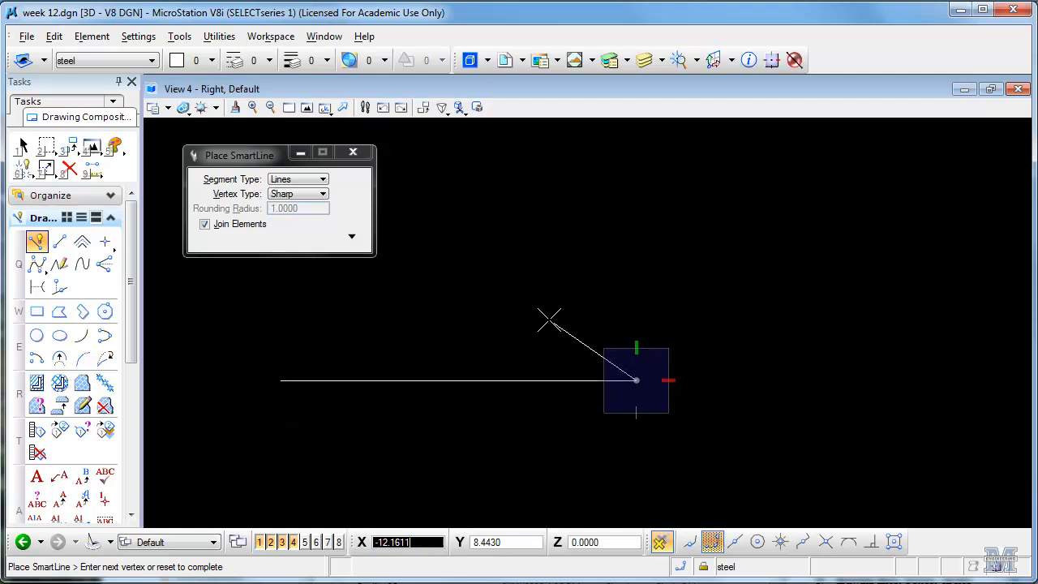
click(323, 179)
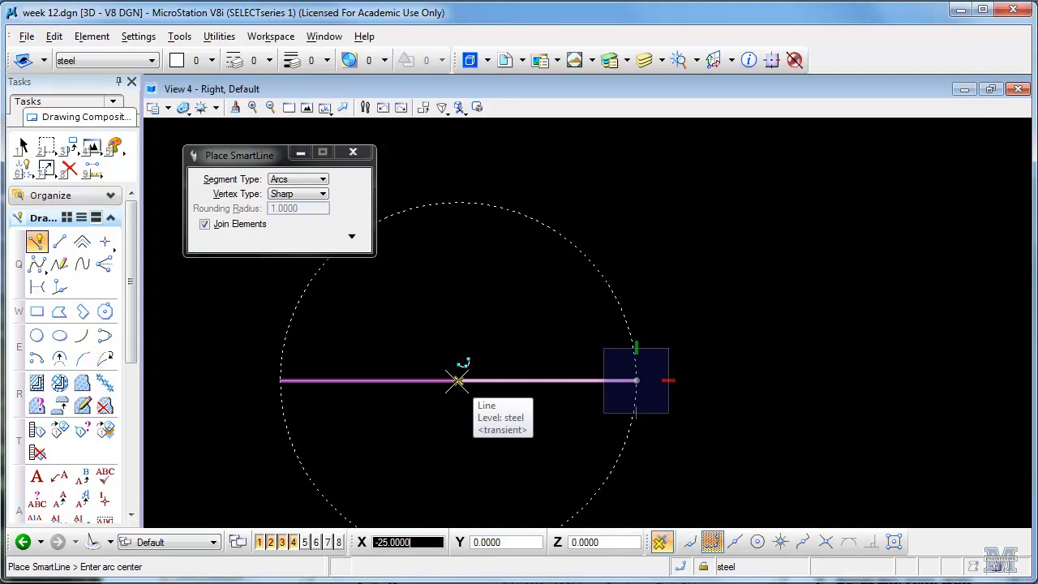
mouse_move(462, 418)
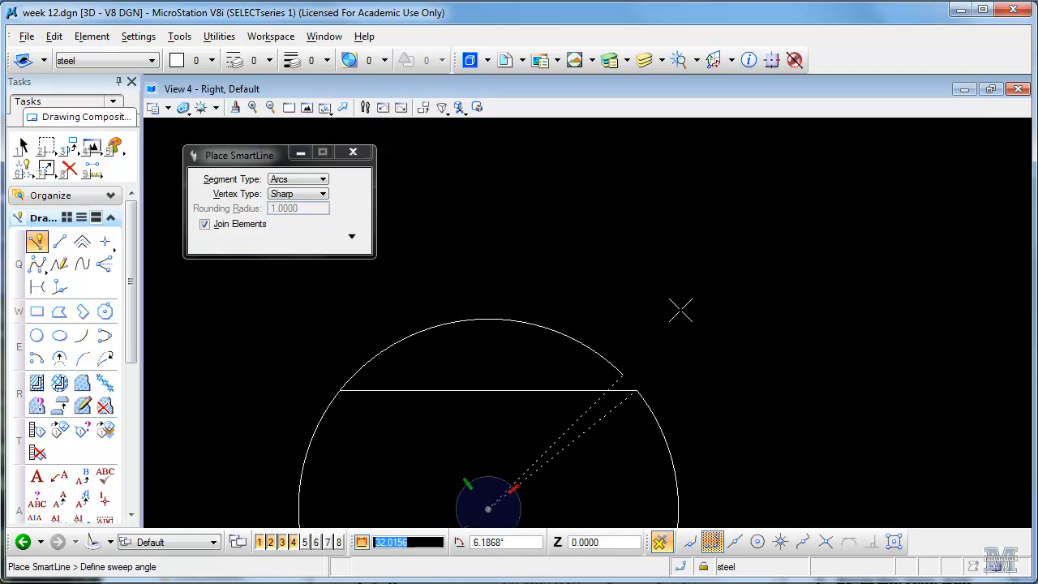
click(617, 284)
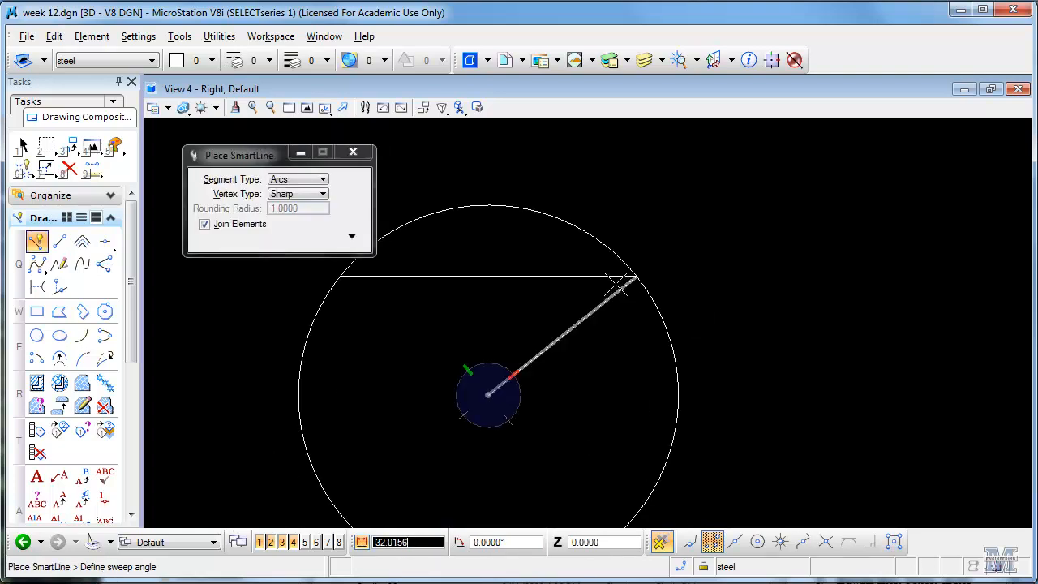
mouse_move(442, 312)
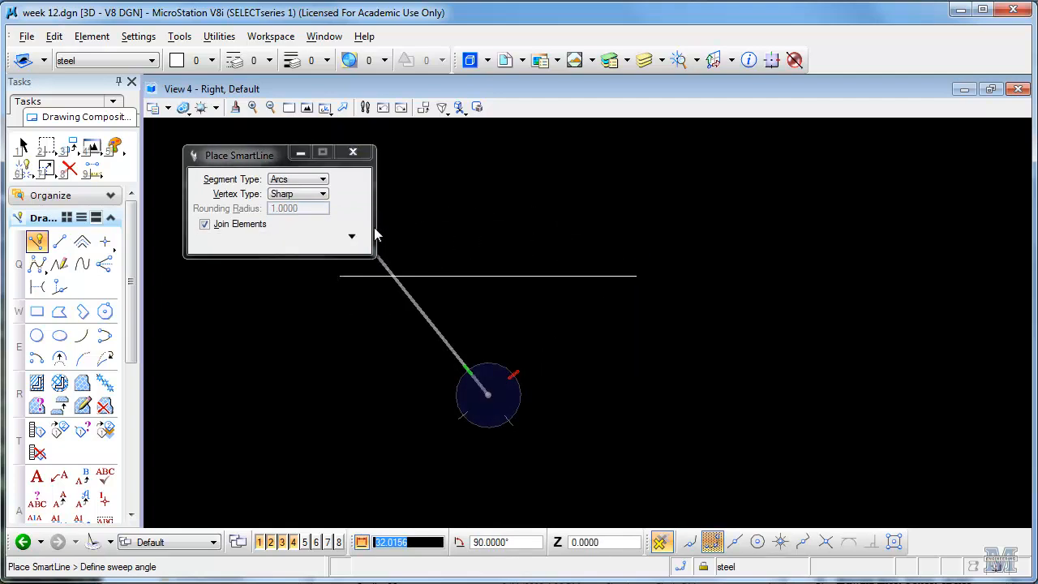
mouse_move(754, 361)
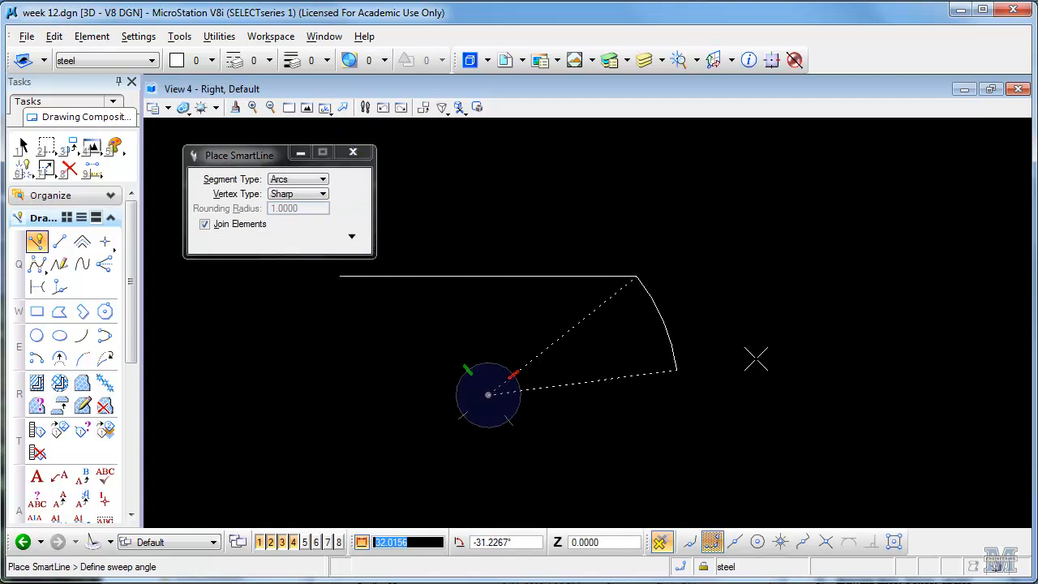
click(445, 279)
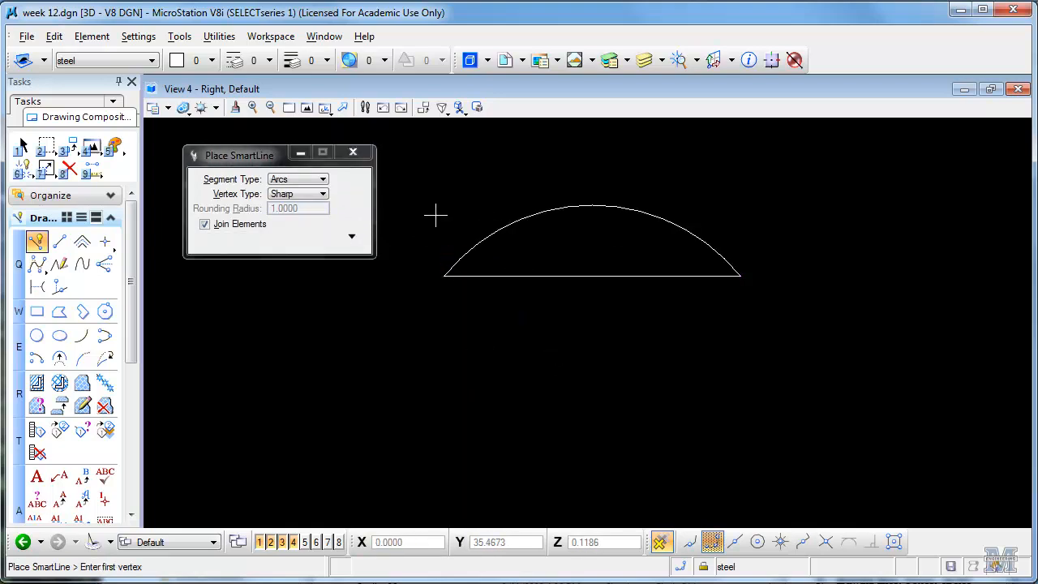
mouse_move(72, 146)
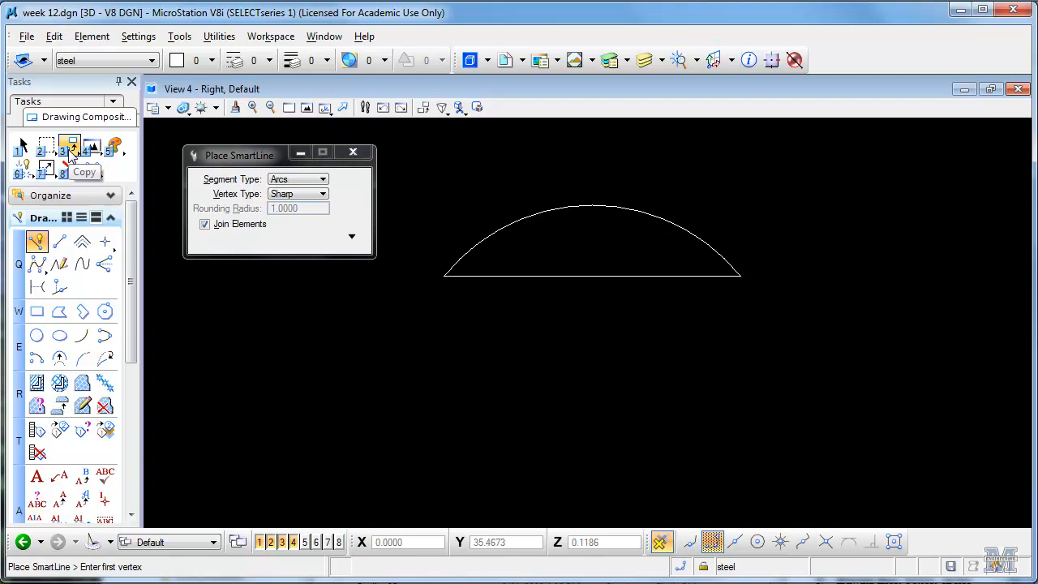
Step: Move Parallel with Keep Original to place an offset copy of the arch just outside it
click(72, 145)
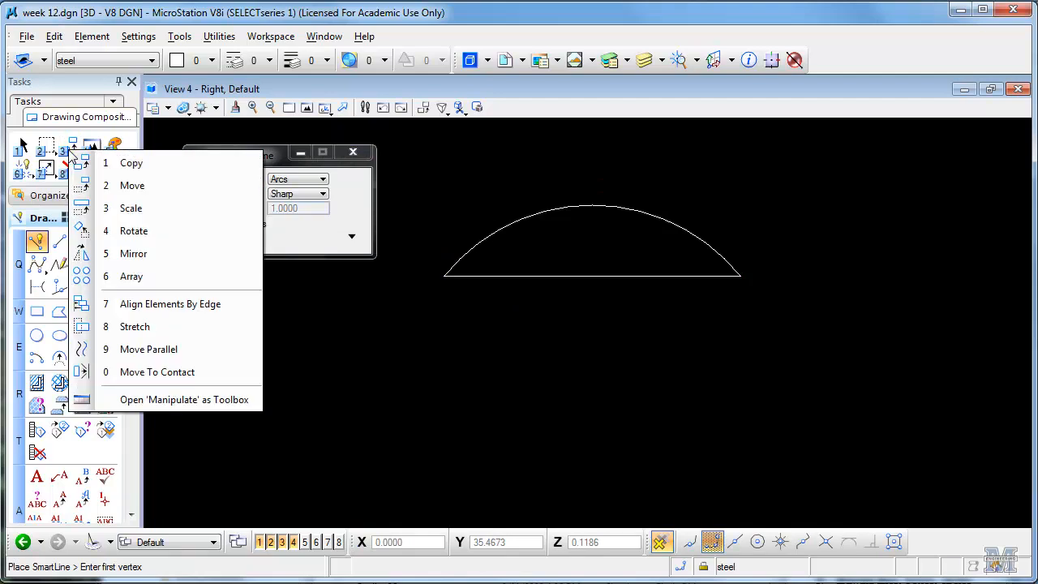
click(150, 349)
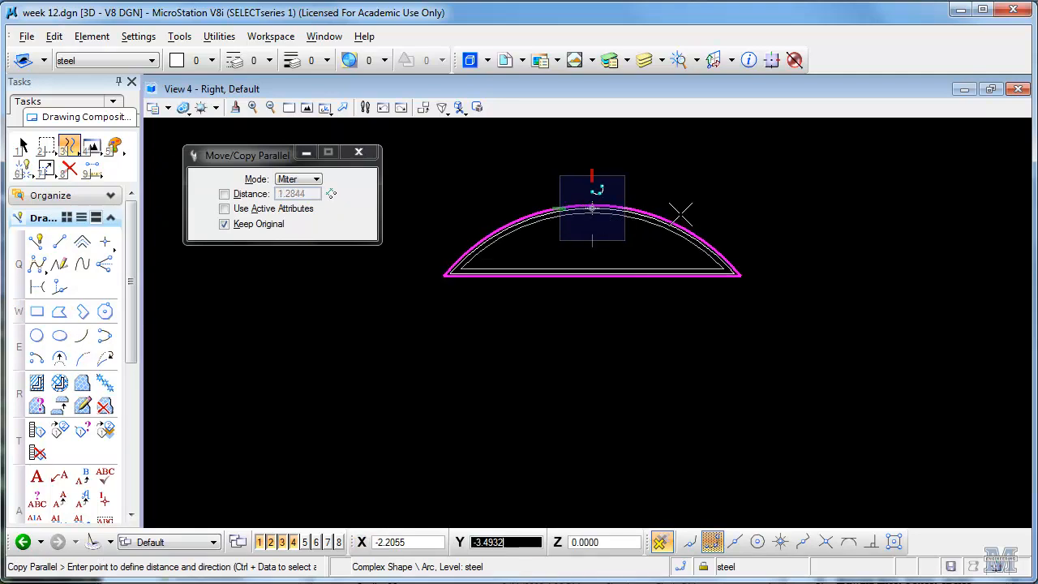
click(616, 316)
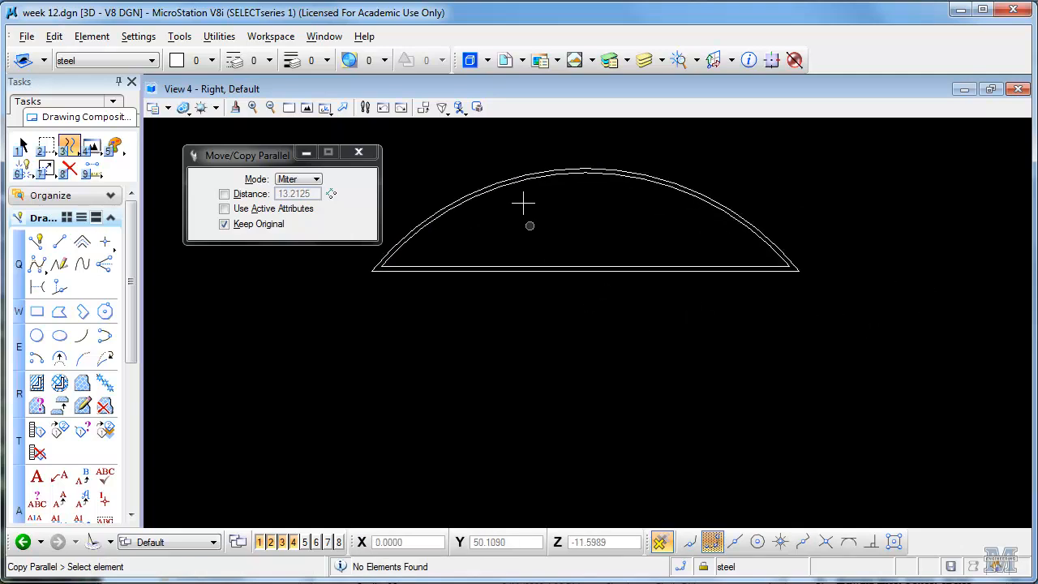
mouse_move(539, 162)
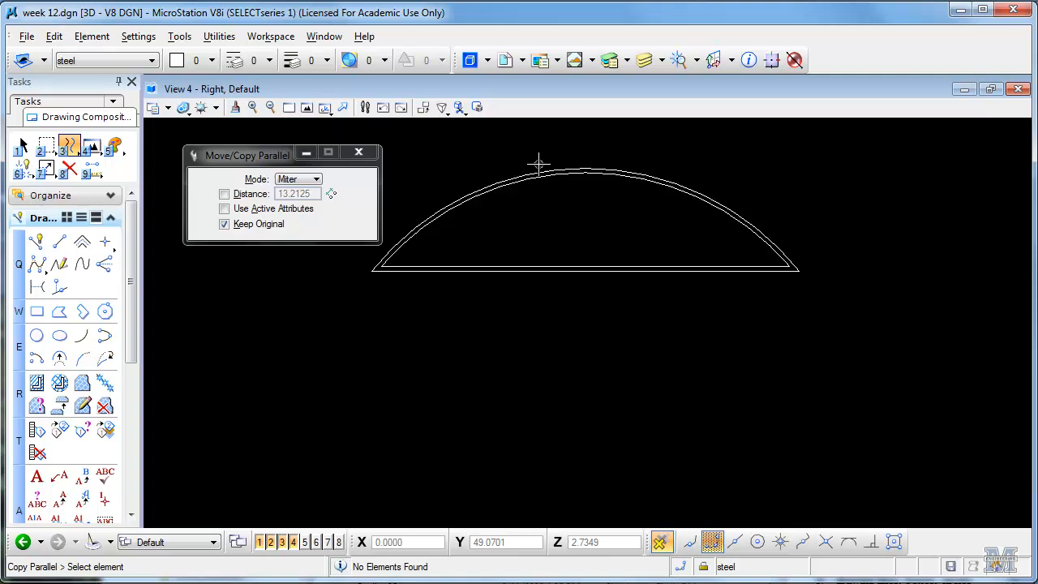
click(35, 240)
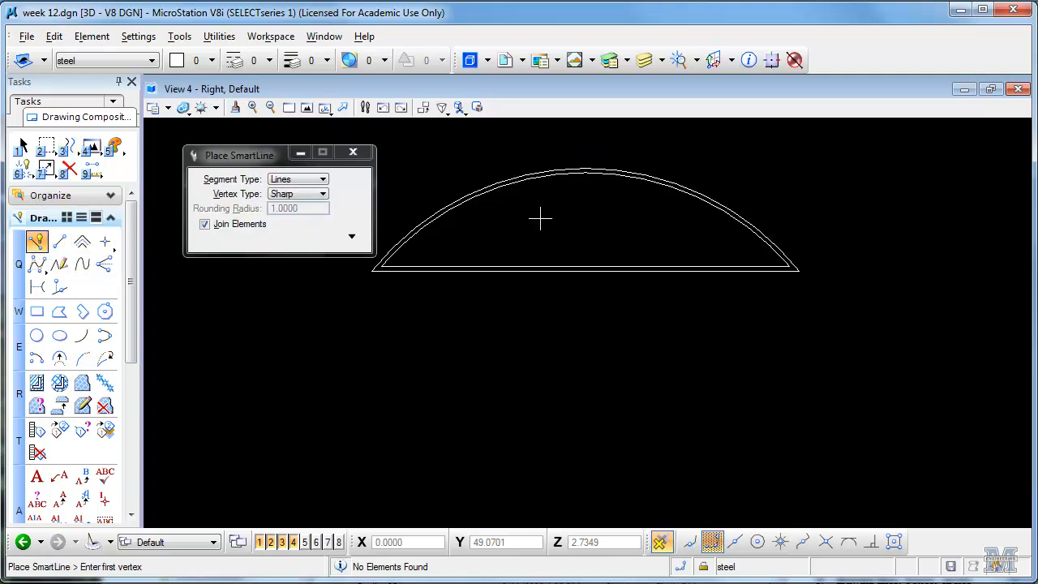
mouse_move(584, 166)
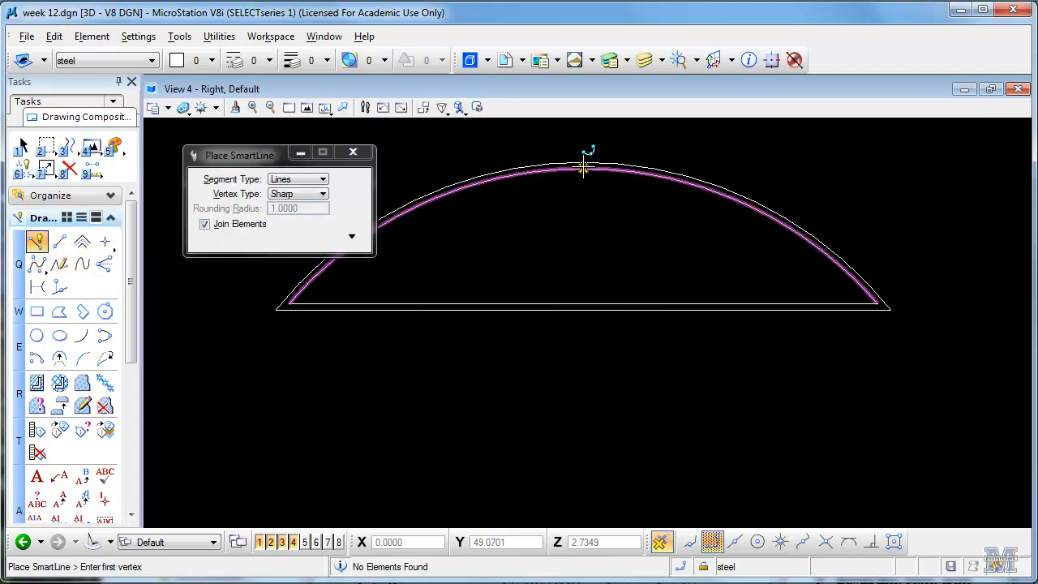
mouse_move(582, 165)
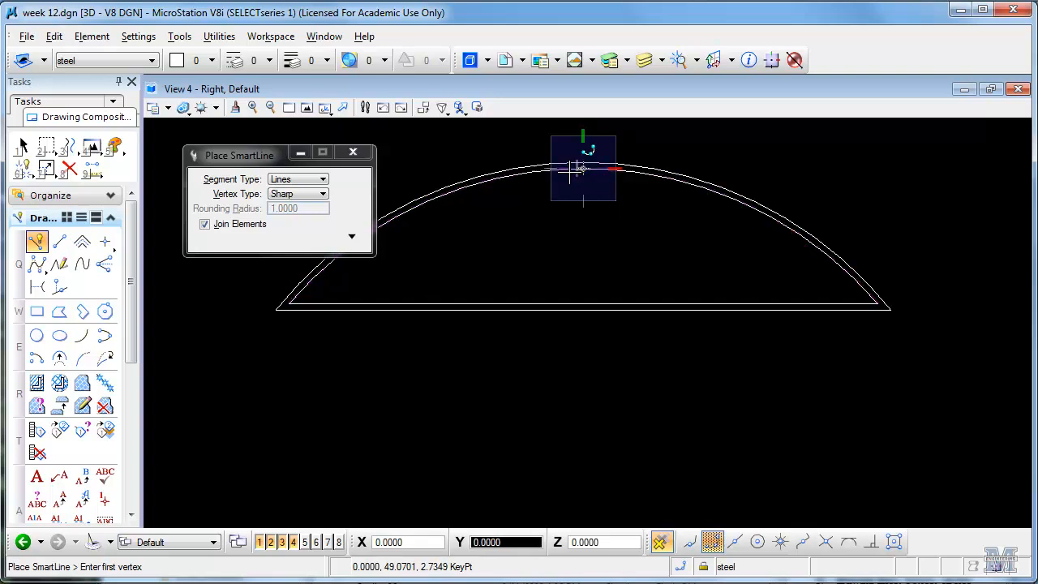
mouse_move(580, 167)
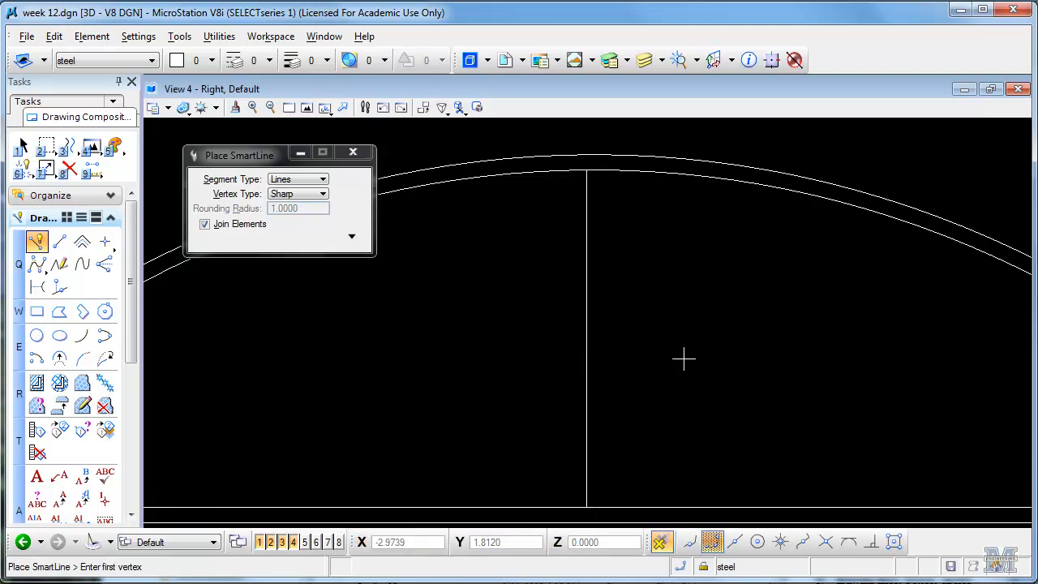
mouse_move(68, 146)
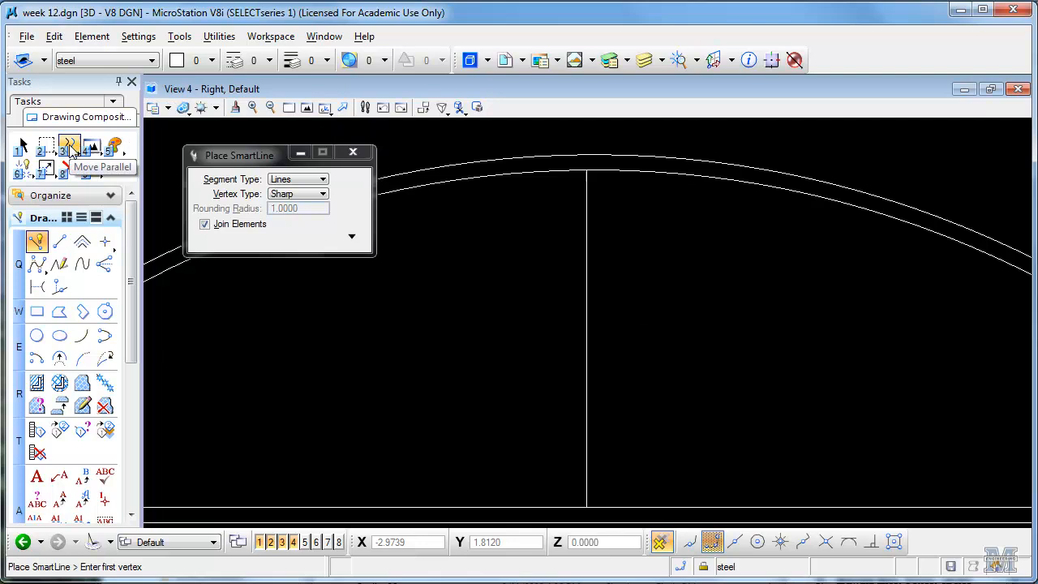
mouse_move(581, 170)
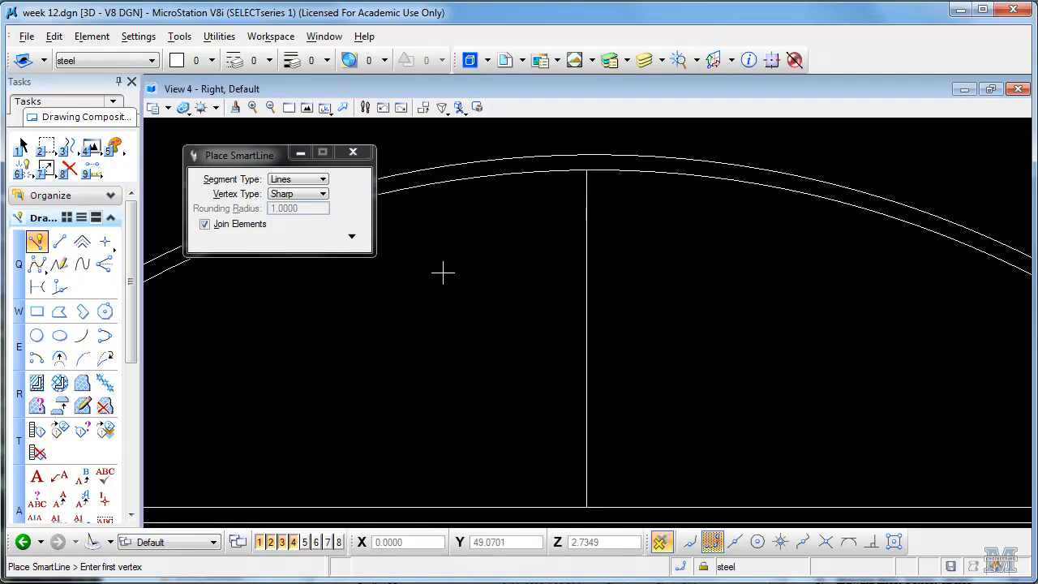
Step: Copy the vertical line slightly to the right to form a narrow double-lined tower
click(350, 236)
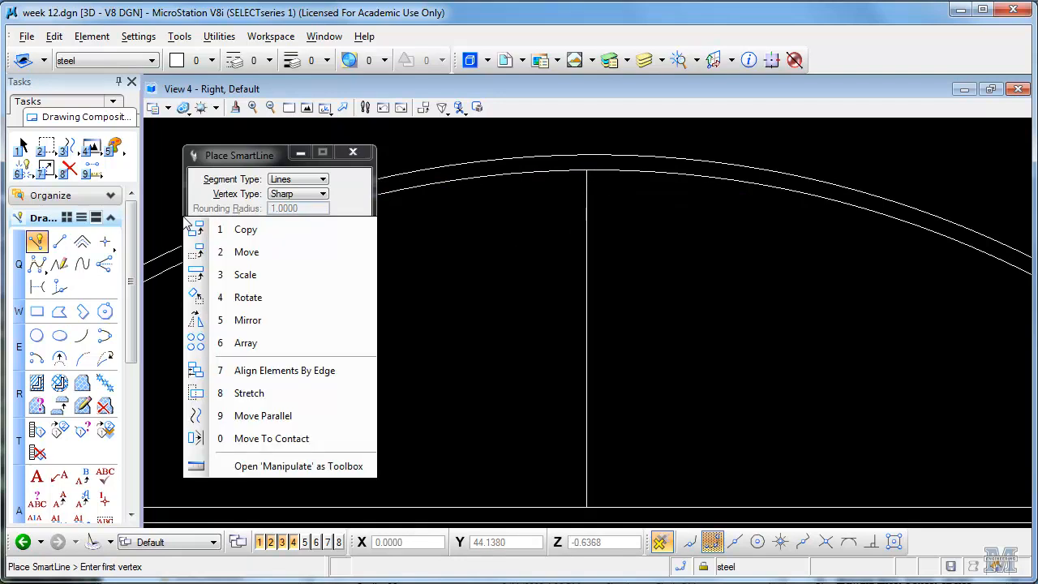
click(245, 229)
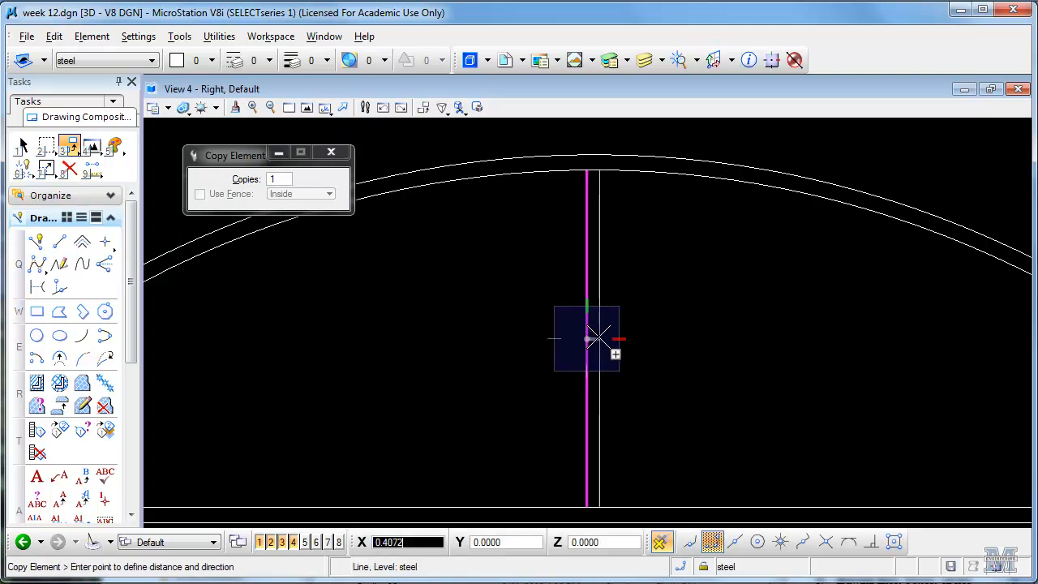
mouse_move(597, 335)
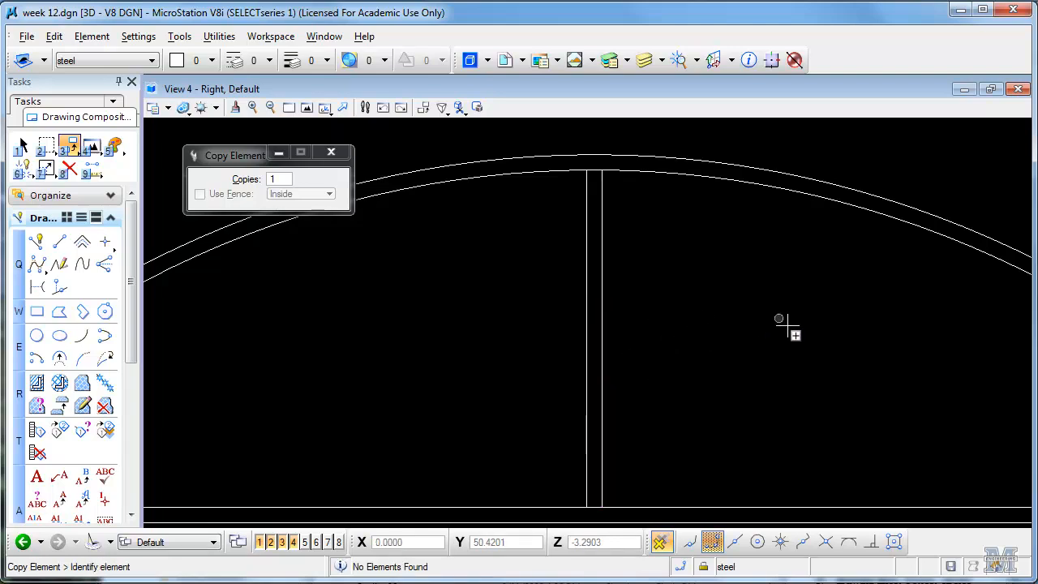
mouse_move(648, 274)
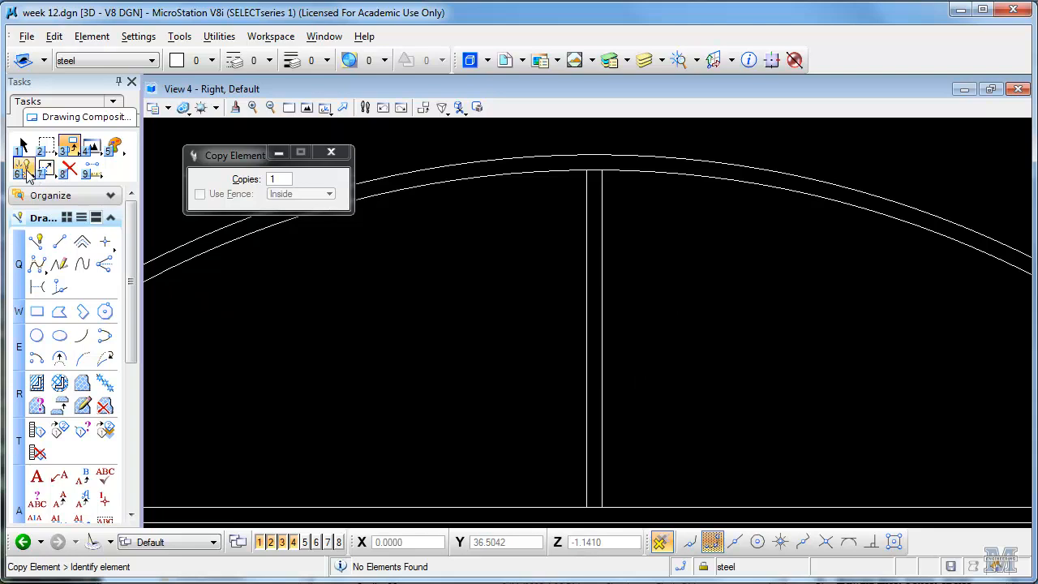
click(45, 168)
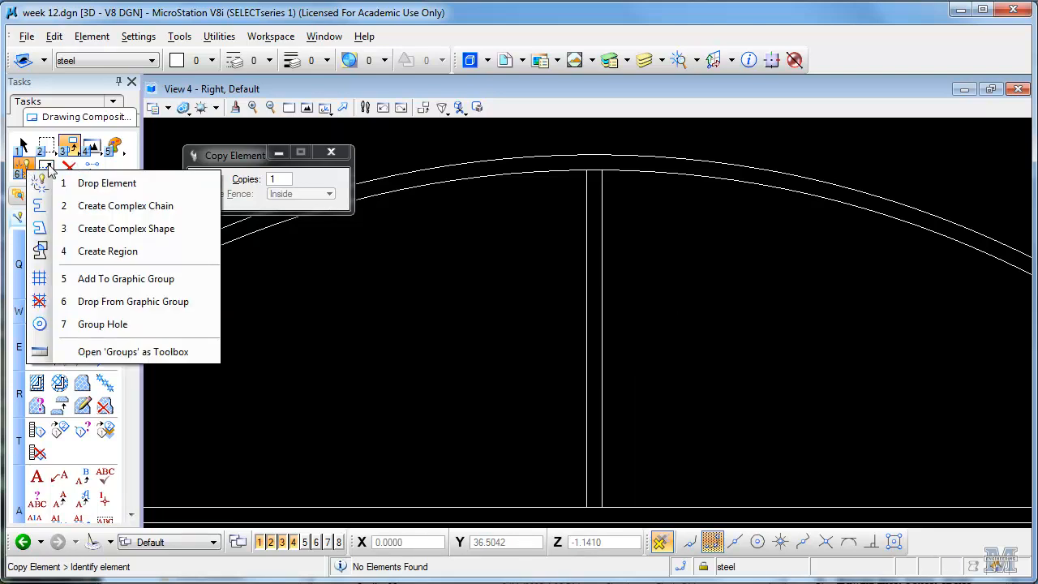
click(58, 177)
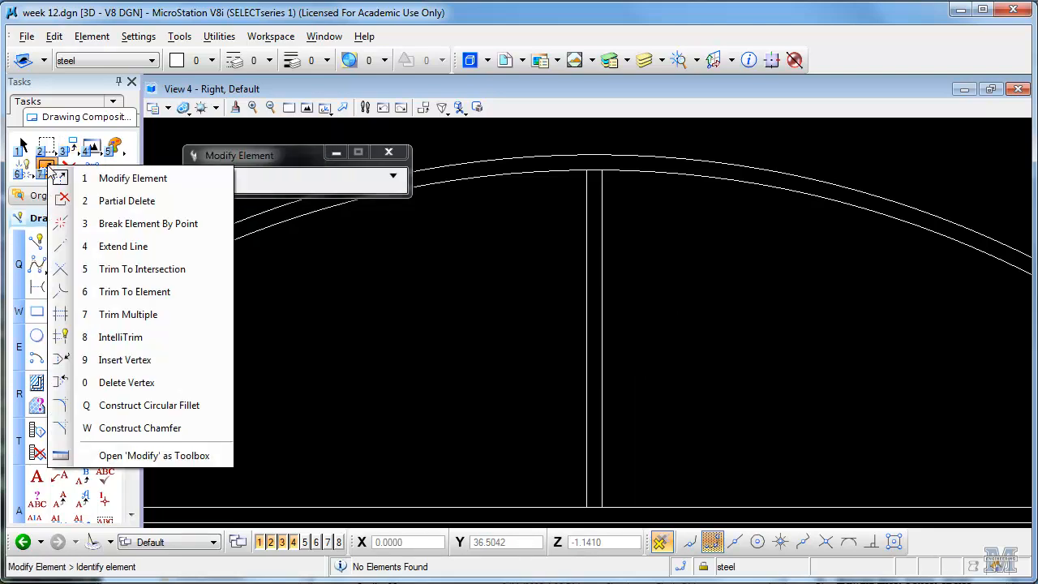
click(120, 336)
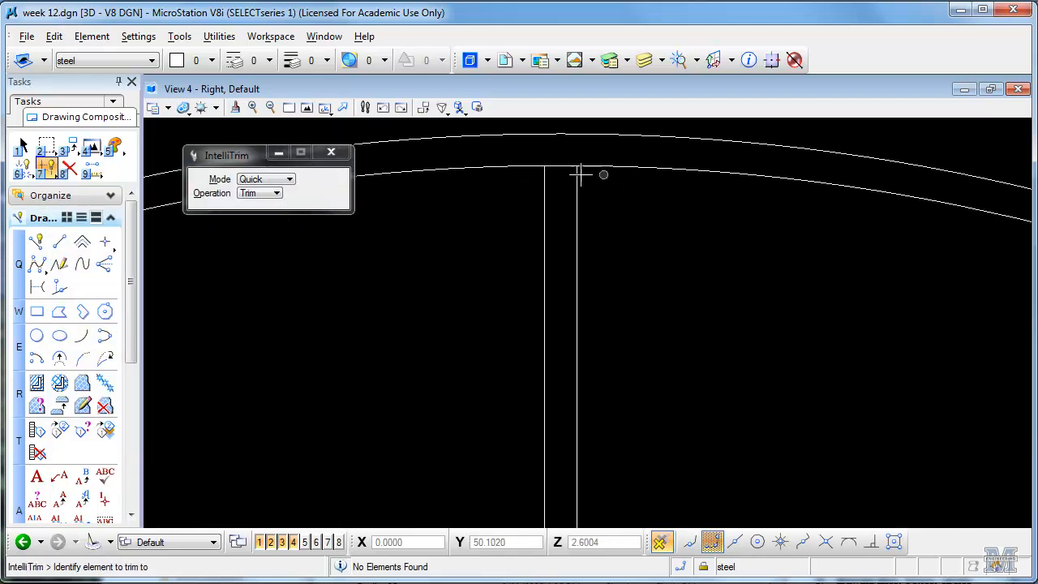
click(578, 167)
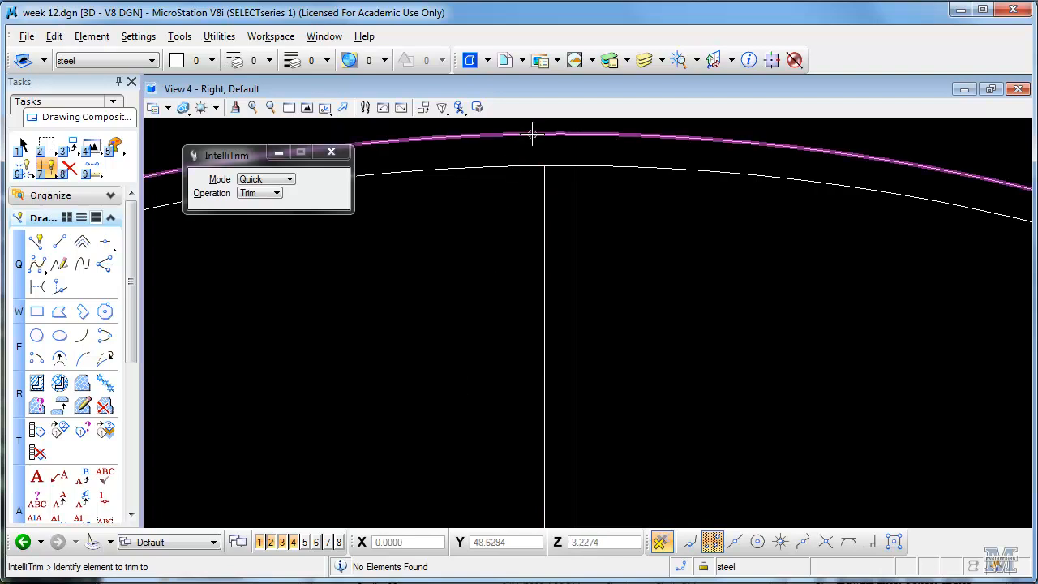
mouse_move(576, 191)
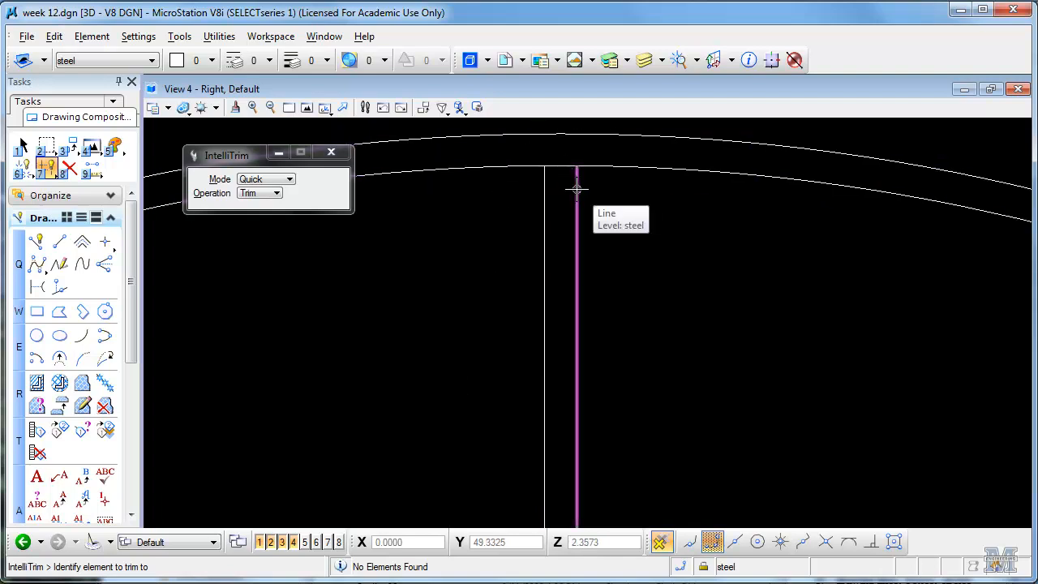
click(577, 325)
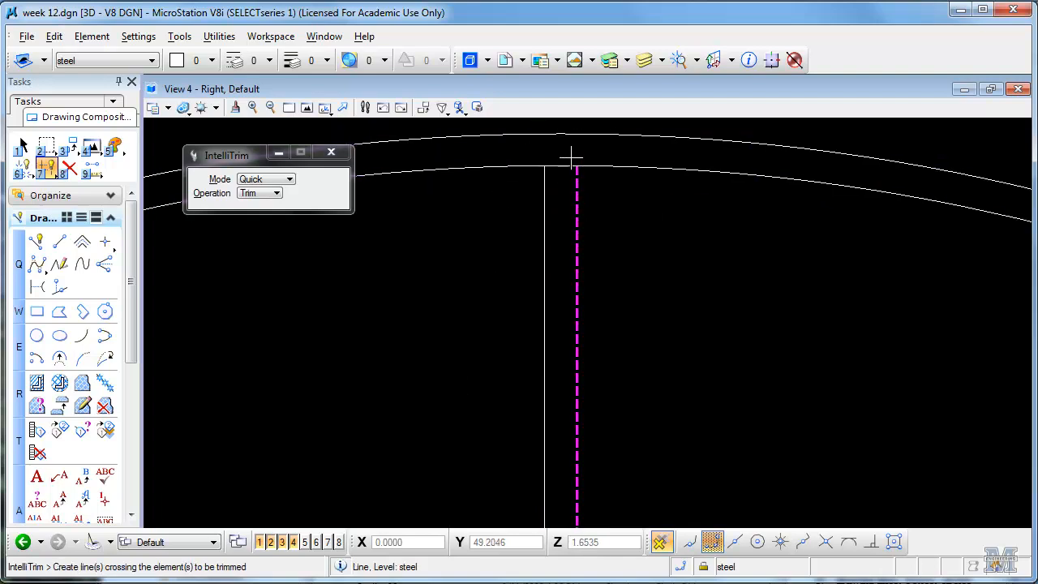
mouse_move(565, 147)
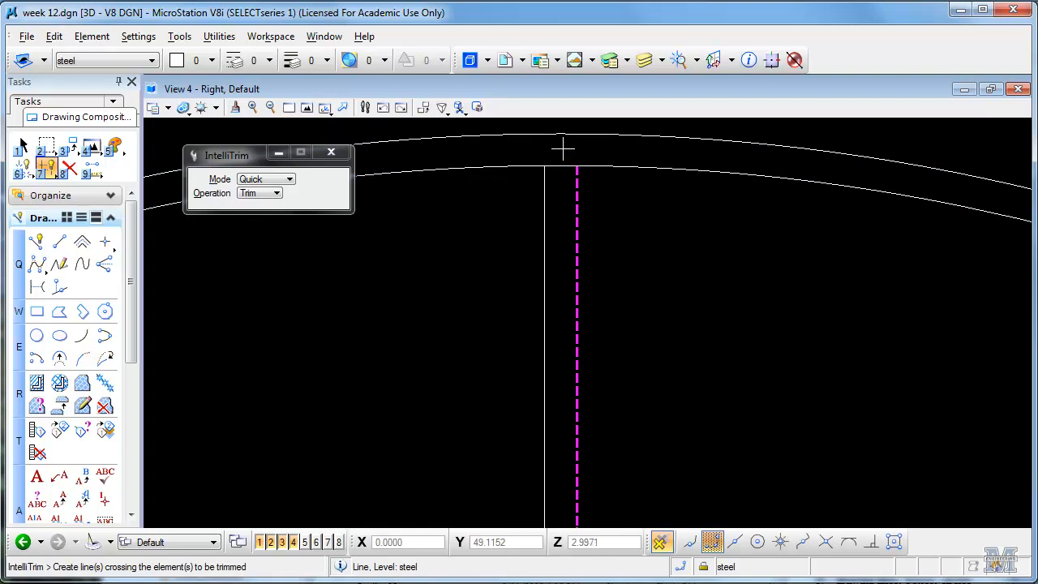
click(565, 172)
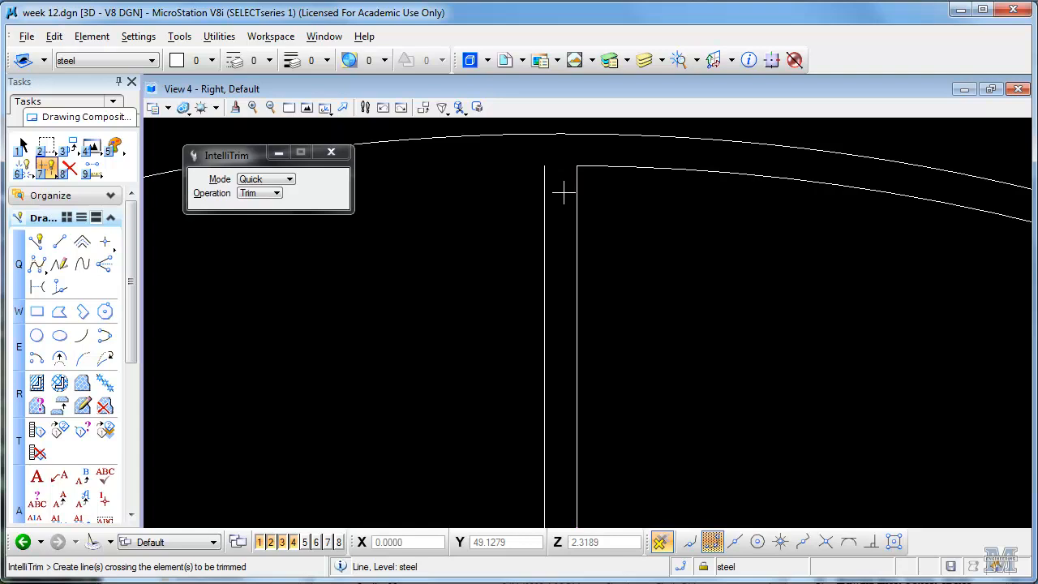
mouse_move(652, 358)
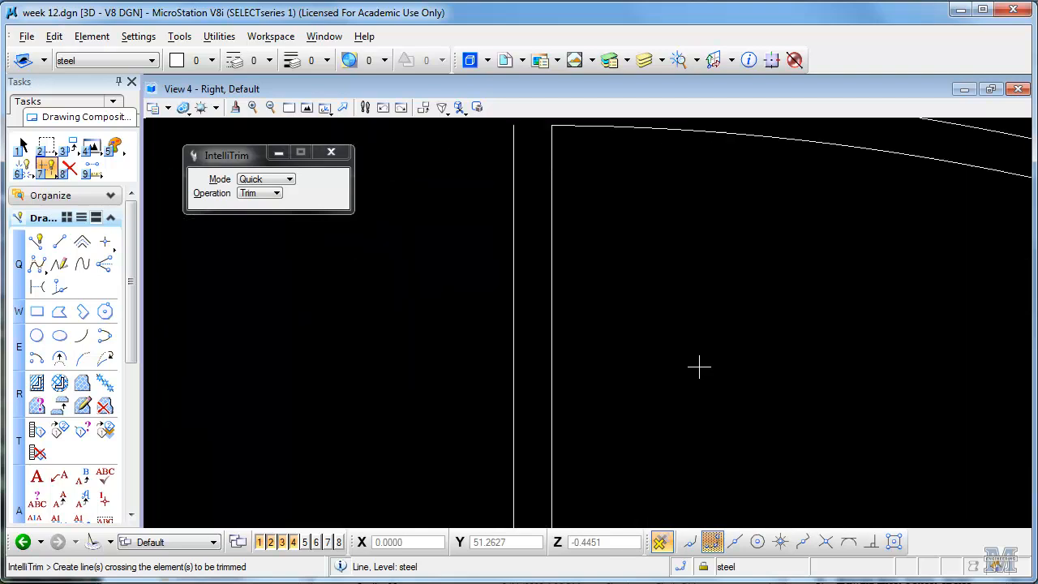
mouse_move(803, 318)
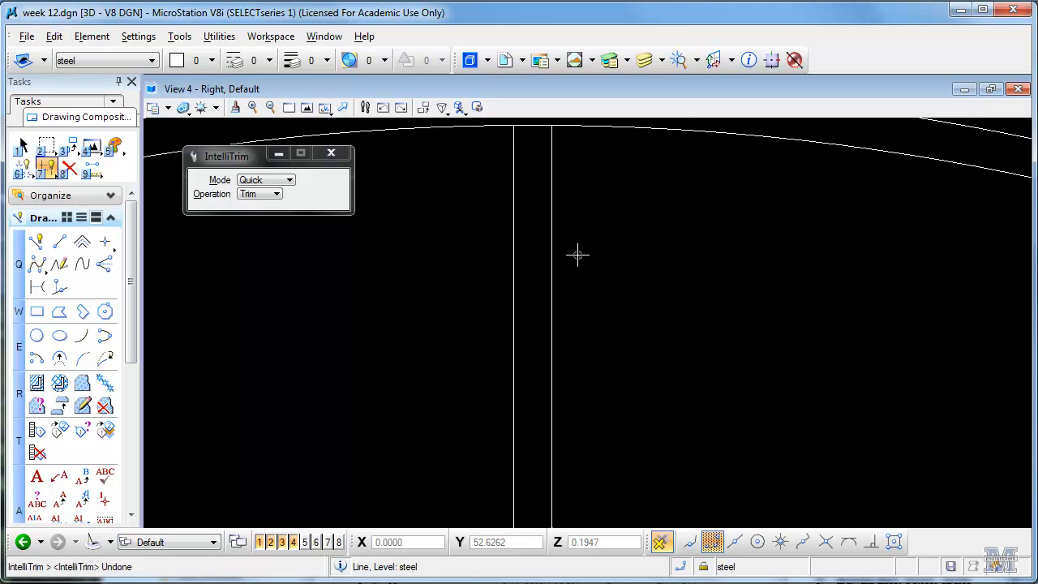
Step: Cut across the arch top and trim the inner curve and left line where they meet the verticals
click(287, 195)
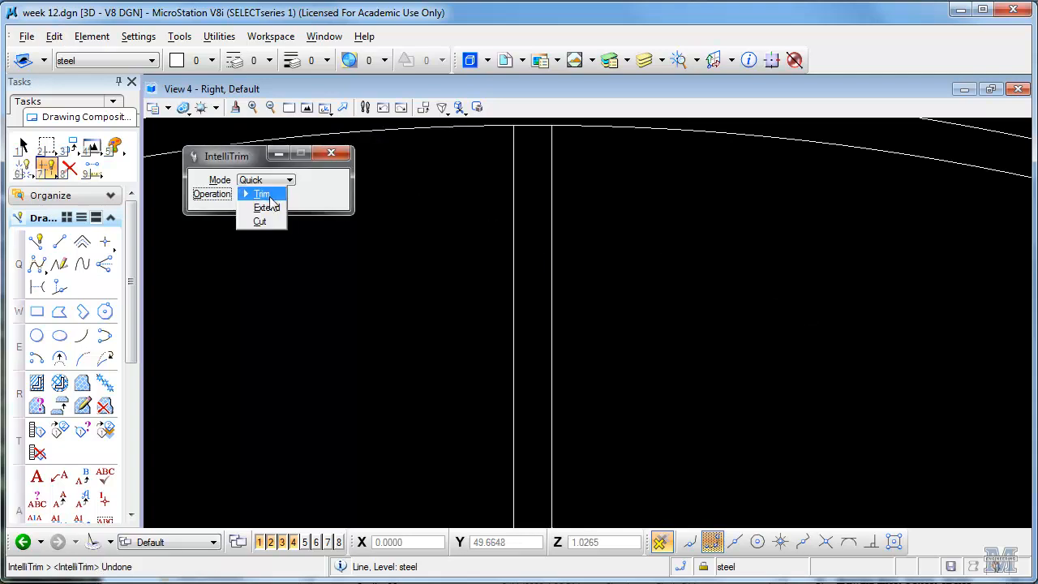
click(260, 220)
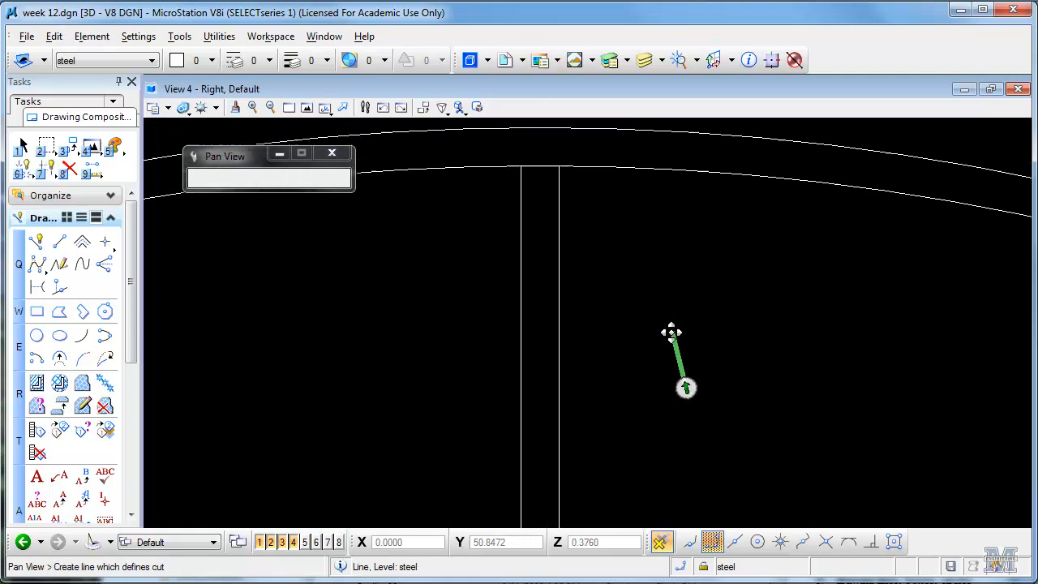
click(46, 166)
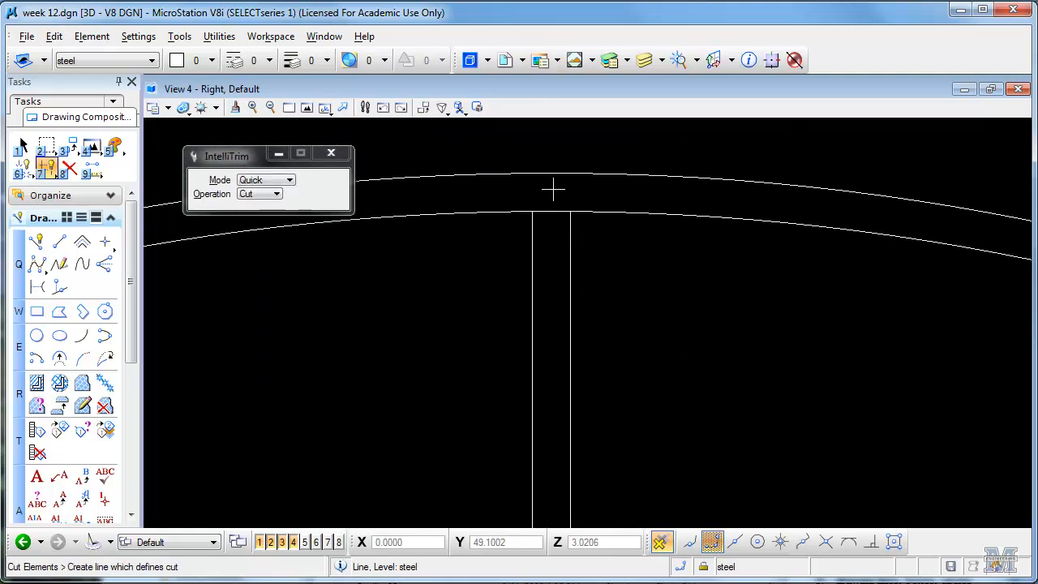
click(555, 191)
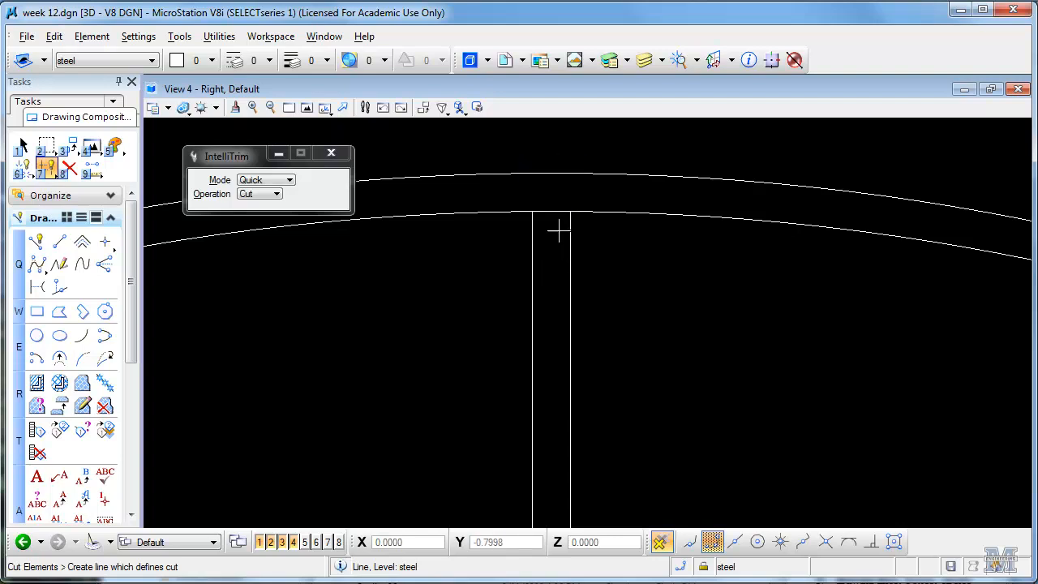
mouse_move(667, 371)
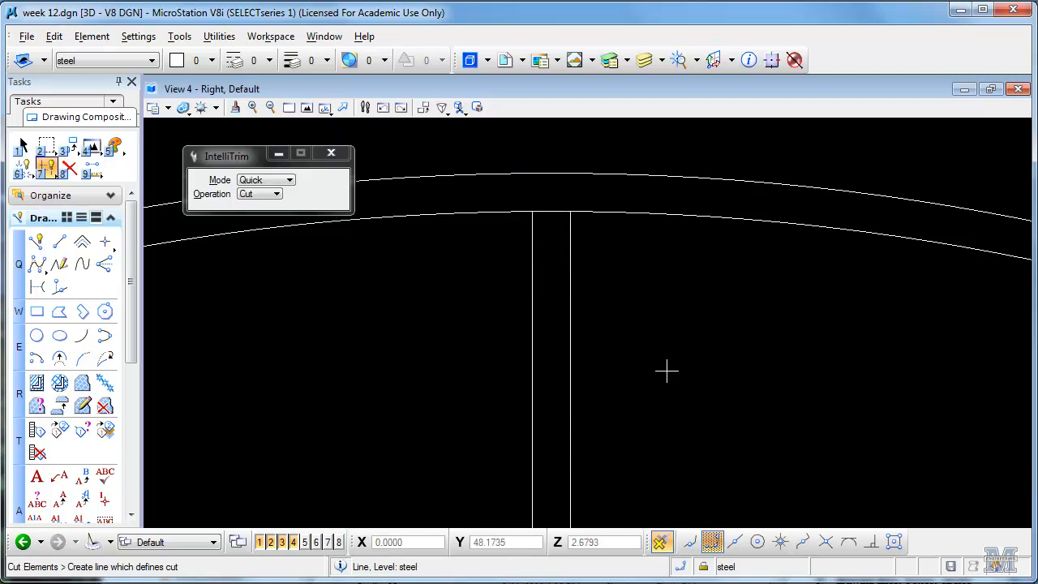
click(289, 179)
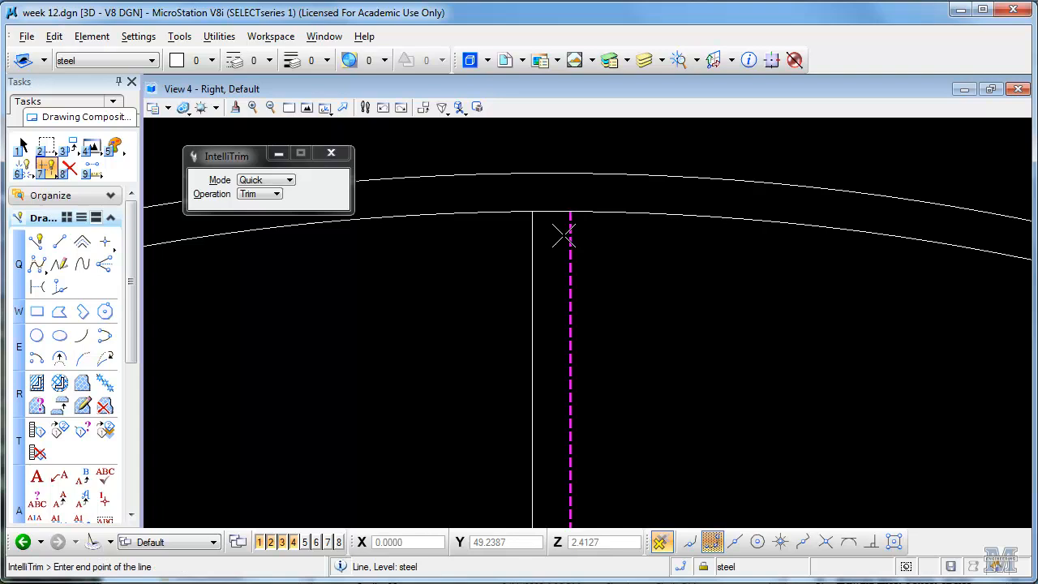
click(571, 235)
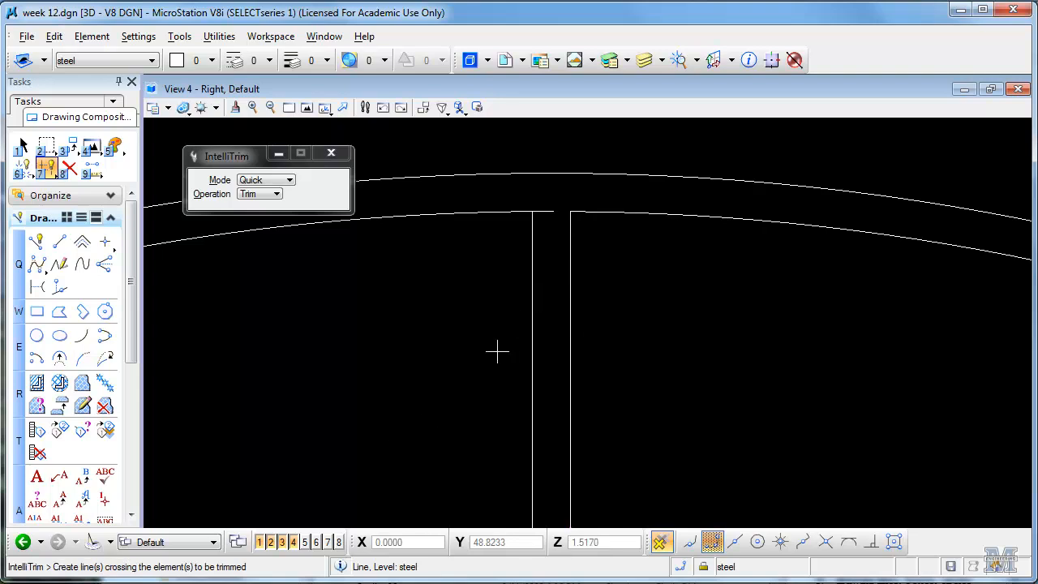
mouse_move(546, 208)
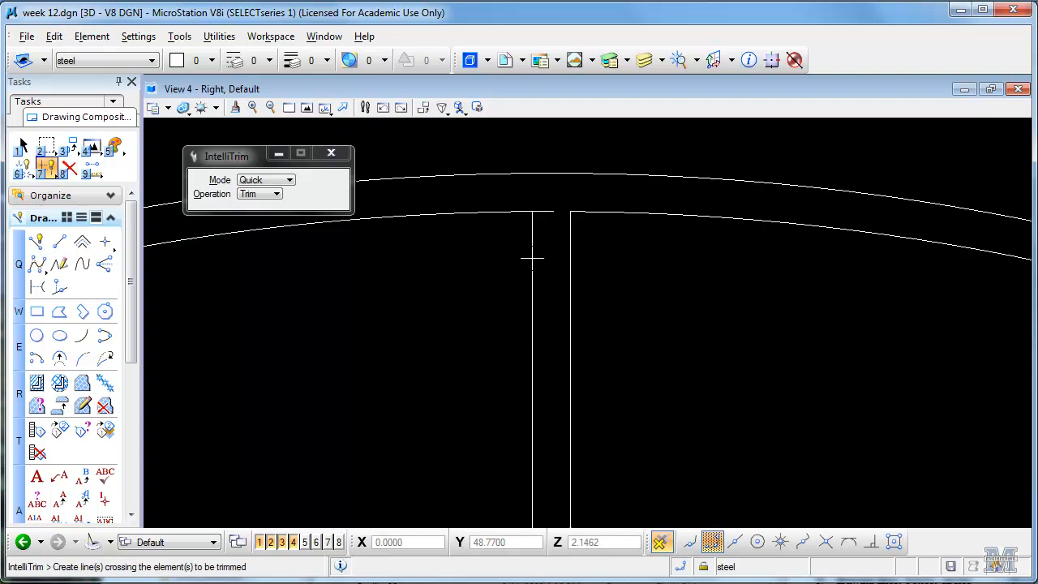
click(532, 258)
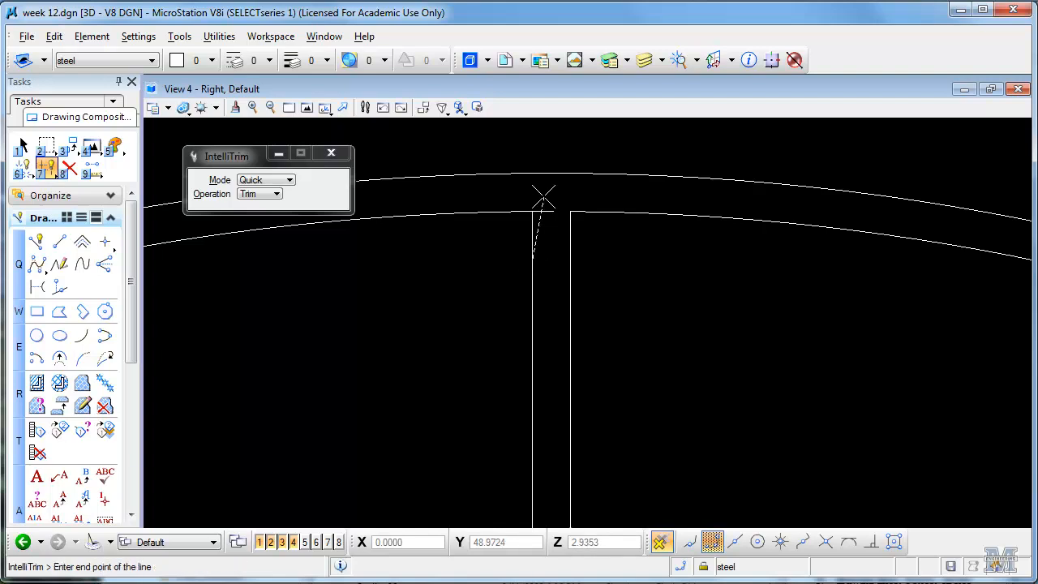
mouse_move(548, 244)
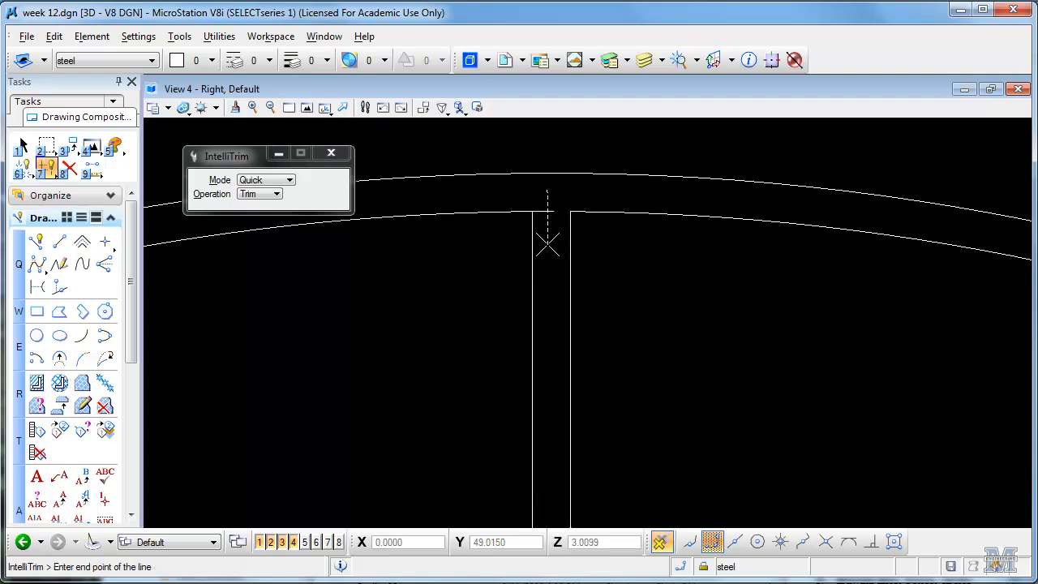
click(548, 243)
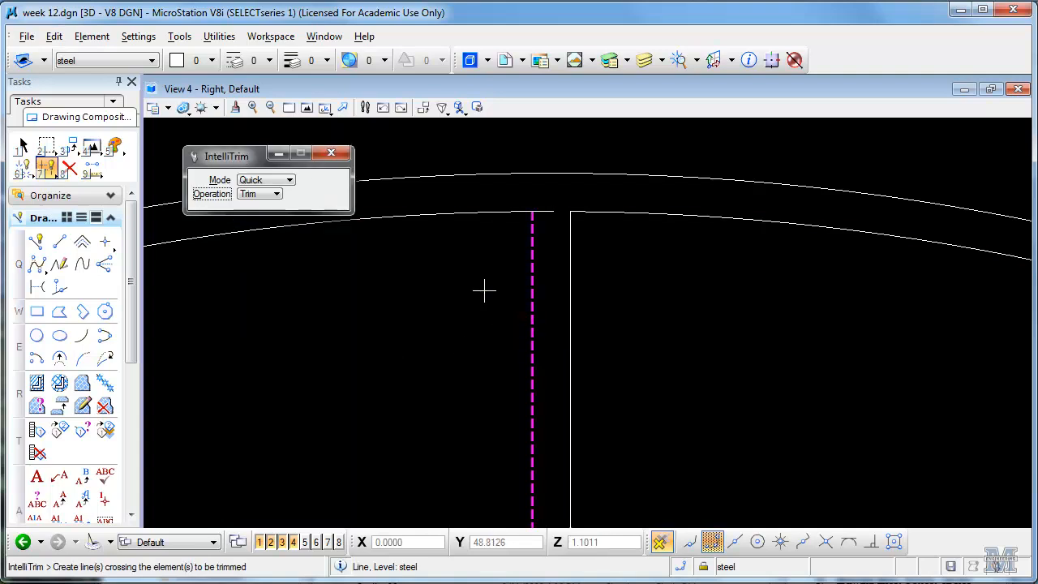
mouse_move(545, 195)
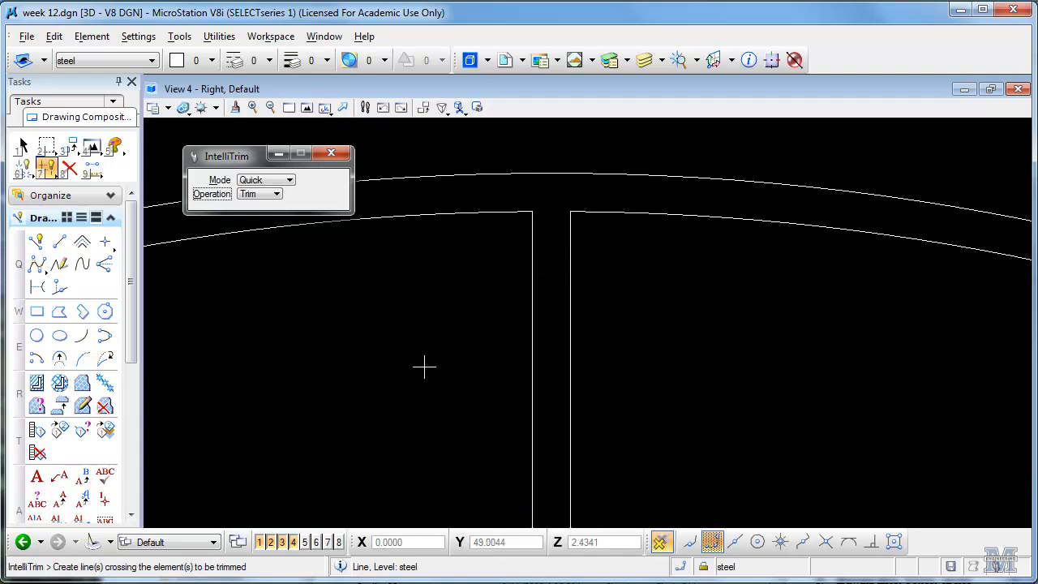
mouse_move(892, 386)
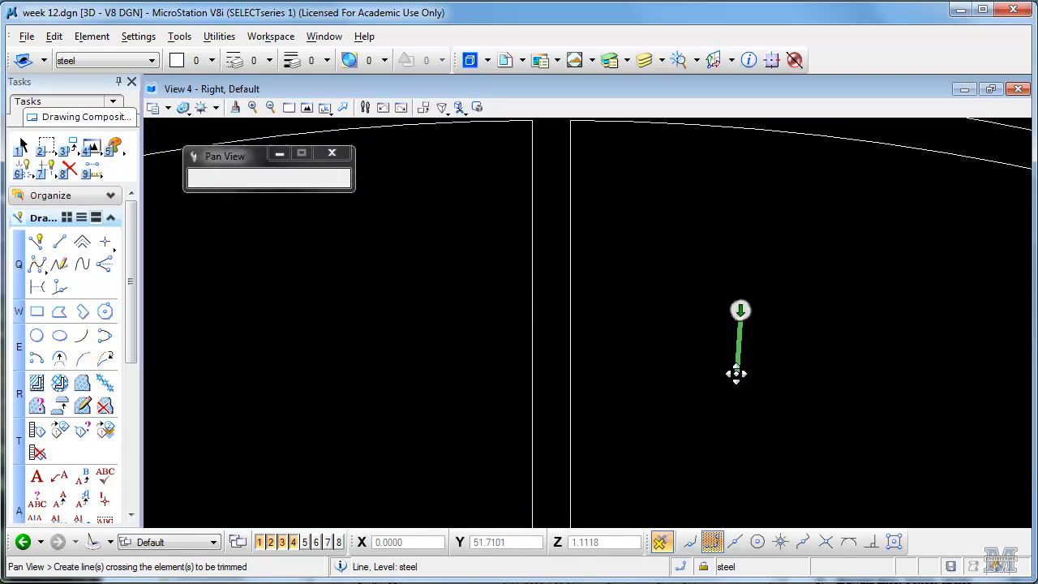
Step: Trim the inner base line between the divider lines, then fit the whole arch in view
click(46, 166)
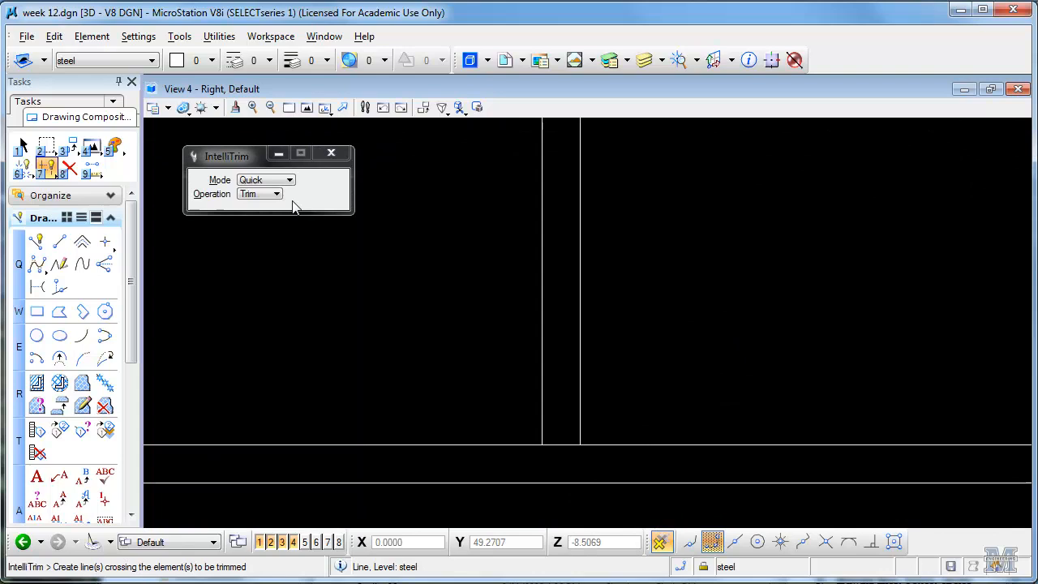
click(260, 195)
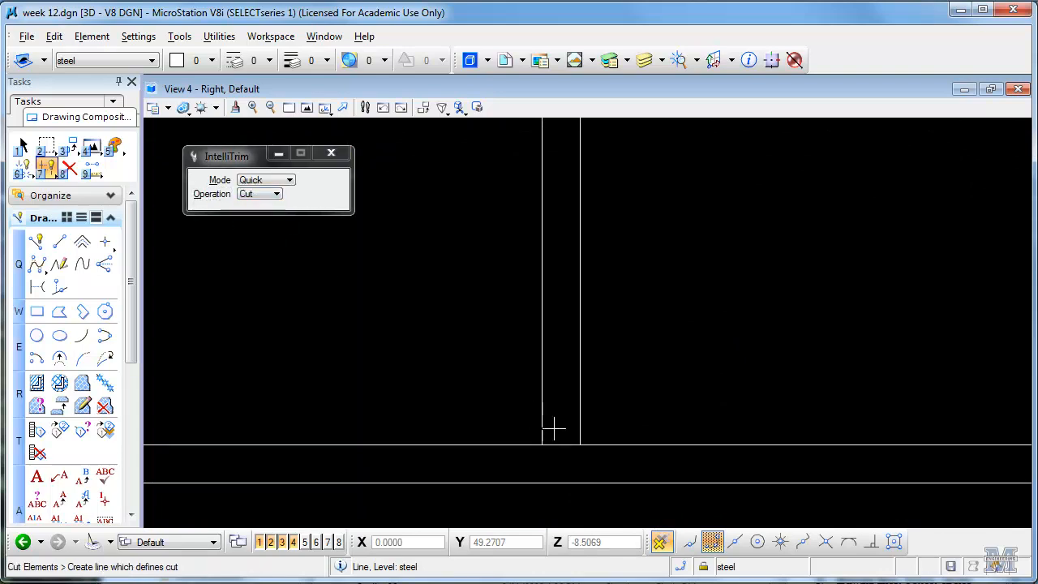
mouse_move(649, 512)
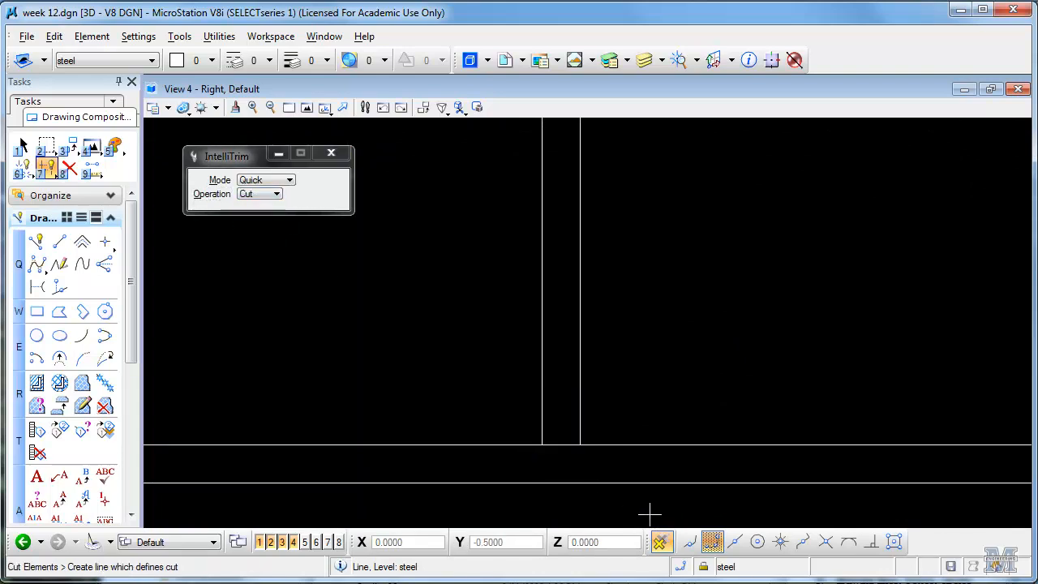
mouse_move(543, 456)
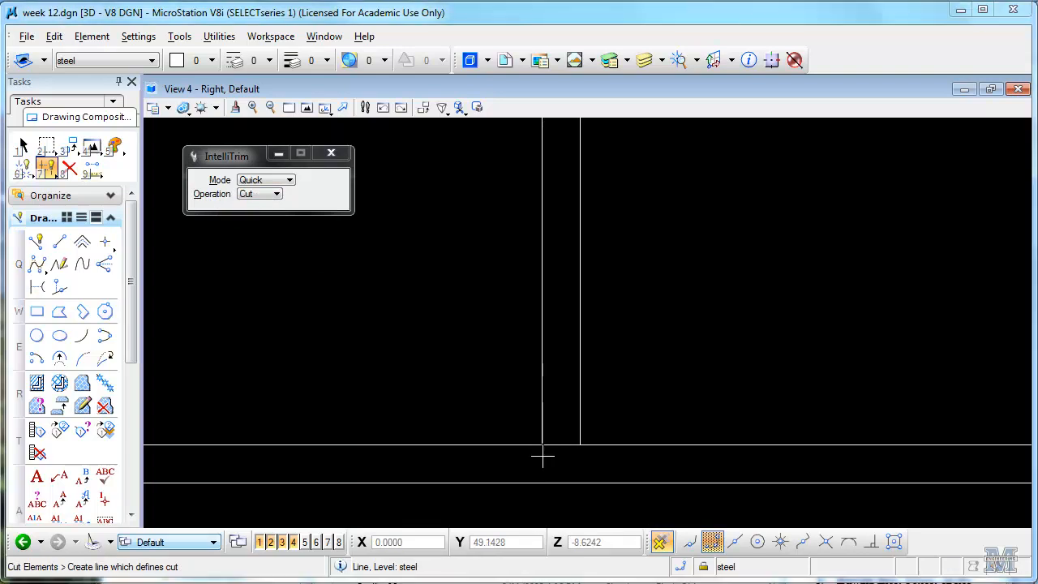
click(289, 178)
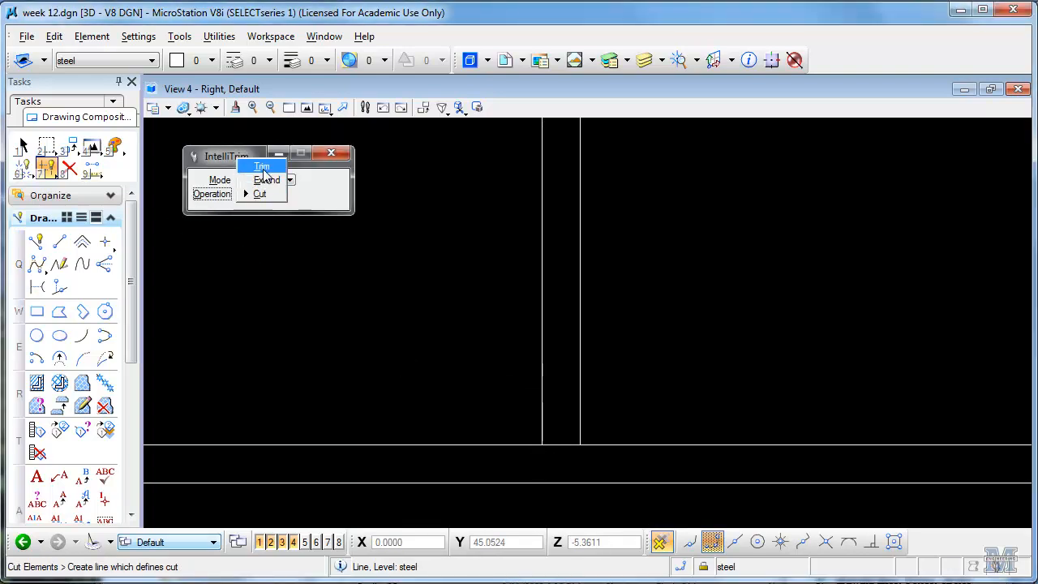
click(261, 166)
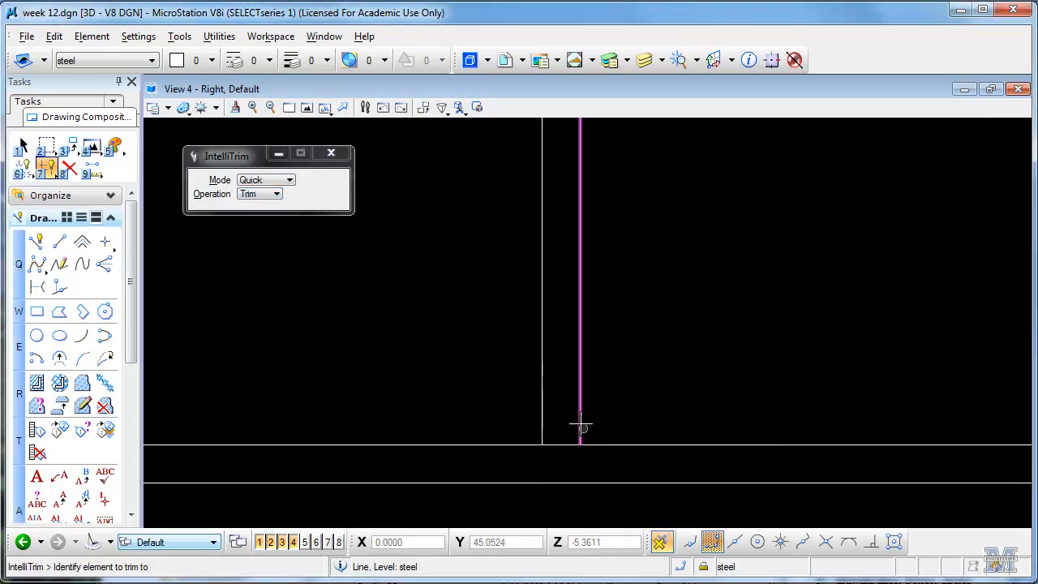
click(581, 425)
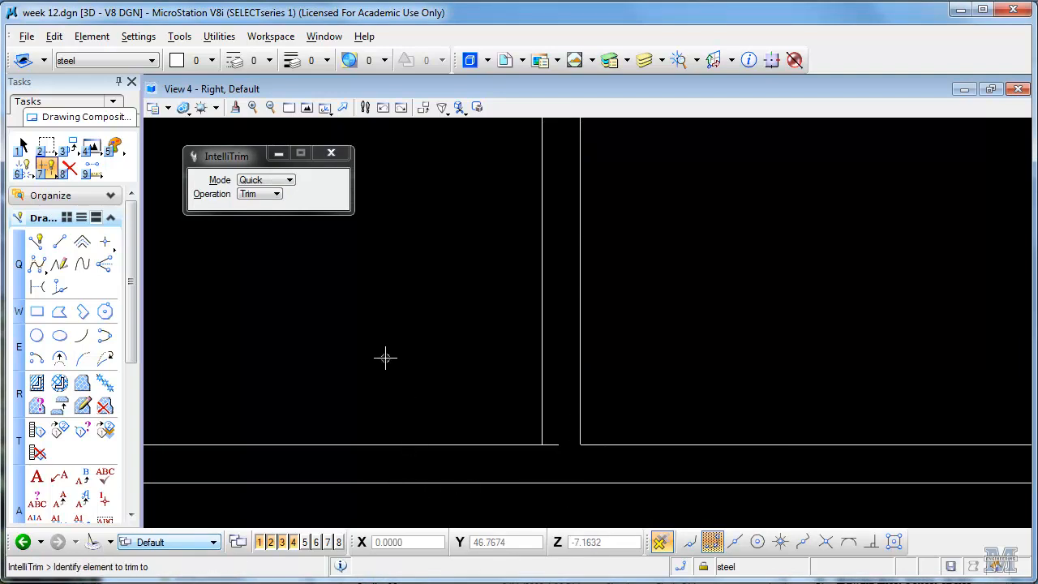
mouse_move(534, 315)
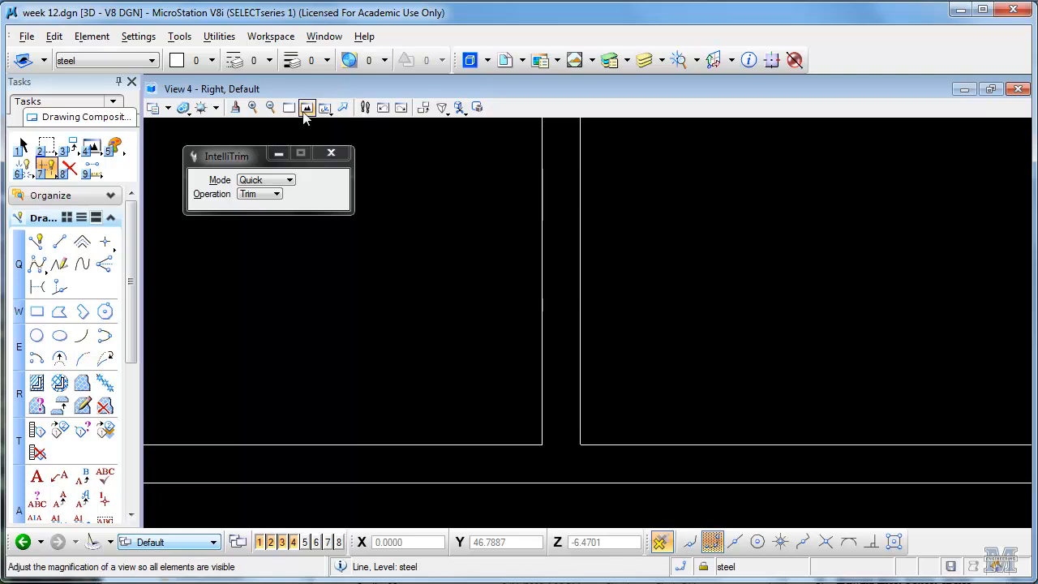
click(306, 107)
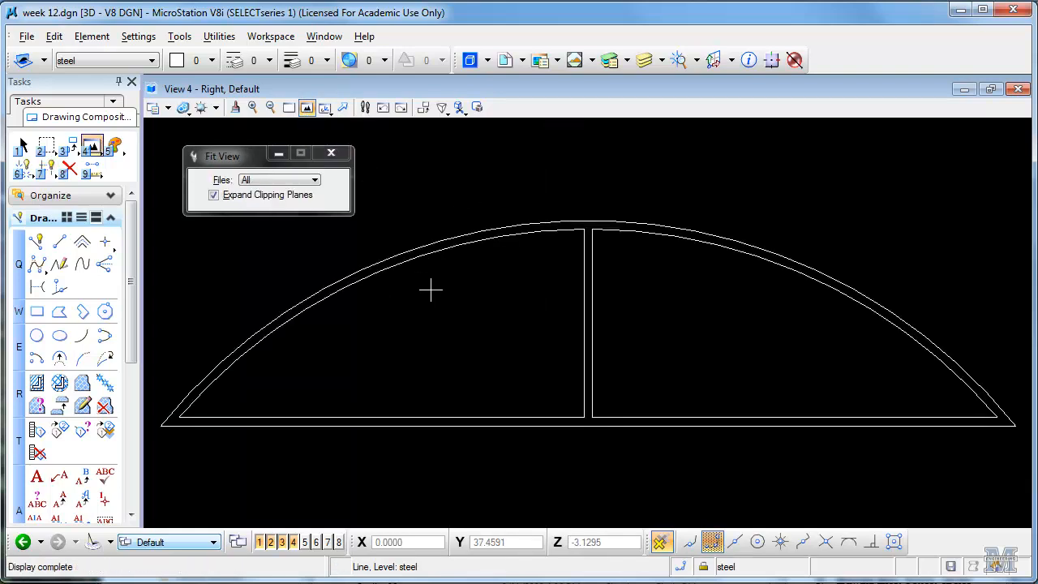
mouse_move(795, 318)
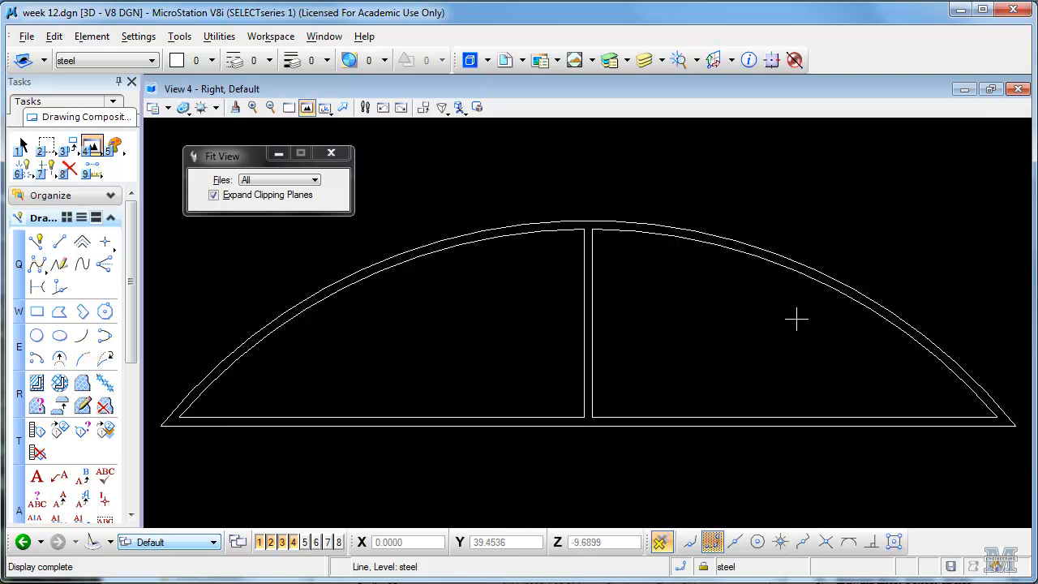
mouse_move(678, 318)
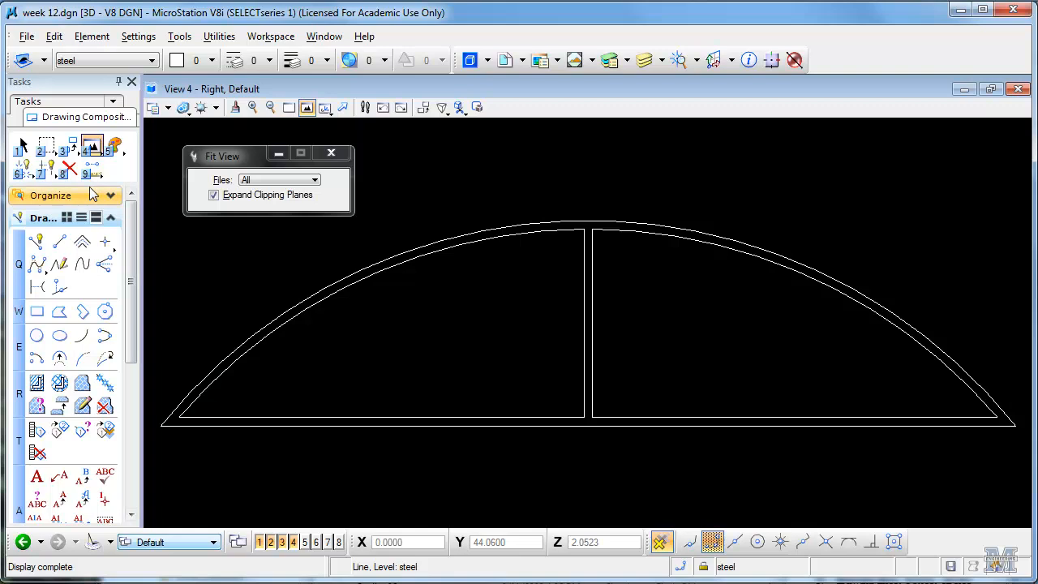
mouse_move(88, 195)
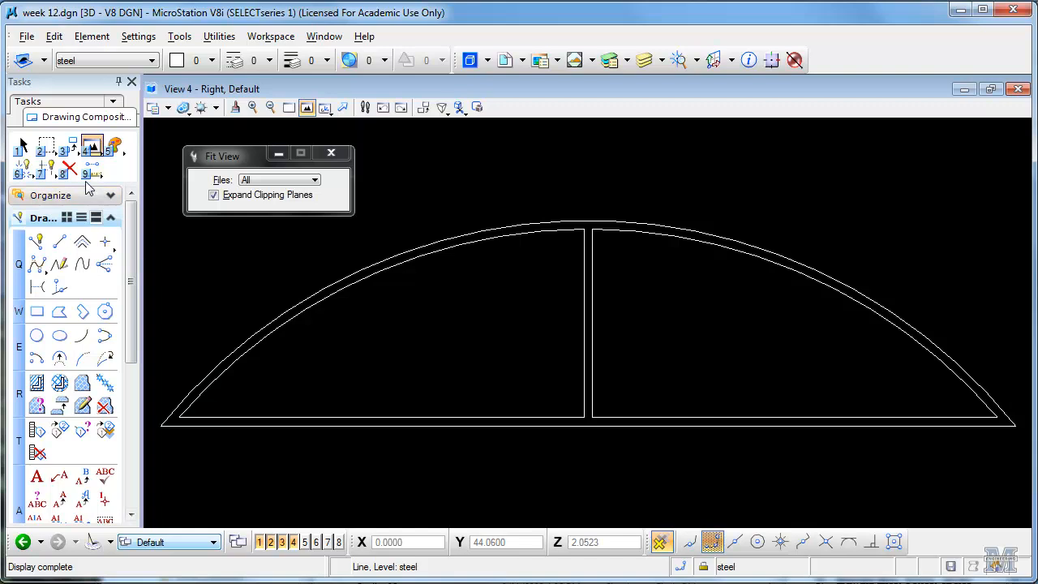
Step: Start Create Complex Shape with the Automatic tracing method
click(45, 166)
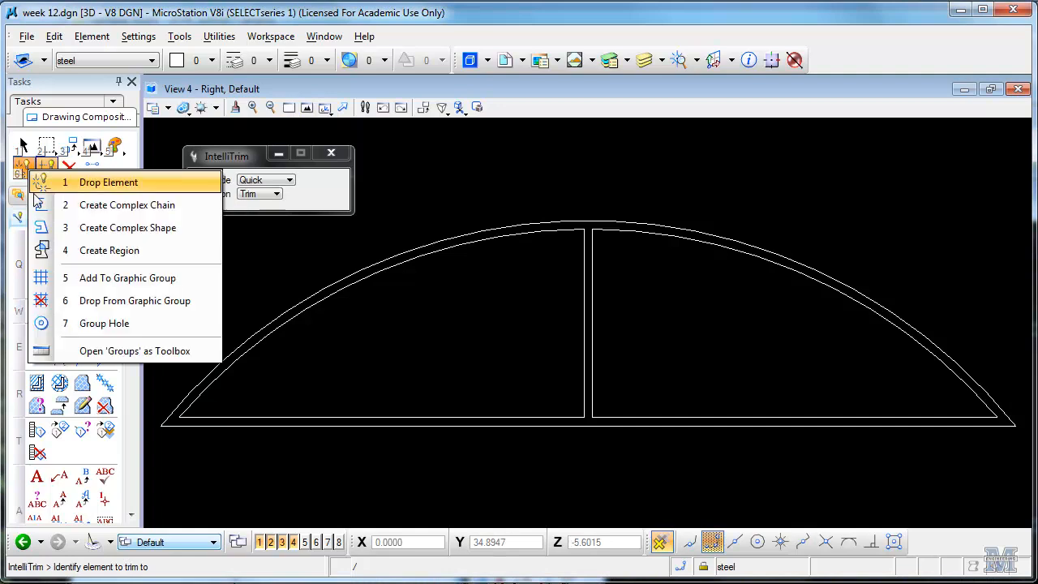
click(126, 227)
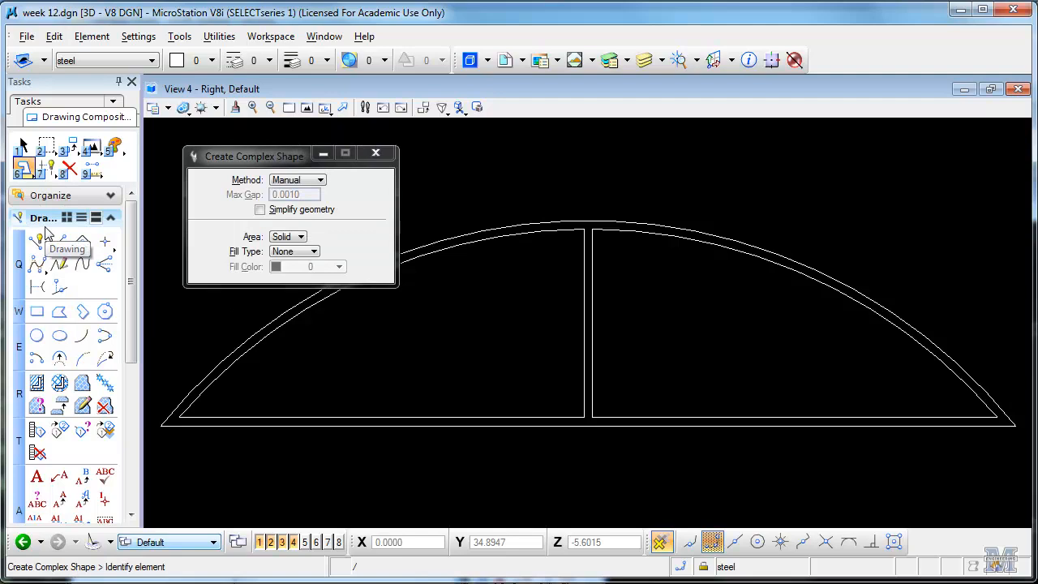
click(318, 179)
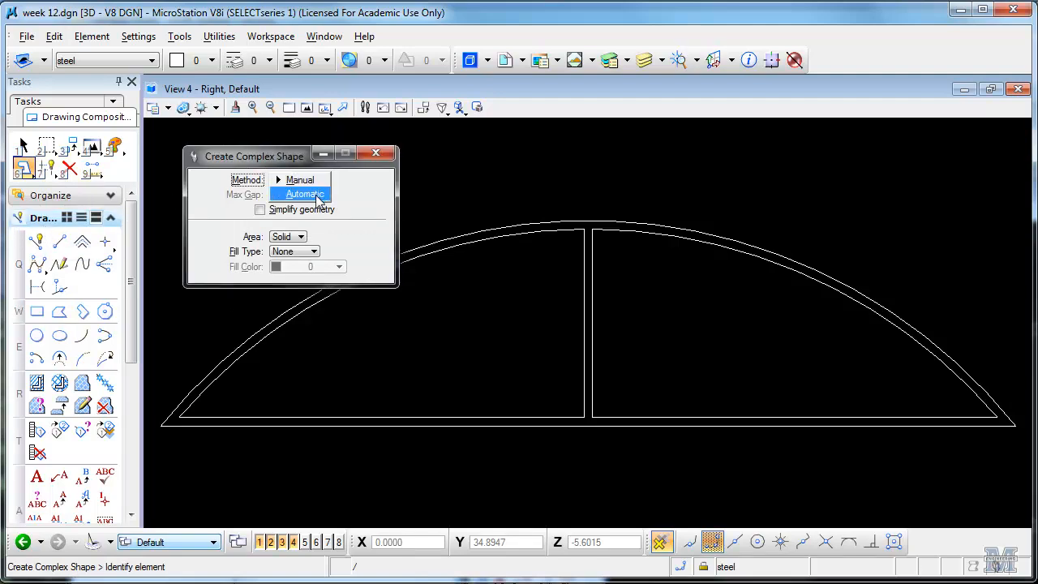
click(305, 195)
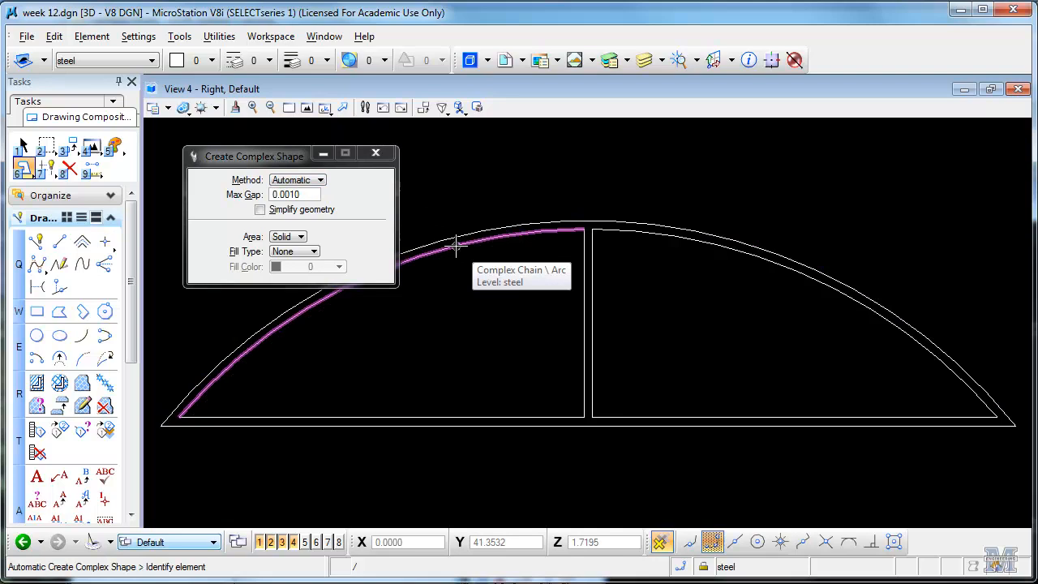
Step: Trace and accept complex shapes from the left arc and from the central divider line
click(454, 247)
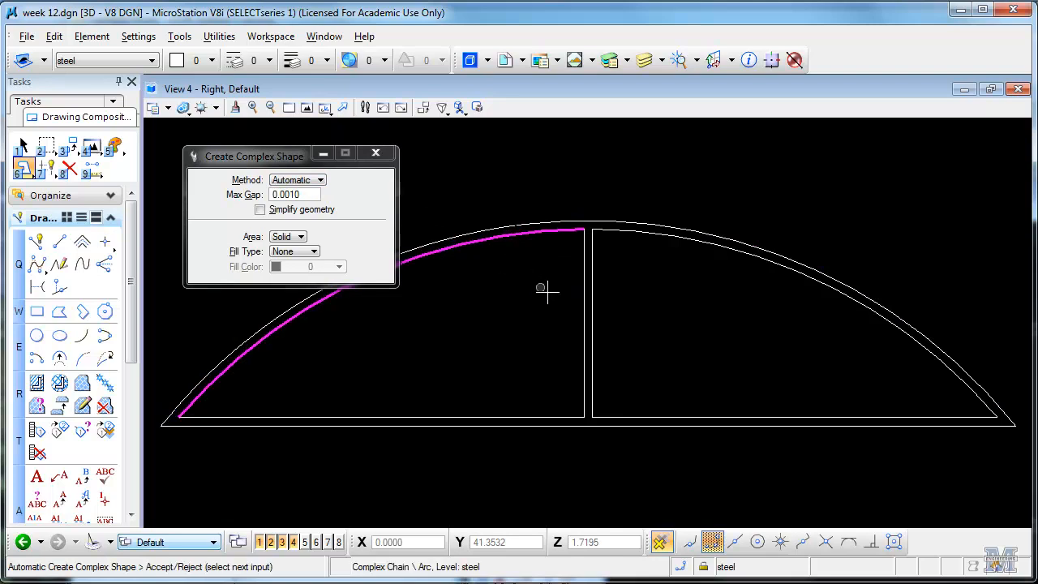
click(530, 342)
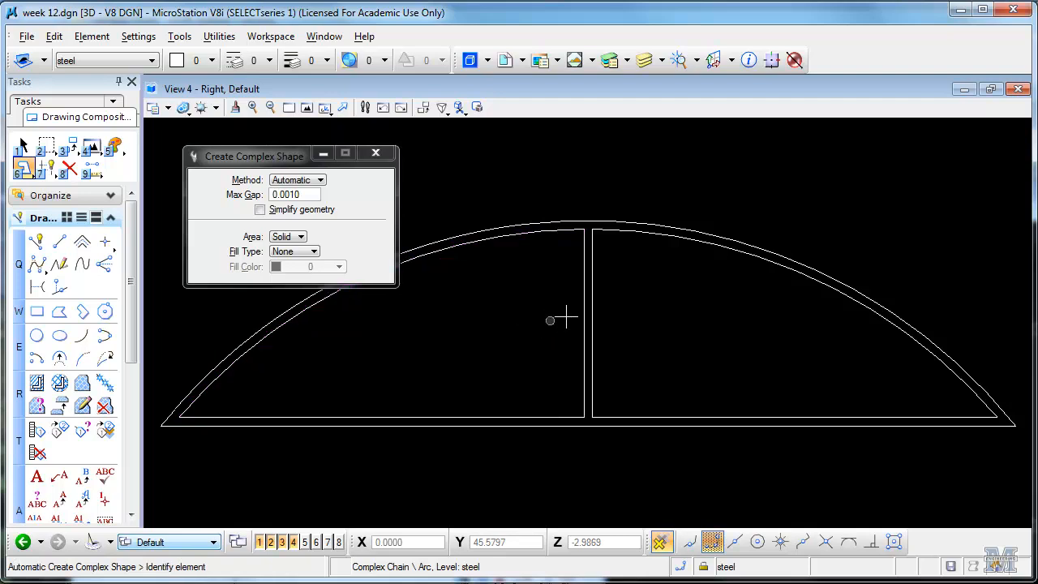
click(592, 325)
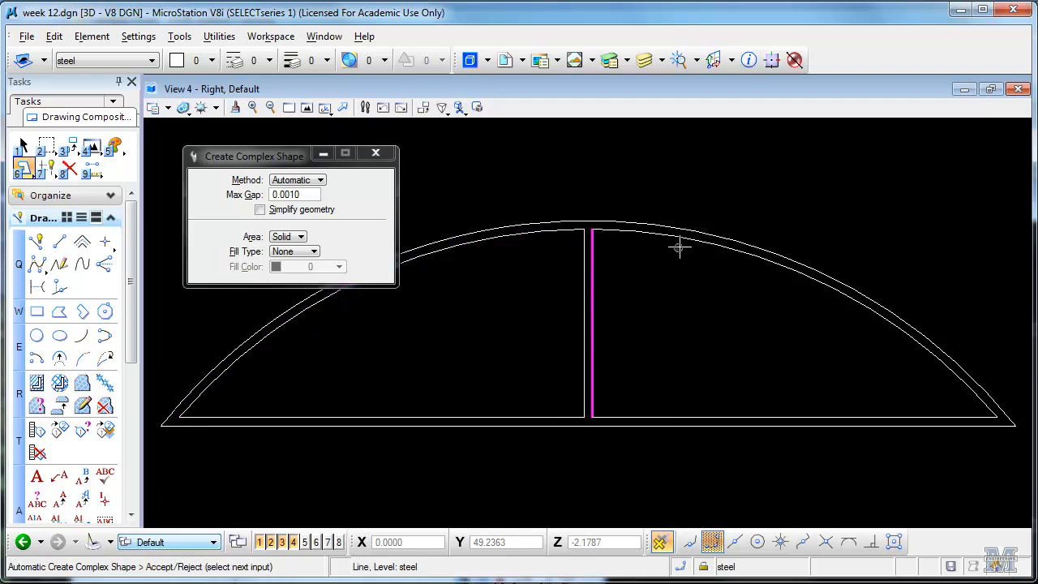
click(690, 353)
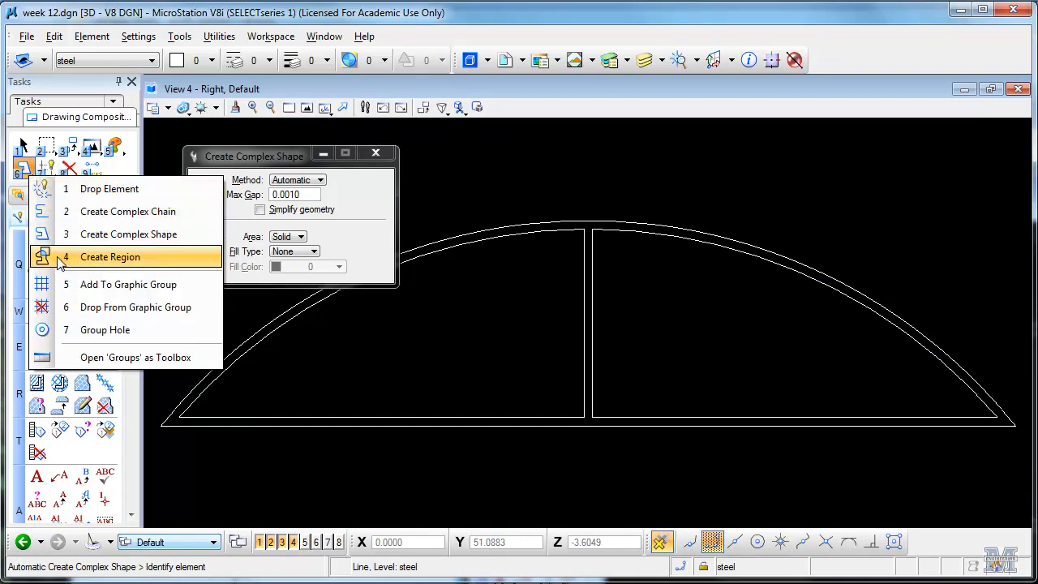
Step: Create a Difference region: outer arch shape minus the left and right inner panels
click(110, 256)
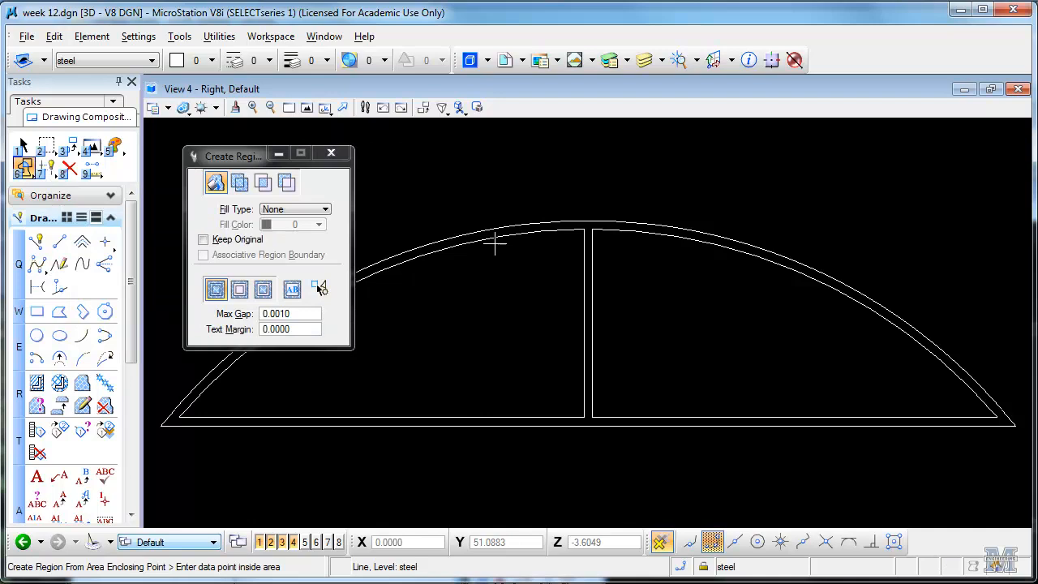
mouse_move(571, 226)
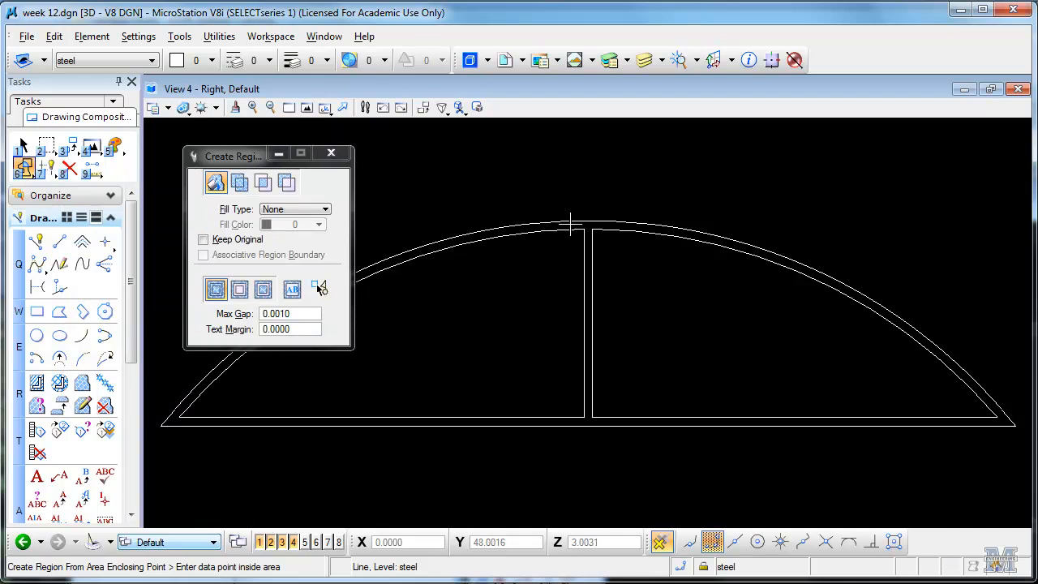
mouse_move(597, 224)
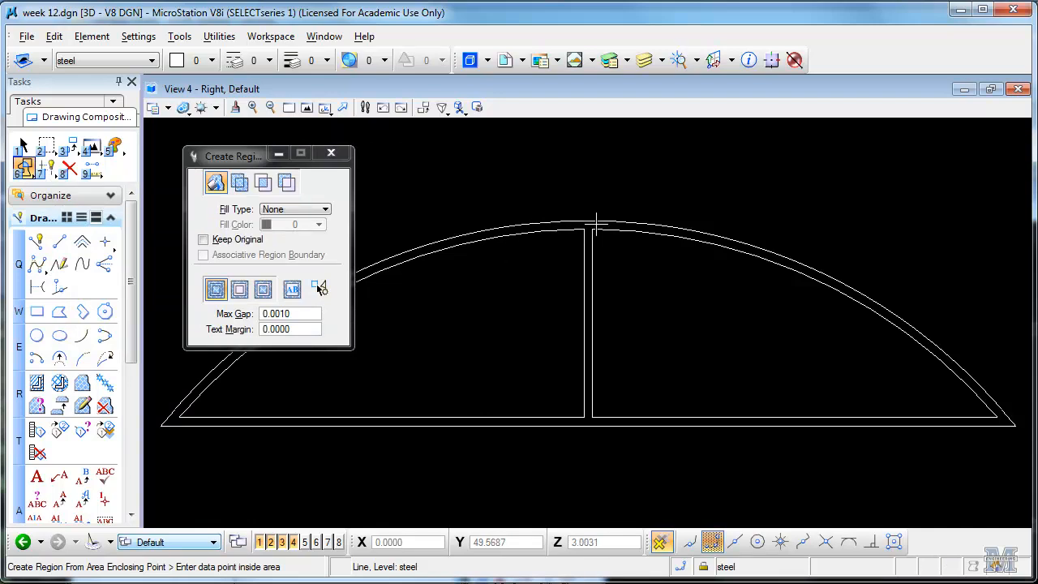
mouse_move(451, 204)
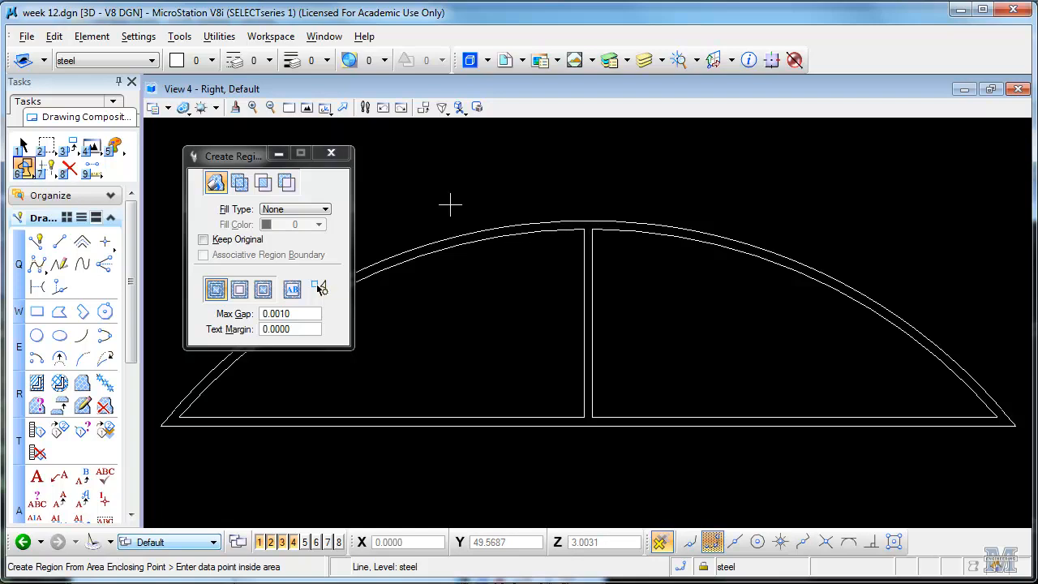
click(263, 182)
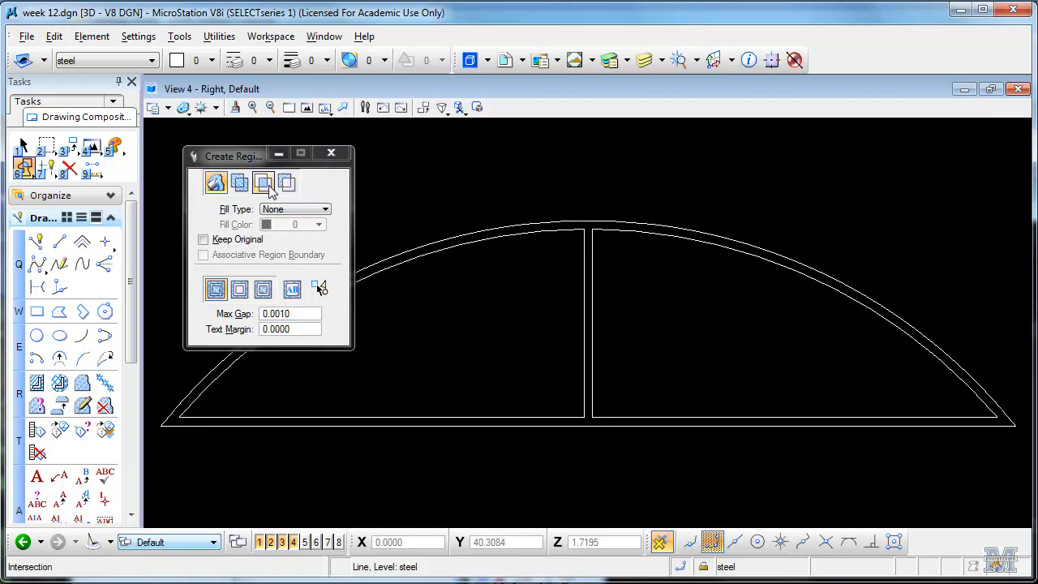
click(283, 181)
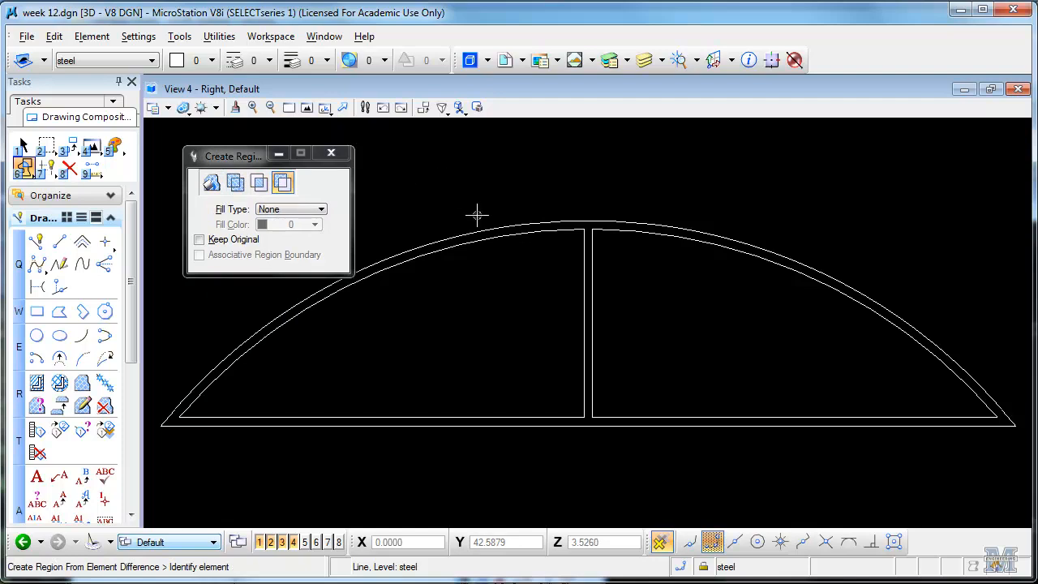
click(477, 226)
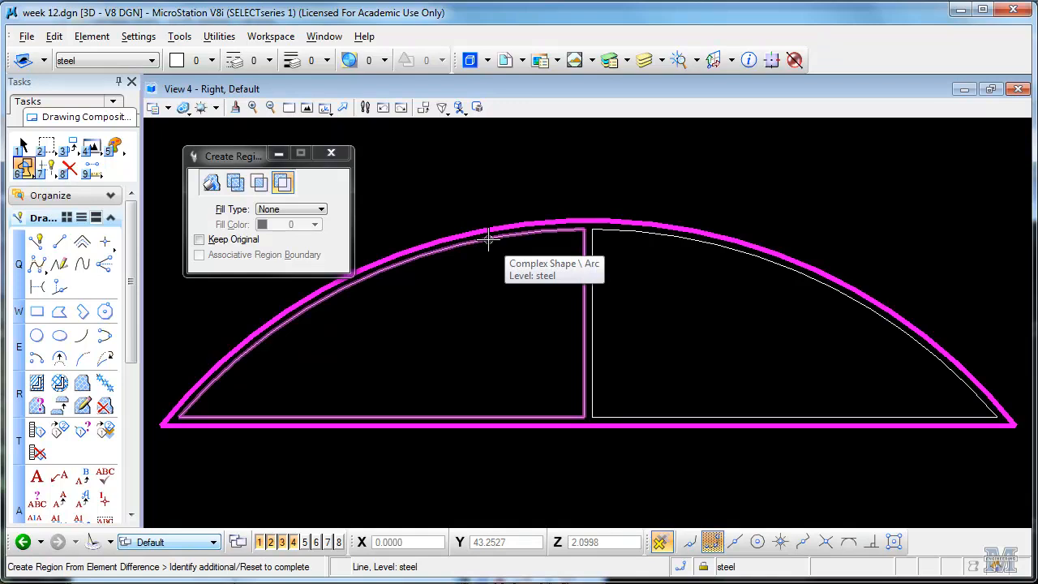
click(487, 240)
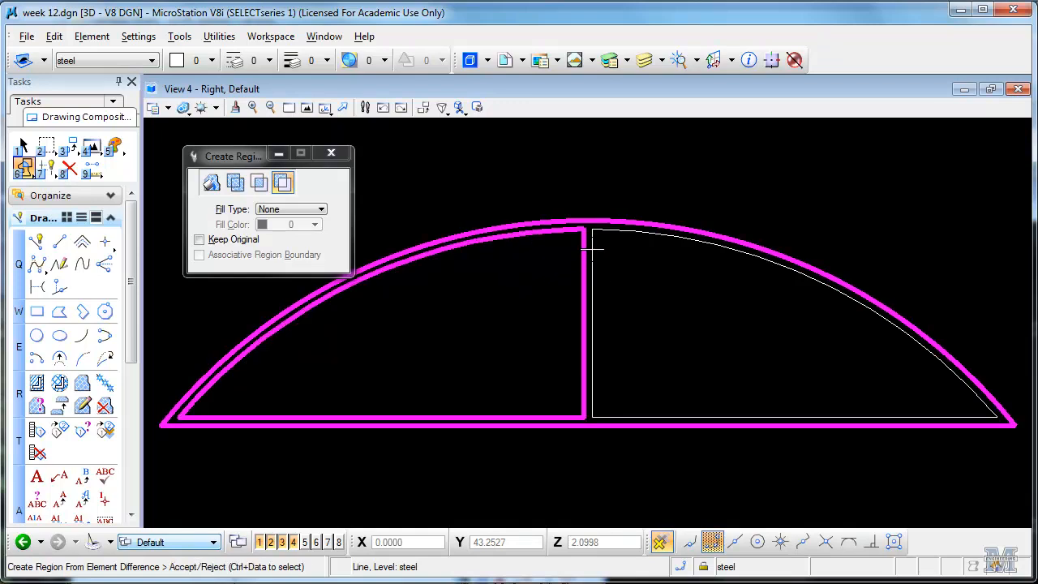
click(614, 235)
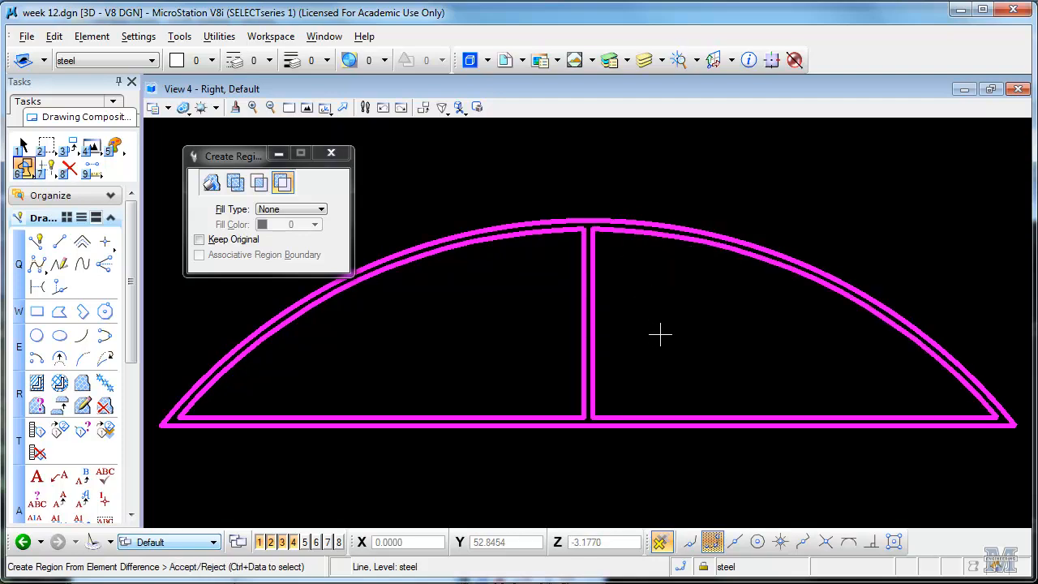
mouse_move(833, 201)
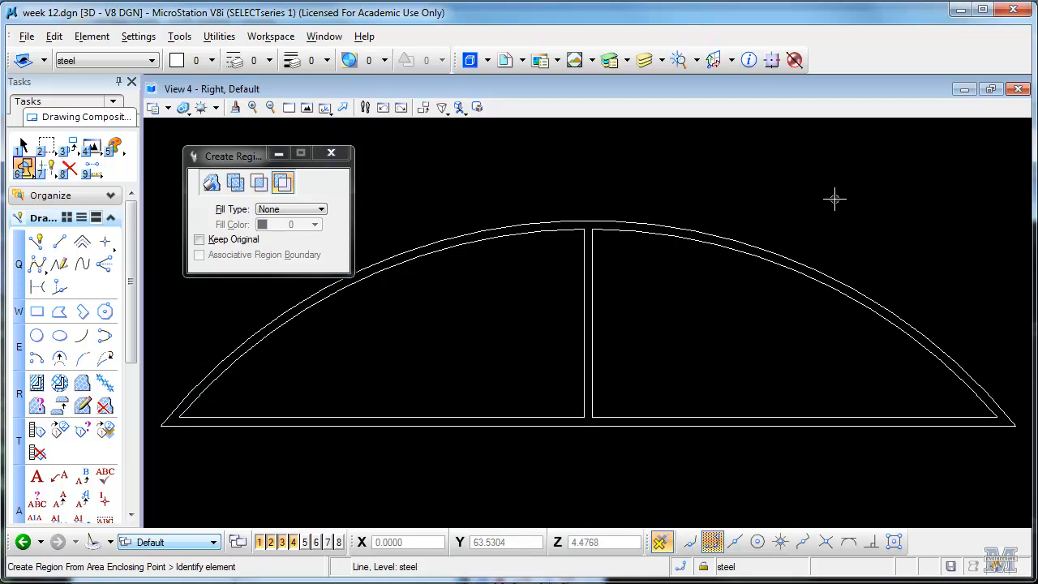
mouse_move(782, 258)
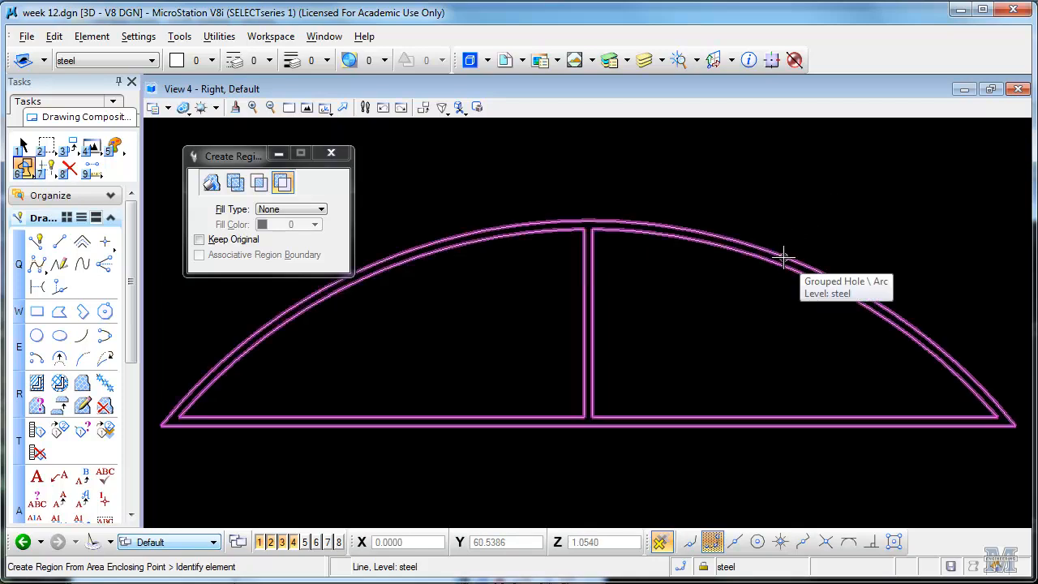
mouse_move(782, 258)
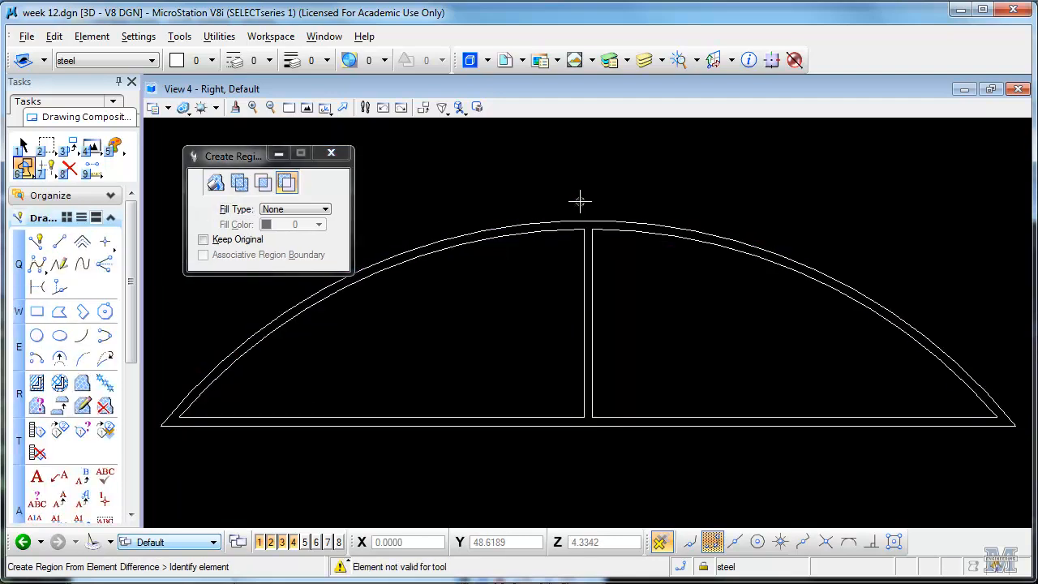
mouse_move(560, 208)
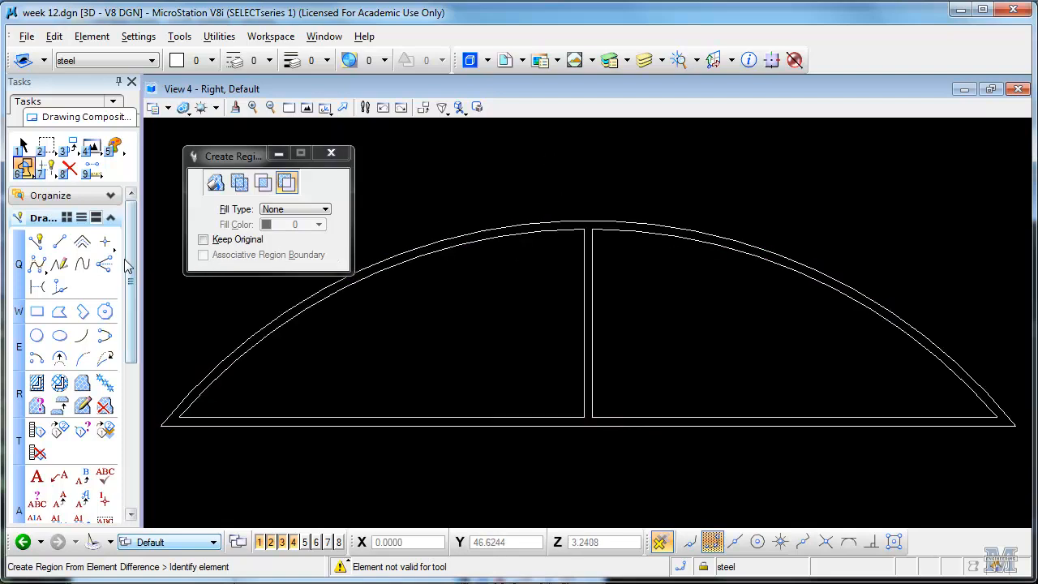
Step: Pick the holed arch region with Solid by Thicken Surface at thickness 1.0000
scroll(down, 3)
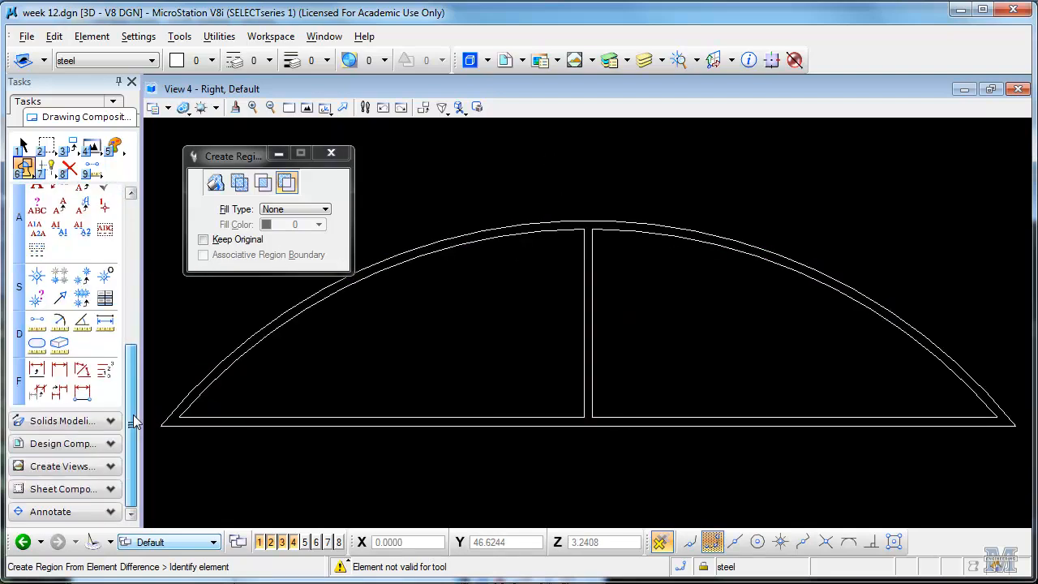
scroll(down, 3)
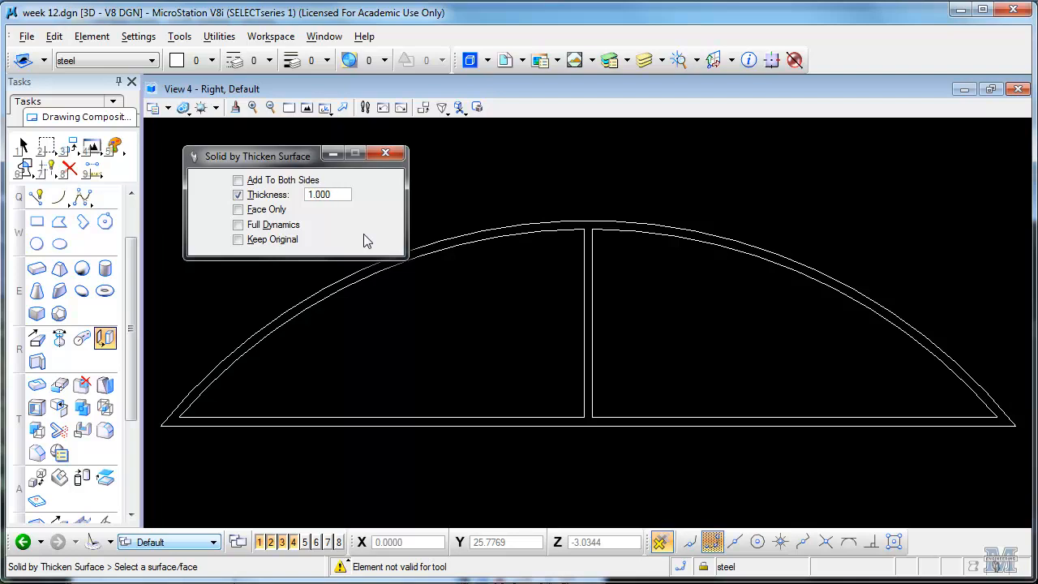
mouse_move(503, 224)
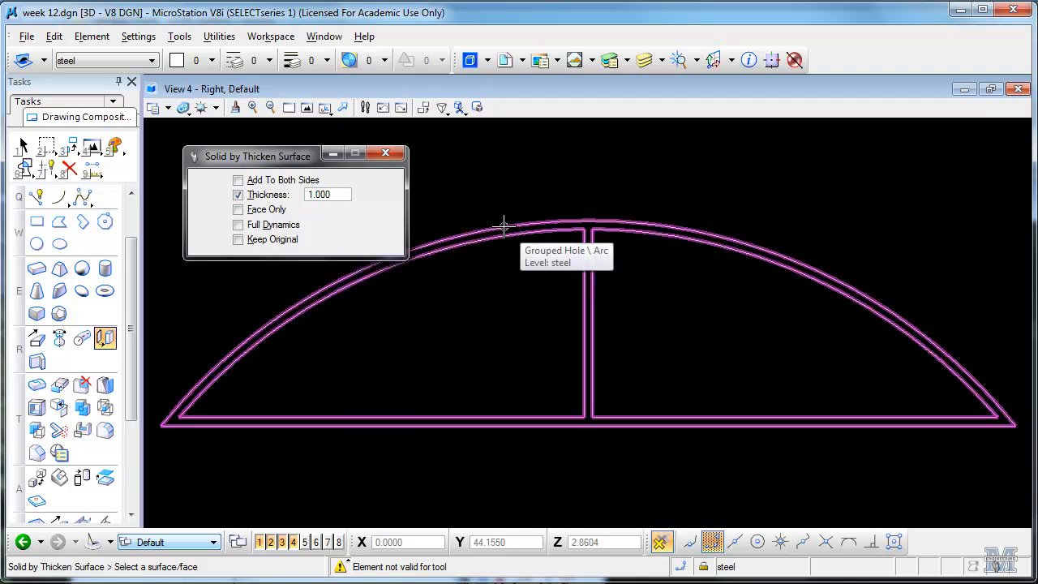
click(503, 225)
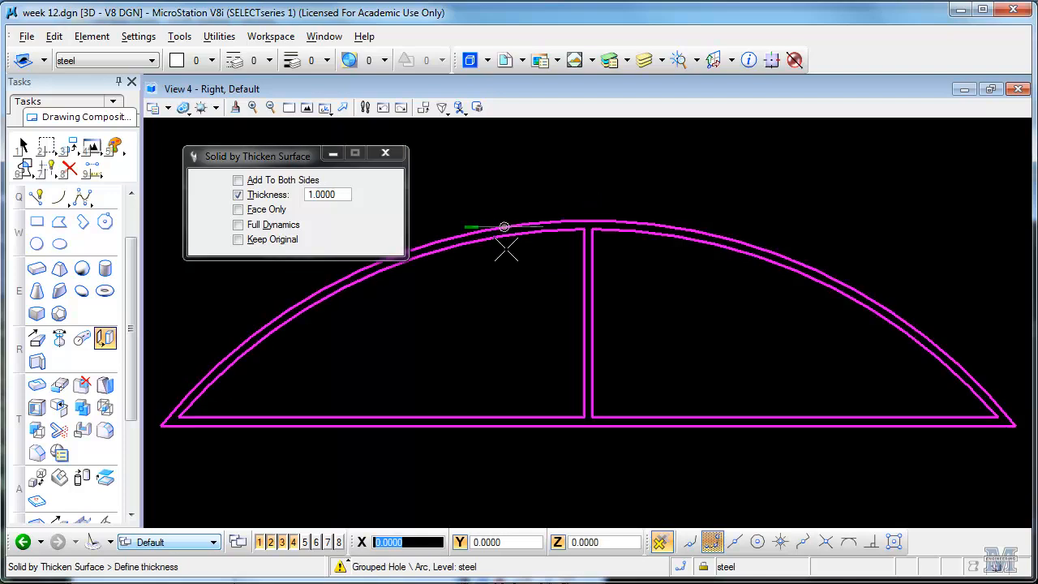
mouse_move(512, 291)
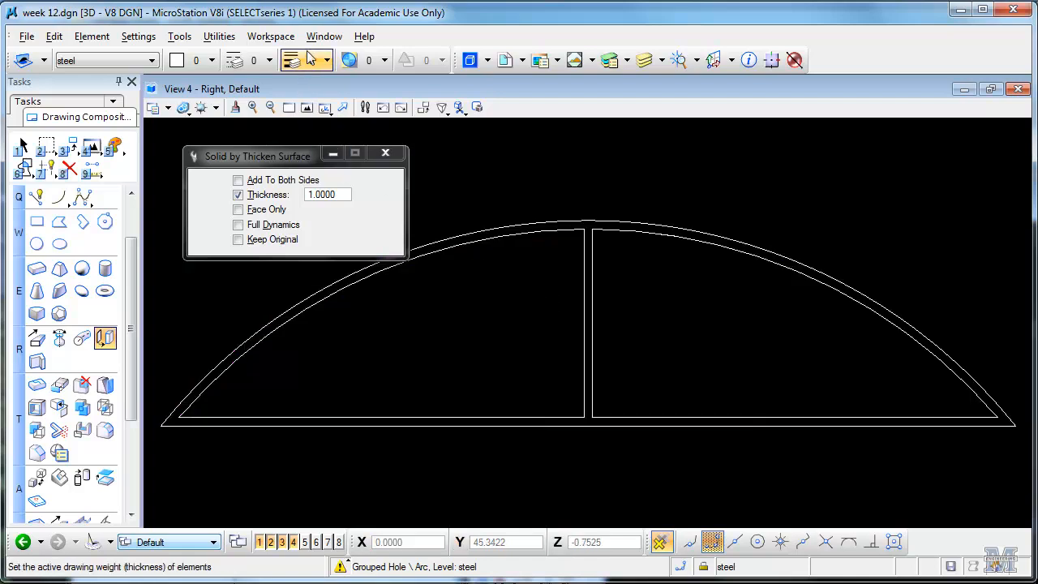
Step: Switch to View 1 - Top and fit all elements into it
click(325, 36)
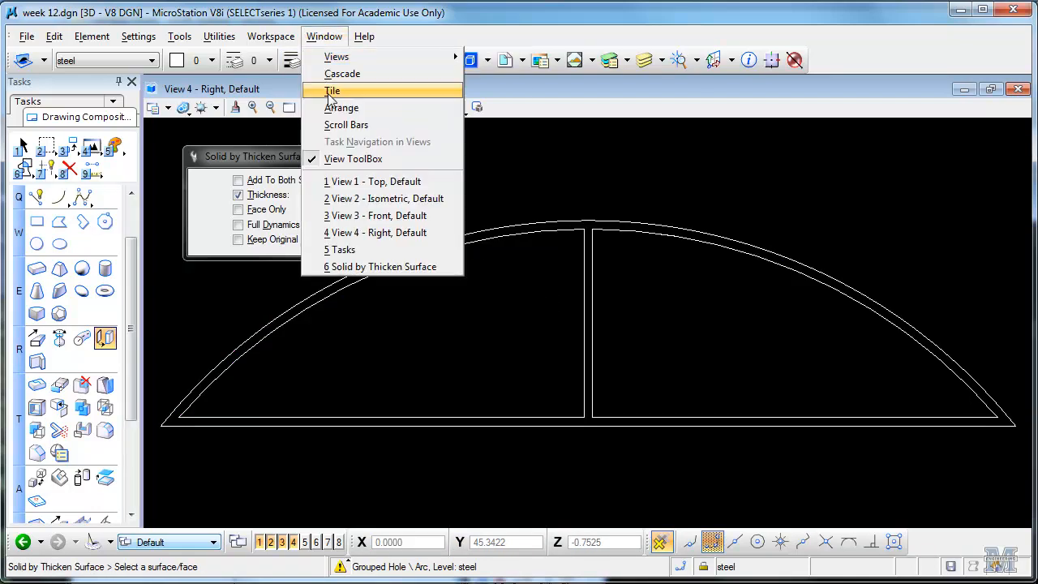
mouse_move(371, 182)
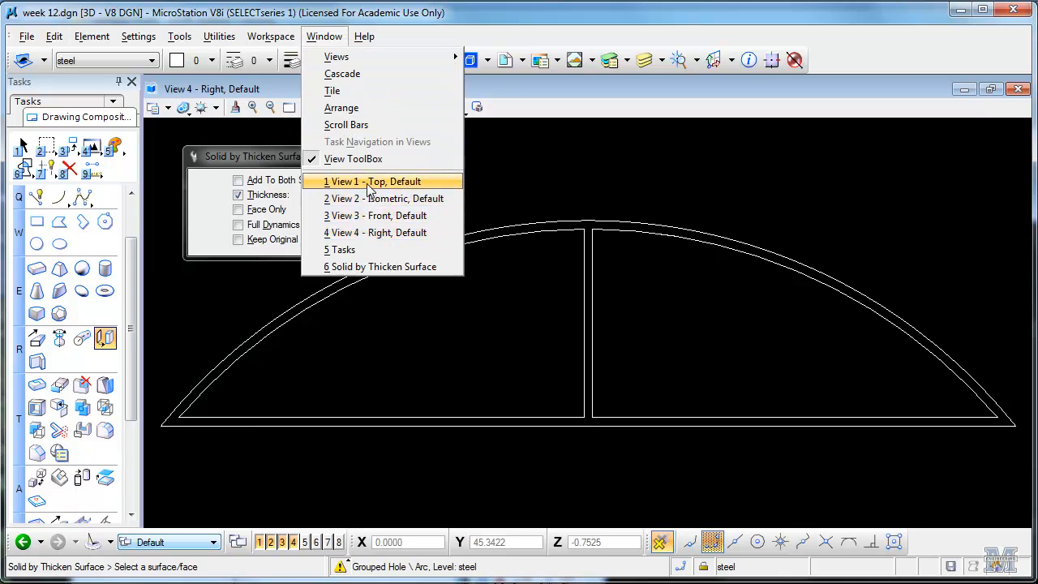
click(374, 182)
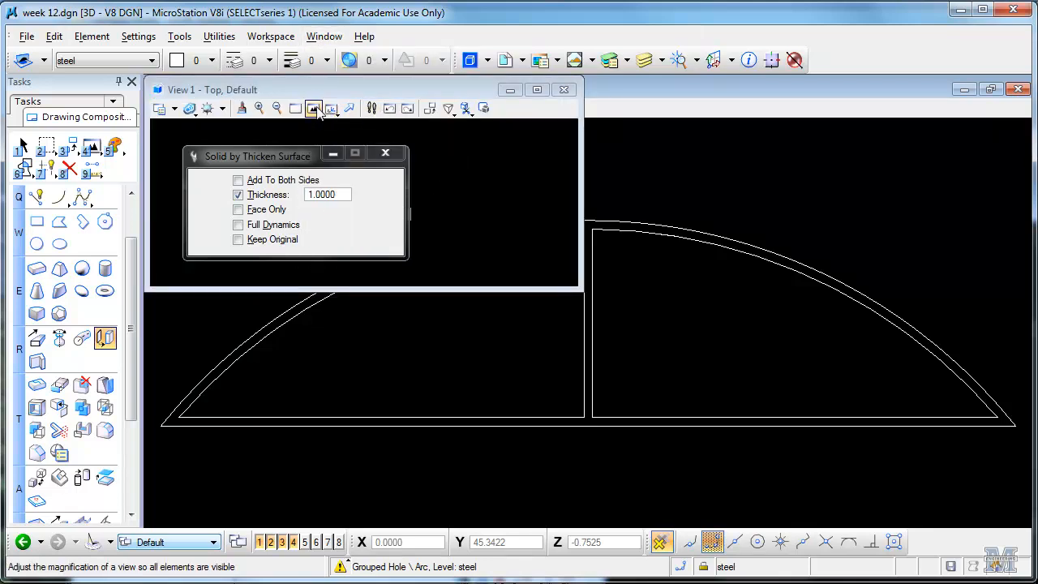
click(314, 107)
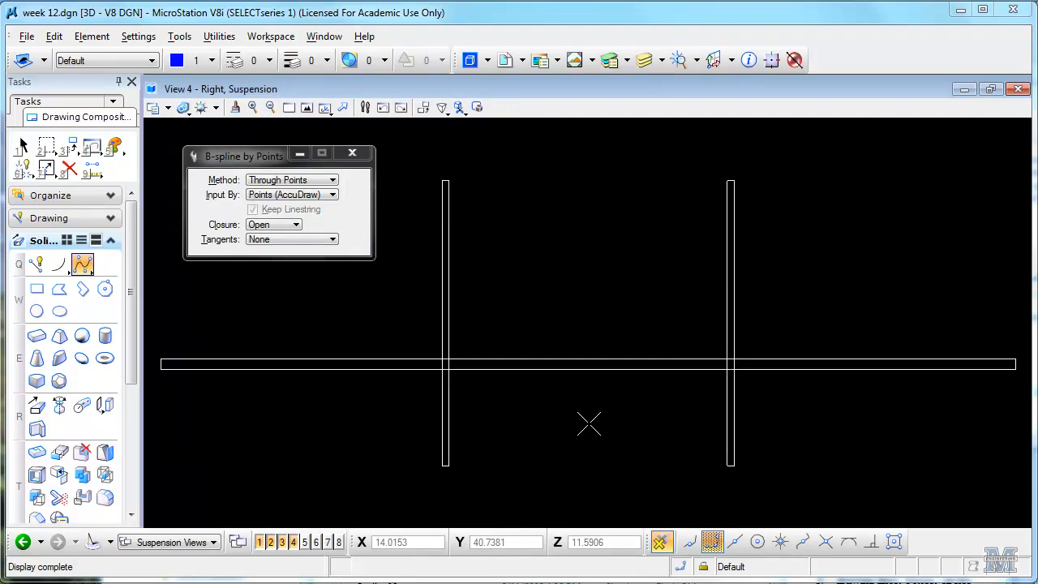
mouse_move(535, 402)
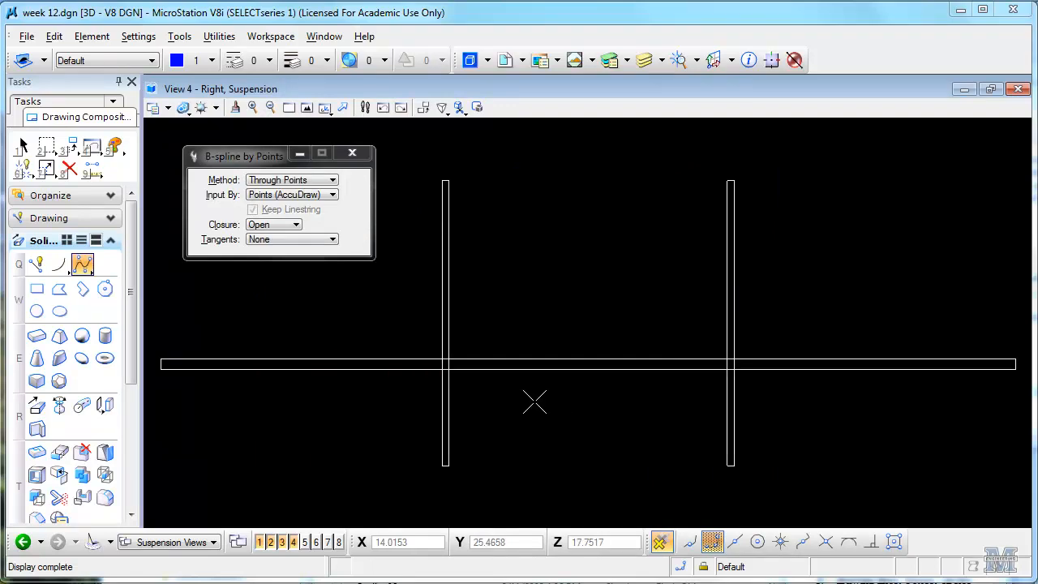
mouse_move(295, 310)
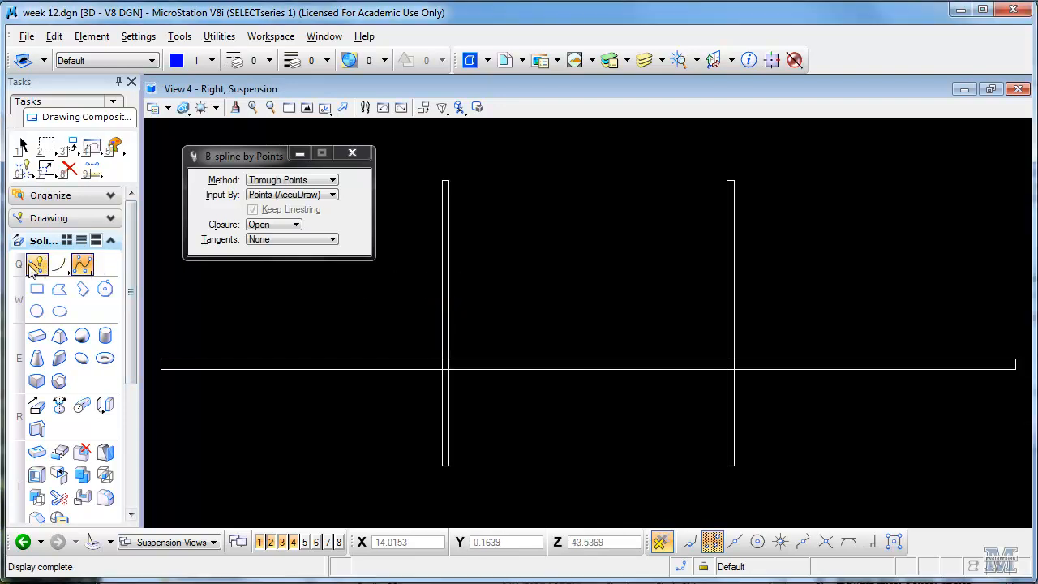
Step: Place a through-points B-spline cable from the deck's left end up to the left tower top
click(36, 266)
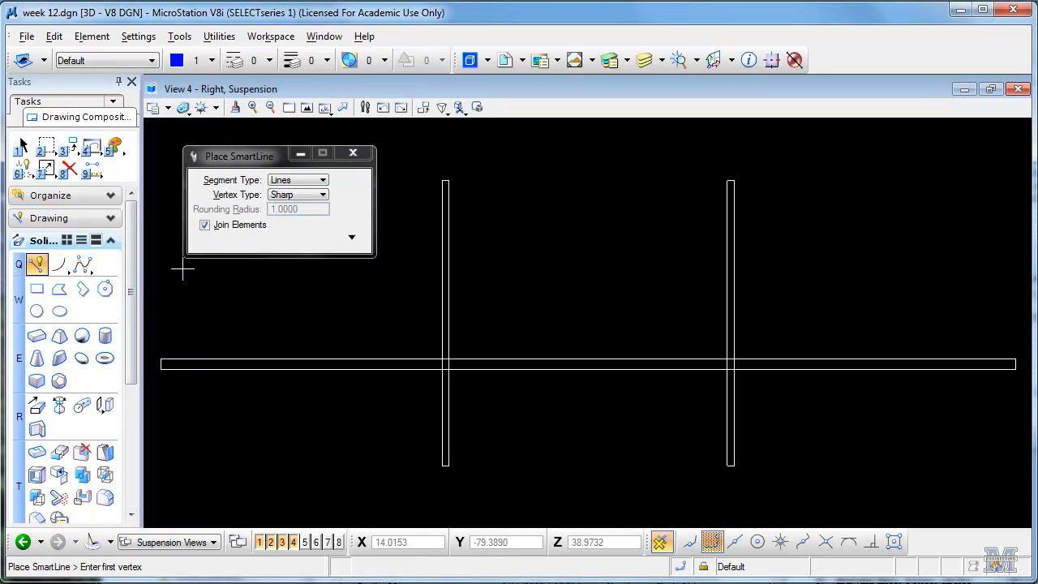
click(81, 265)
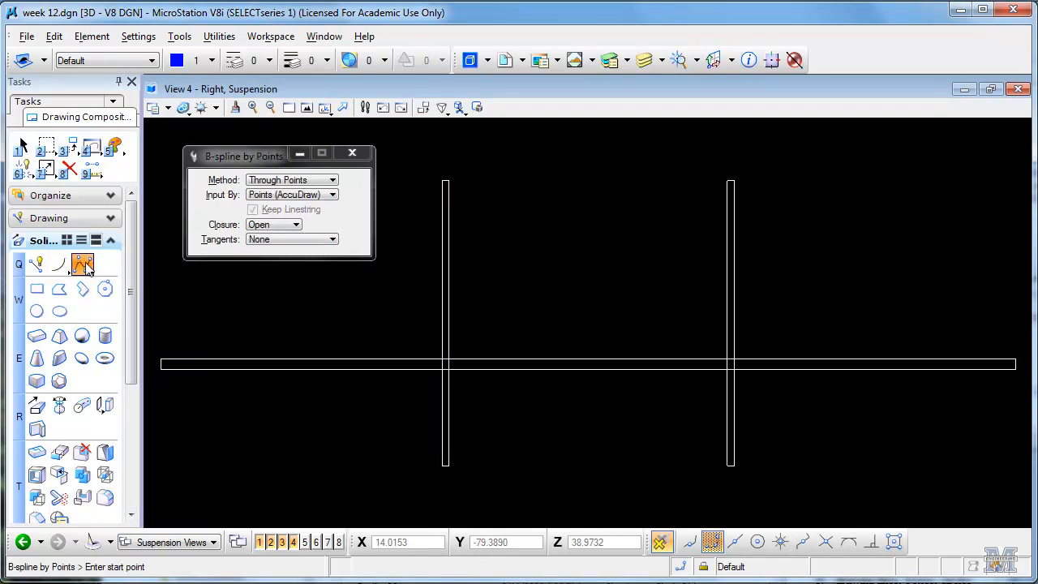
click(163, 360)
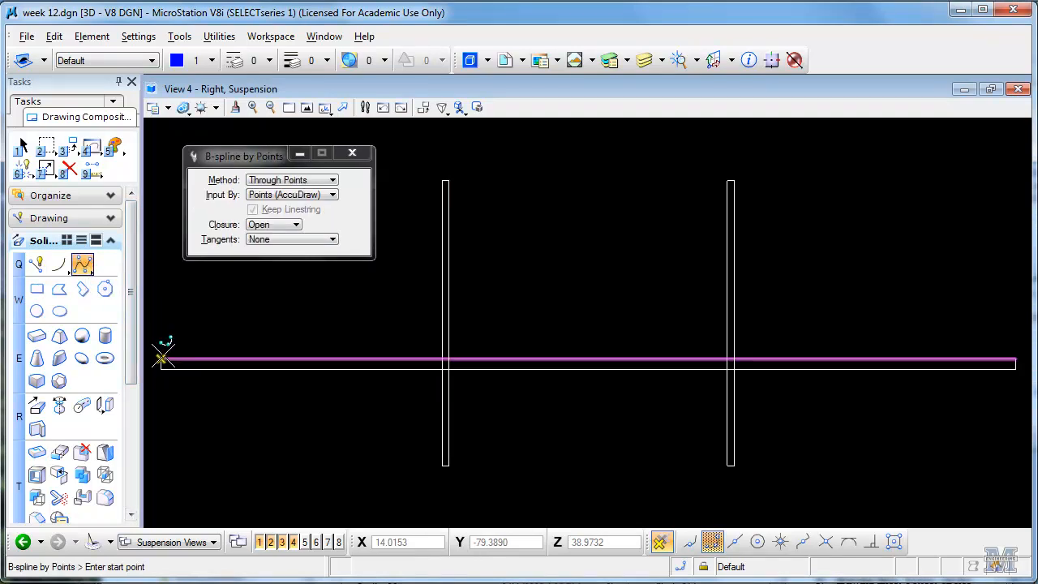
mouse_move(163, 360)
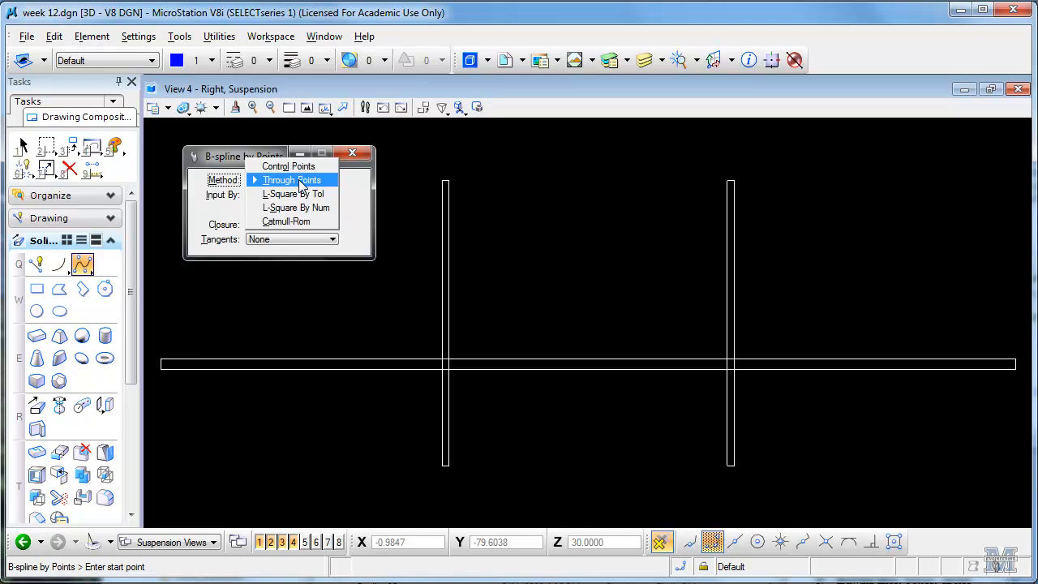
click(290, 178)
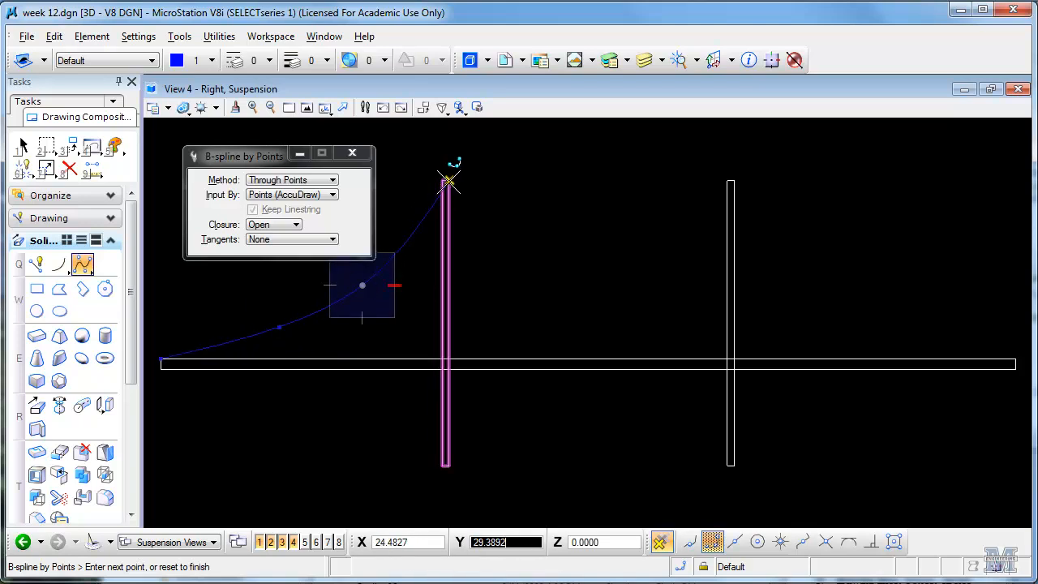
mouse_move(446, 180)
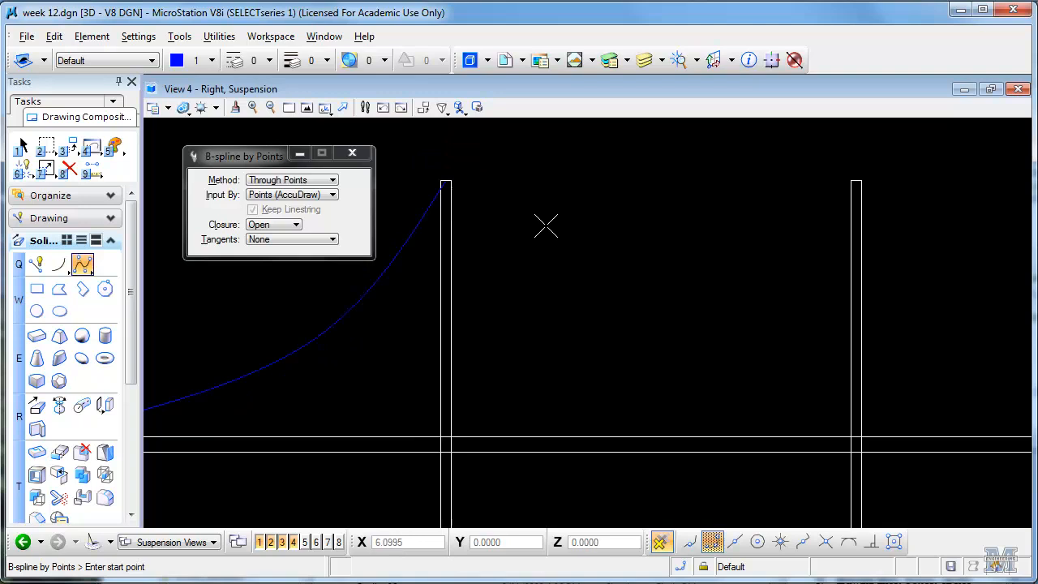
mouse_move(487, 307)
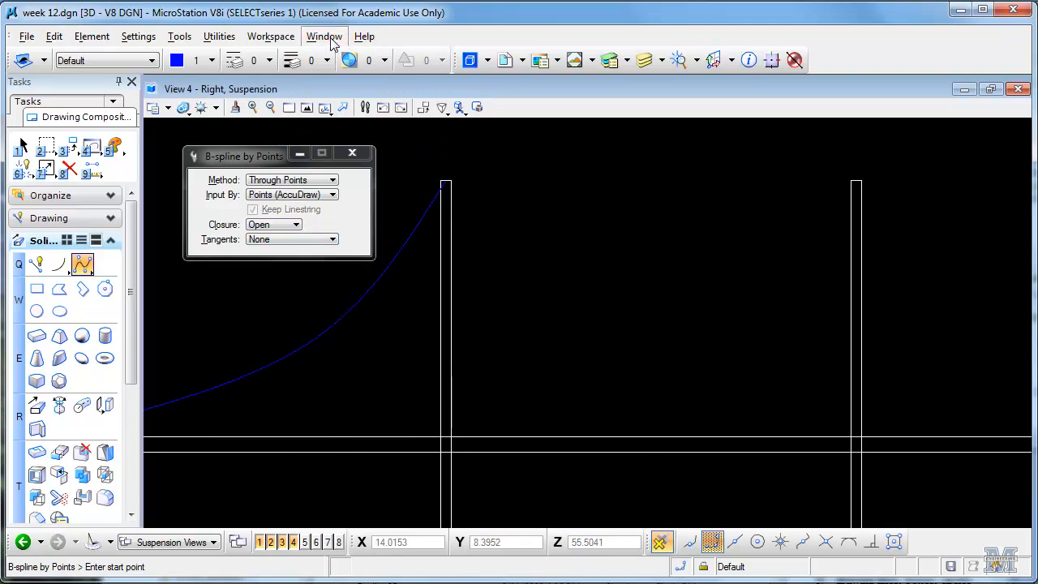
click(325, 35)
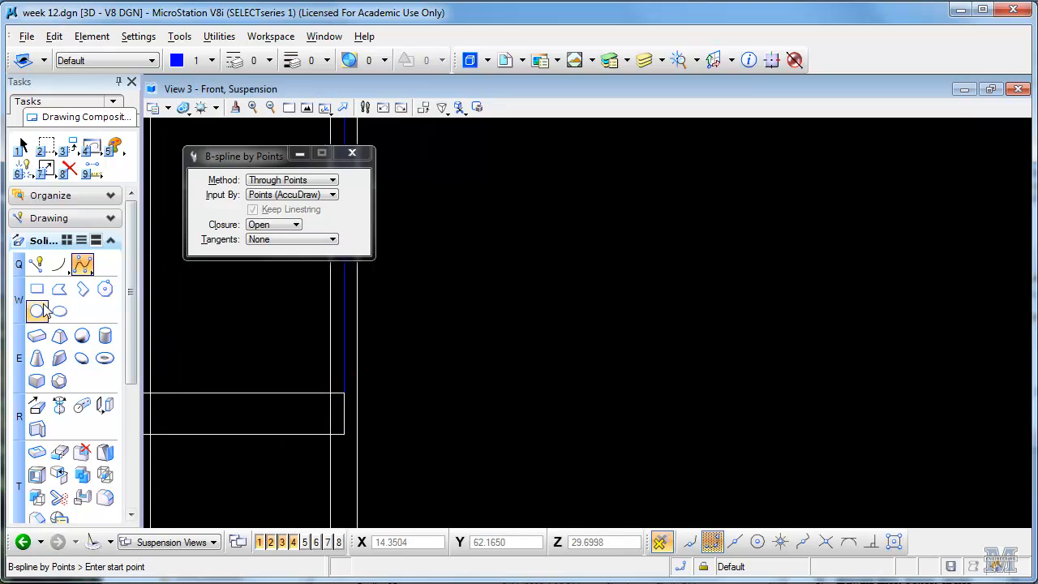
Step: In the front view, place a small circle by center at the cable's lower end as its cross-section
click(38, 312)
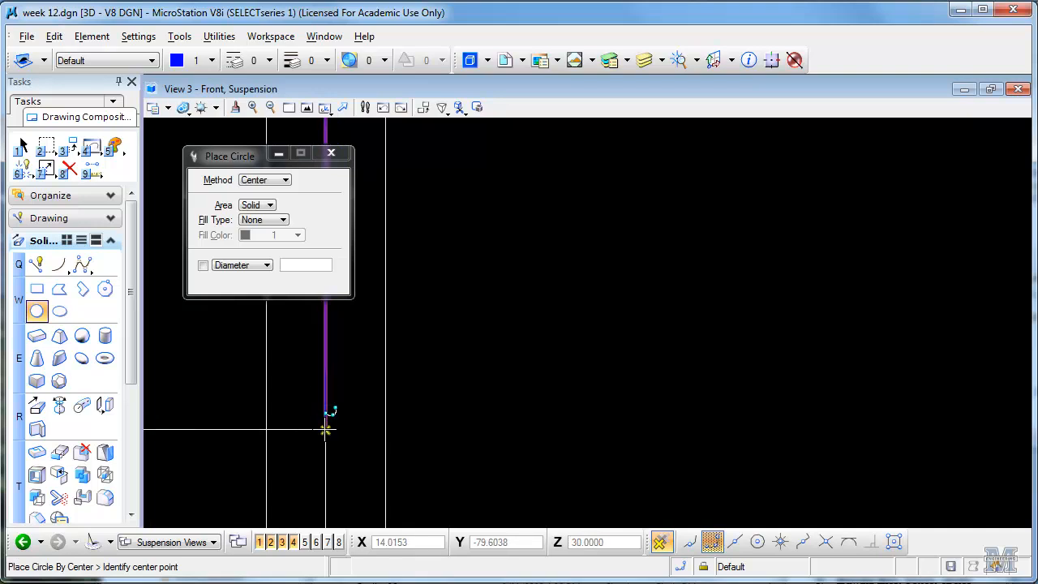
mouse_move(312, 385)
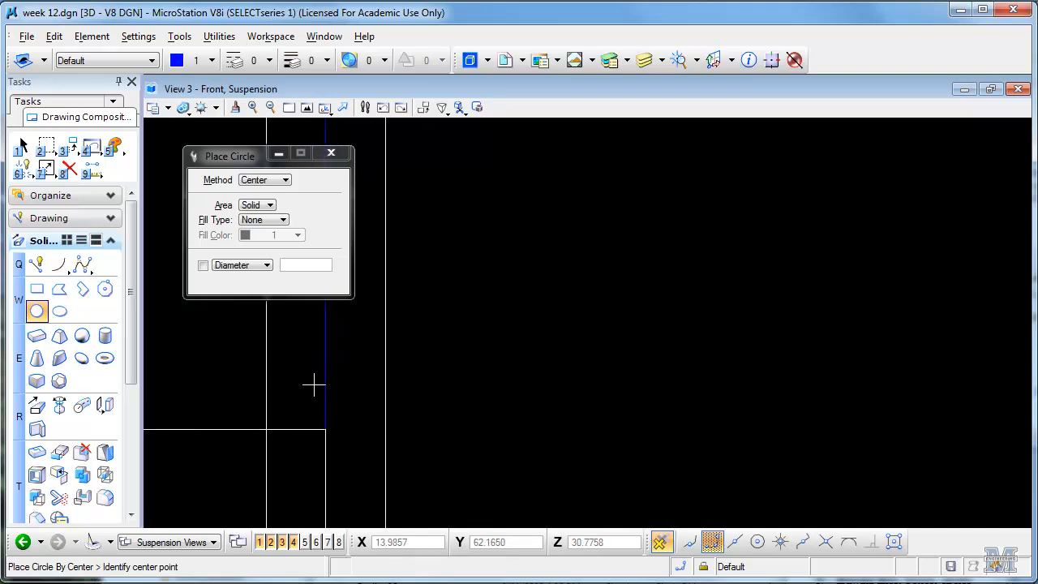
mouse_move(324, 430)
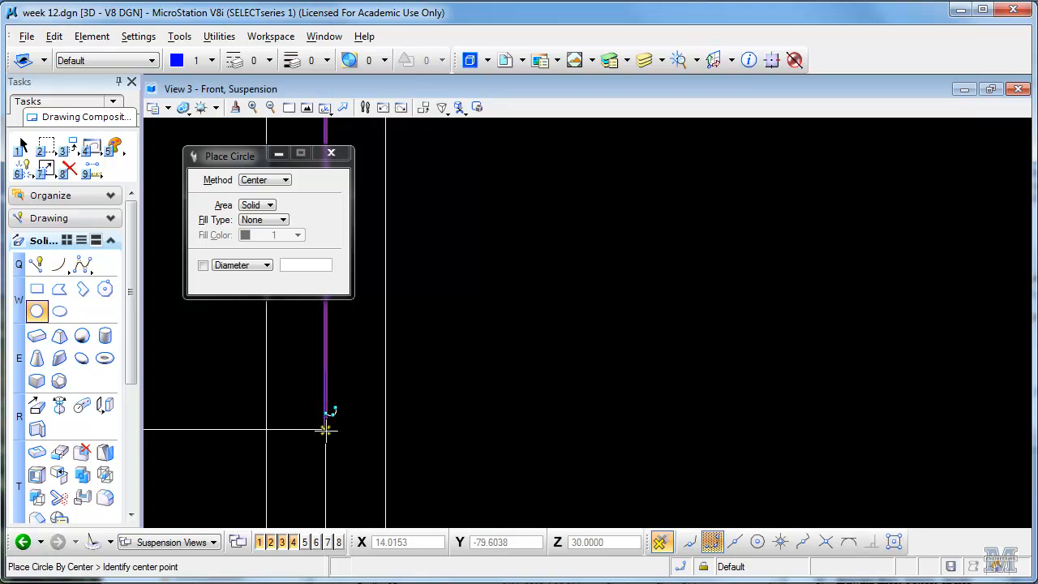
click(324, 429)
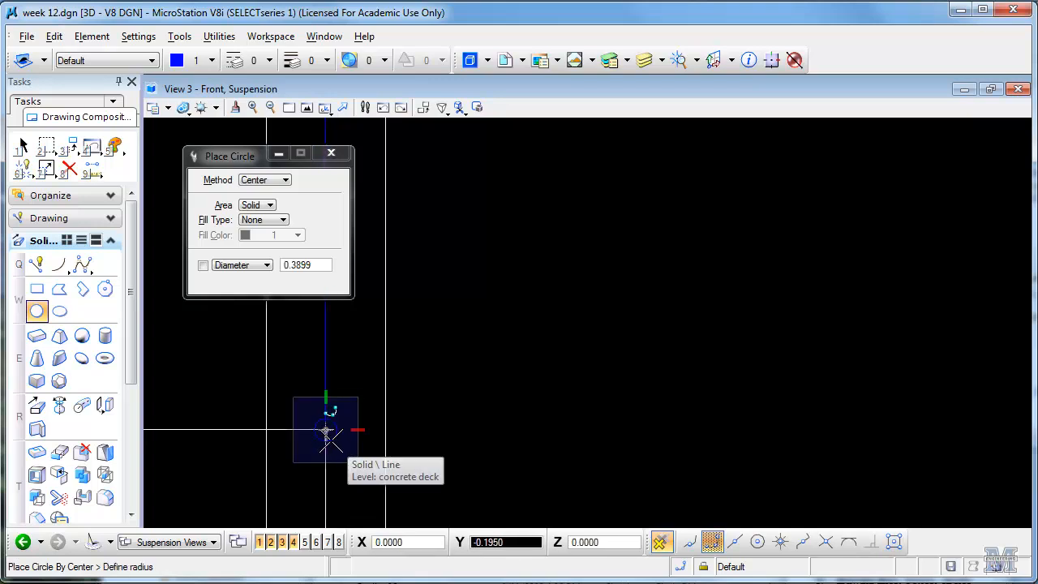
mouse_move(325, 430)
text(.25)
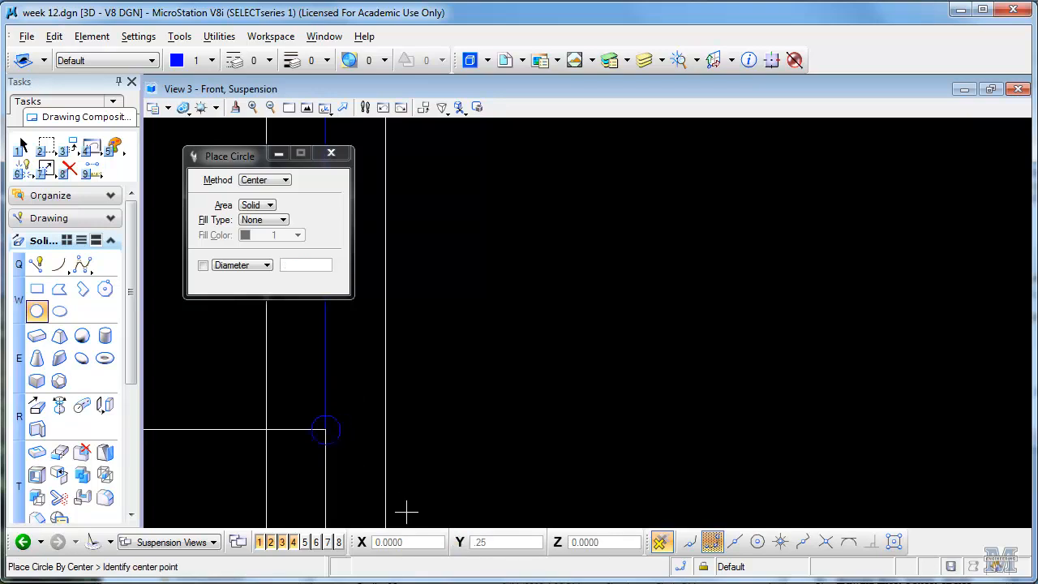
mouse_move(487, 373)
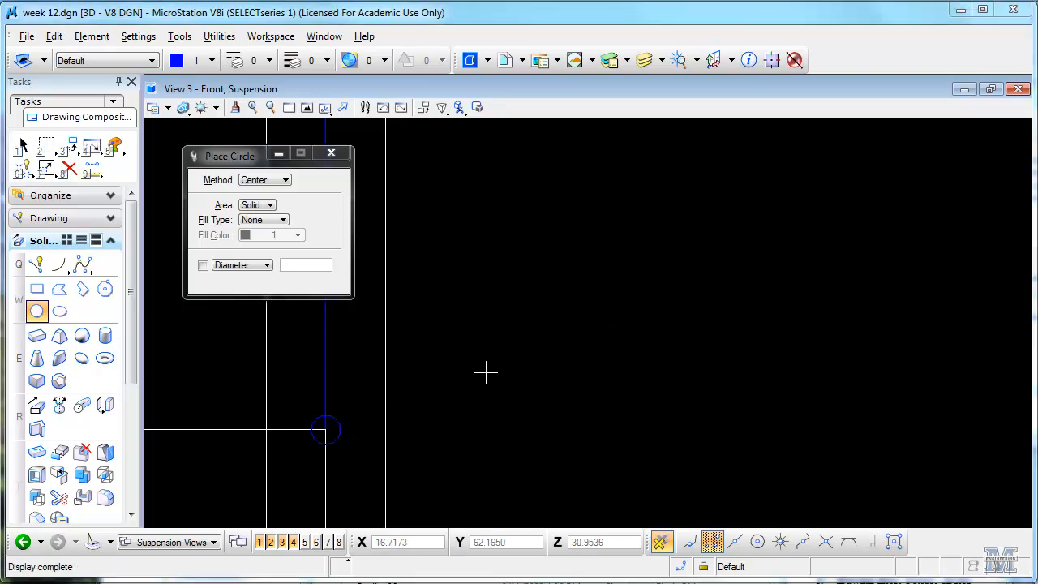
mouse_move(460, 391)
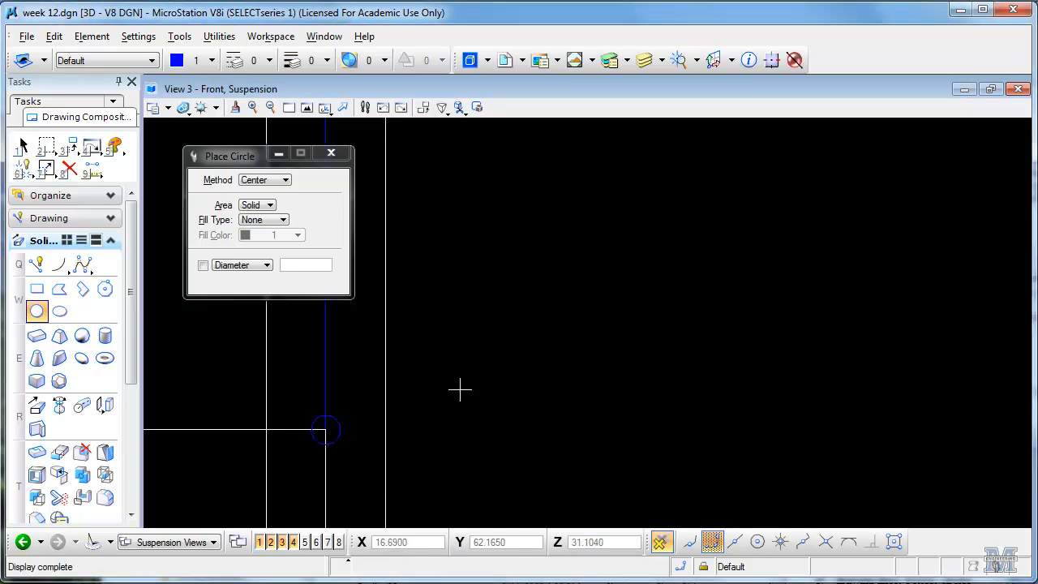
mouse_move(83, 405)
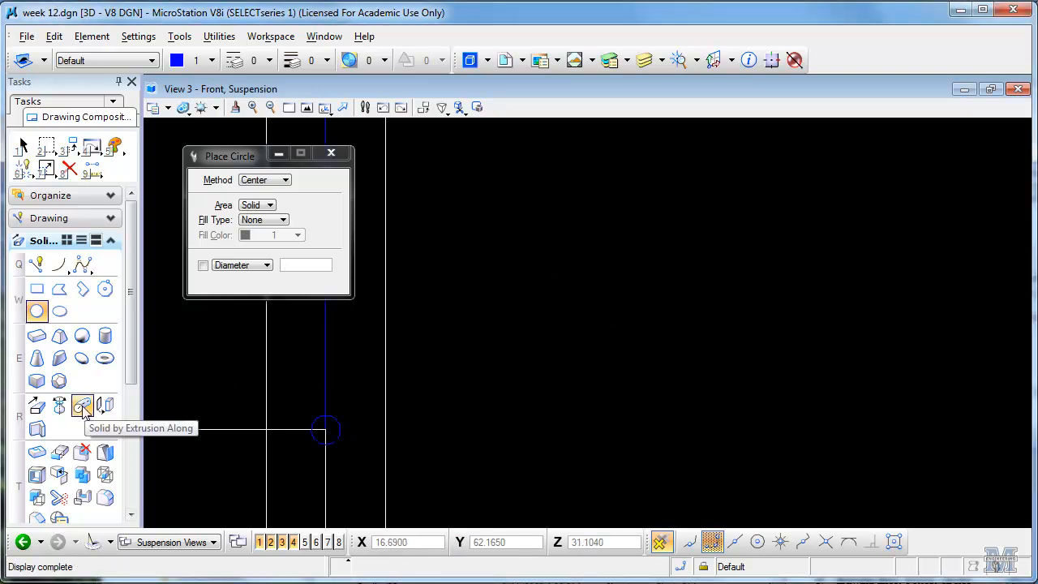
click(83, 405)
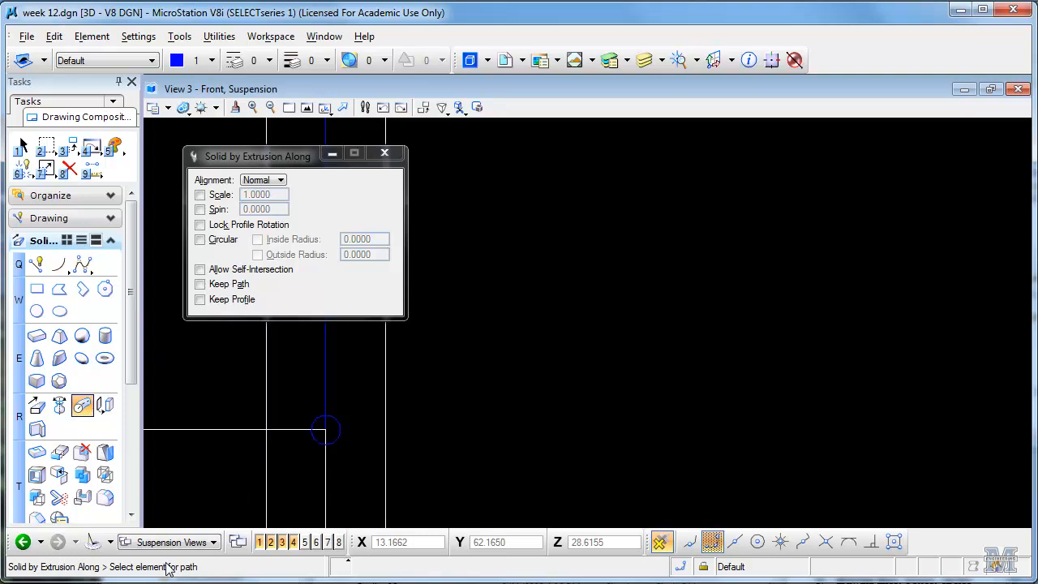
mouse_move(326, 370)
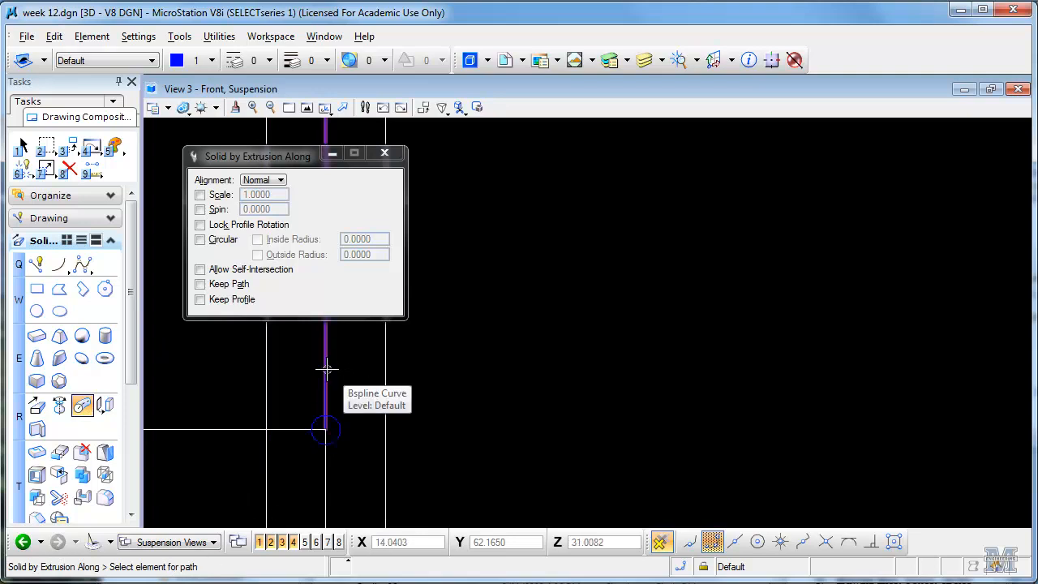
Step: Sweep the small circle profile along the cable curve to form the solid cable
click(325, 418)
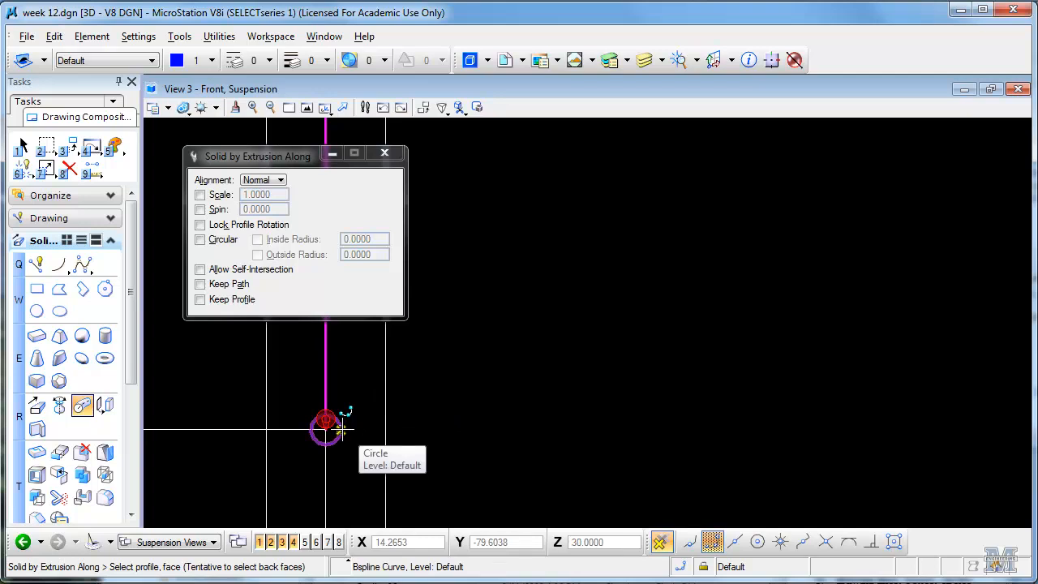
click(326, 428)
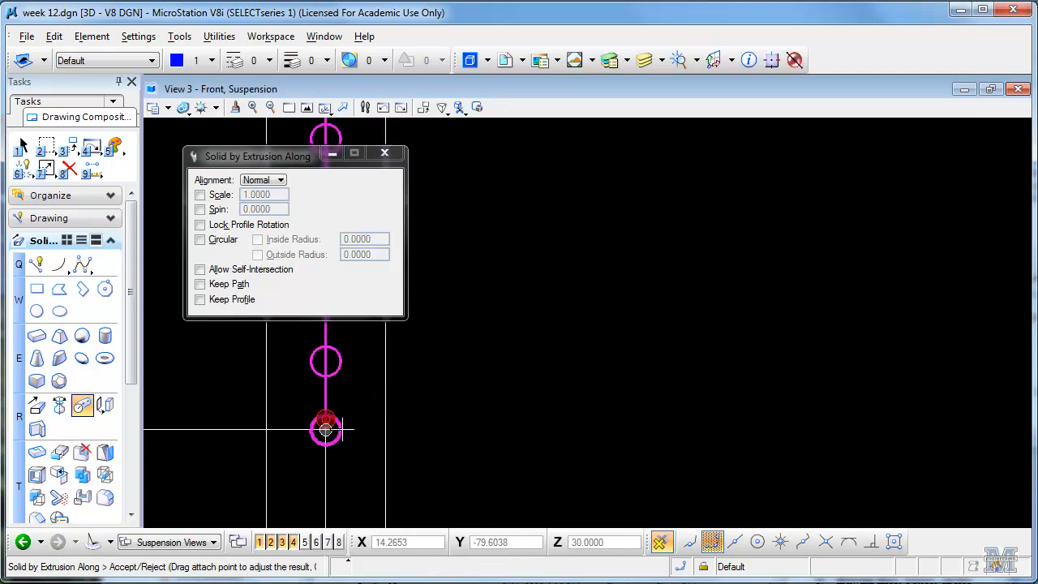
mouse_move(461, 379)
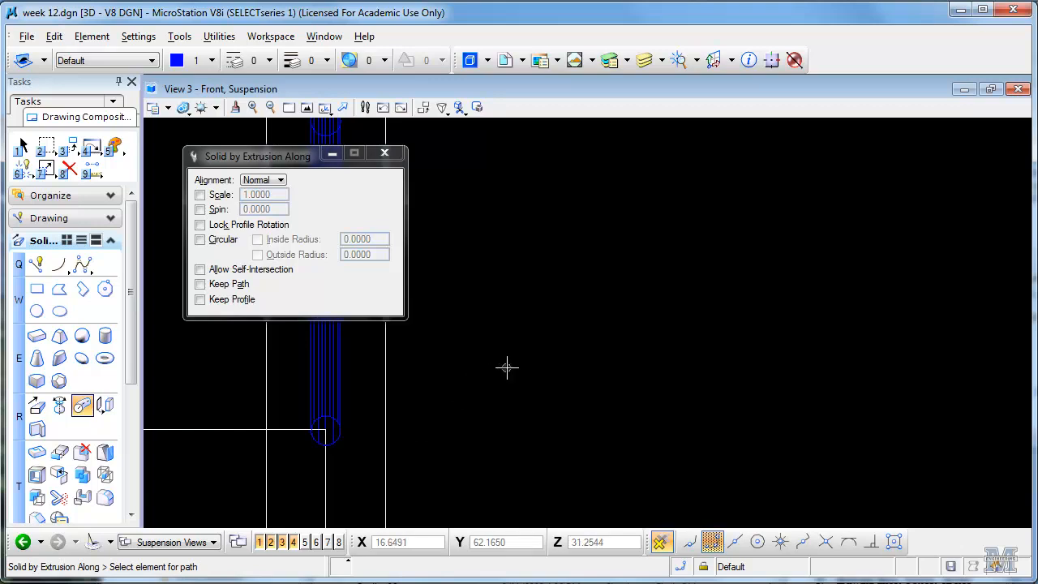
mouse_move(509, 328)
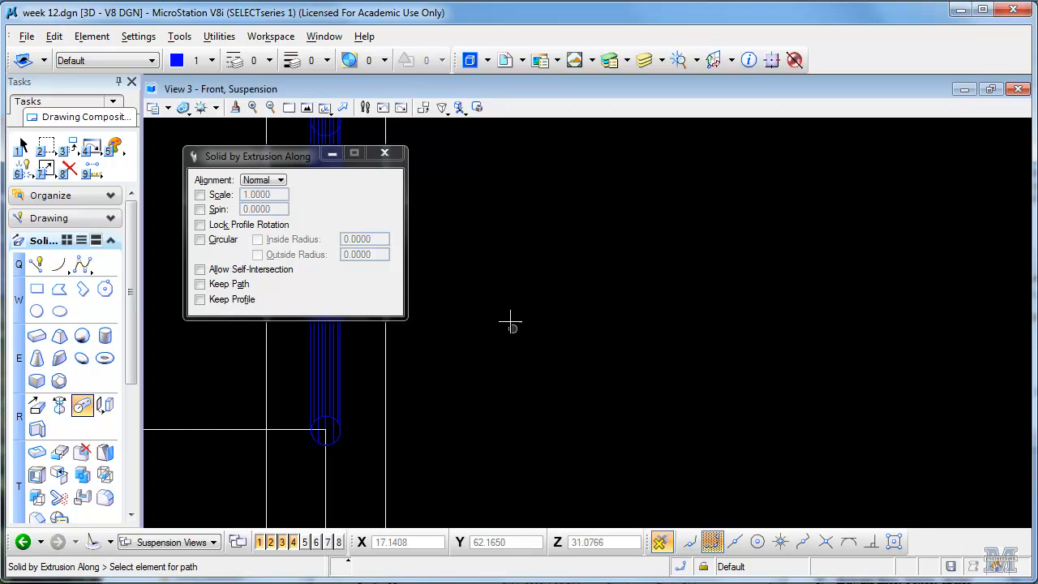
click(324, 35)
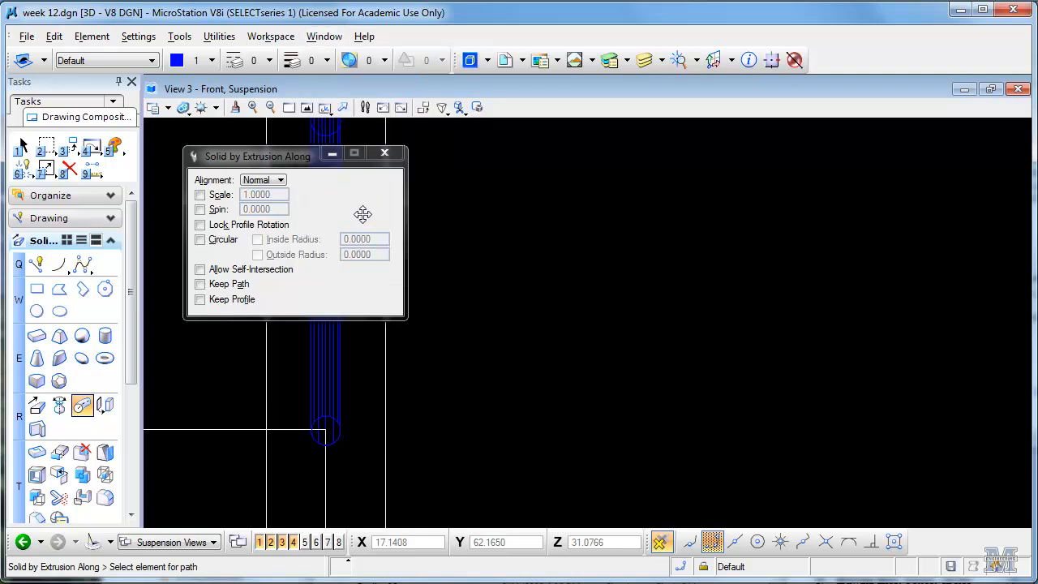
Step: Switch to View 4 - Right Suspension, return to Element Selection and scroll the Solids panel
click(324, 36)
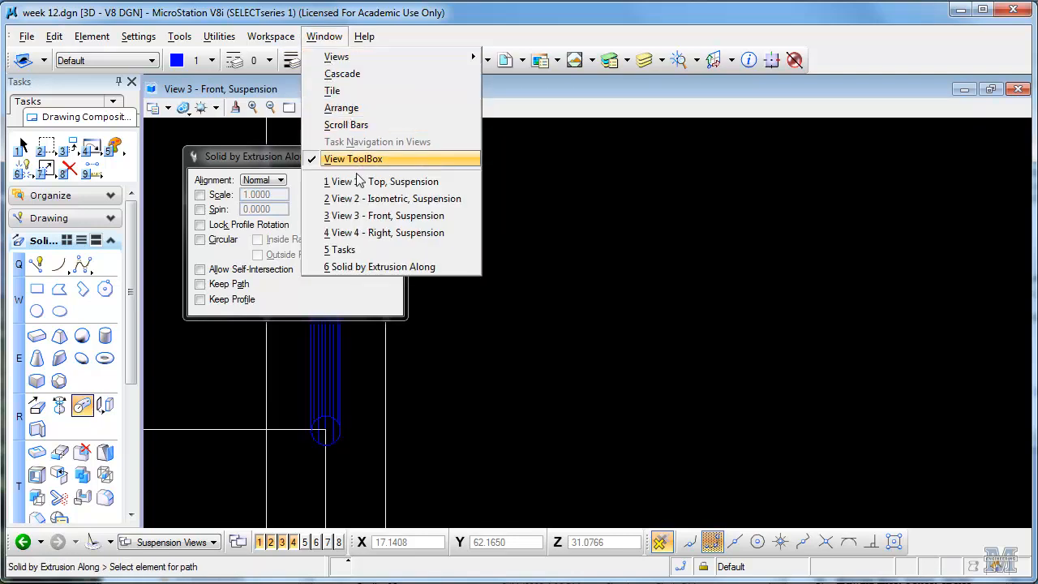
click(383, 234)
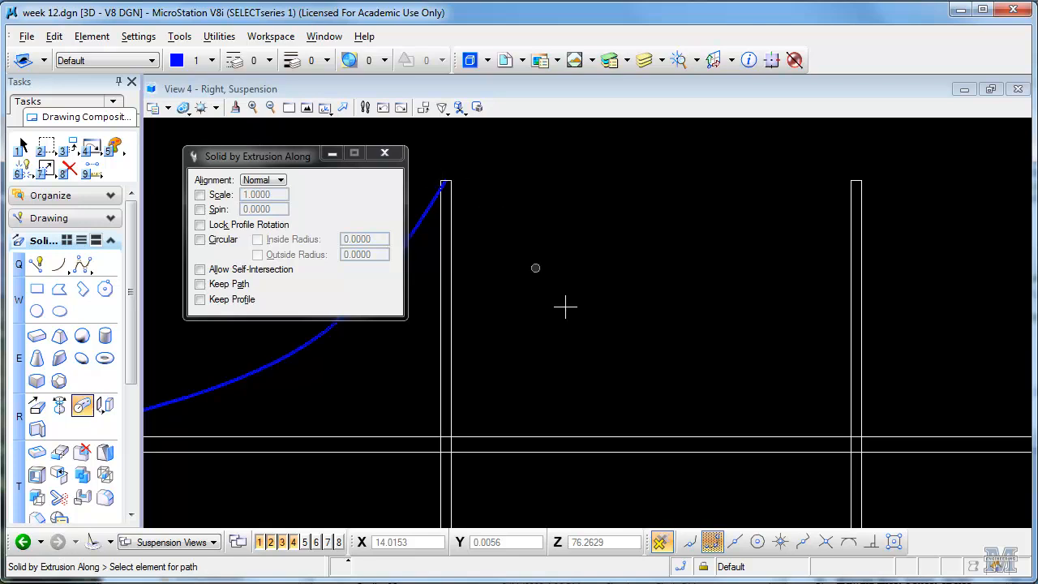
mouse_move(850, 224)
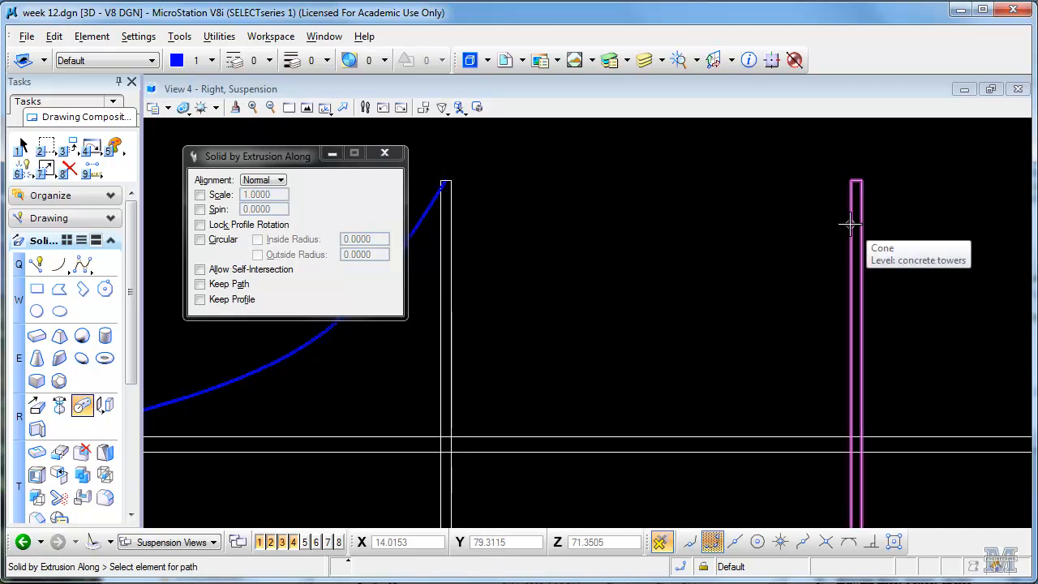
click(25, 144)
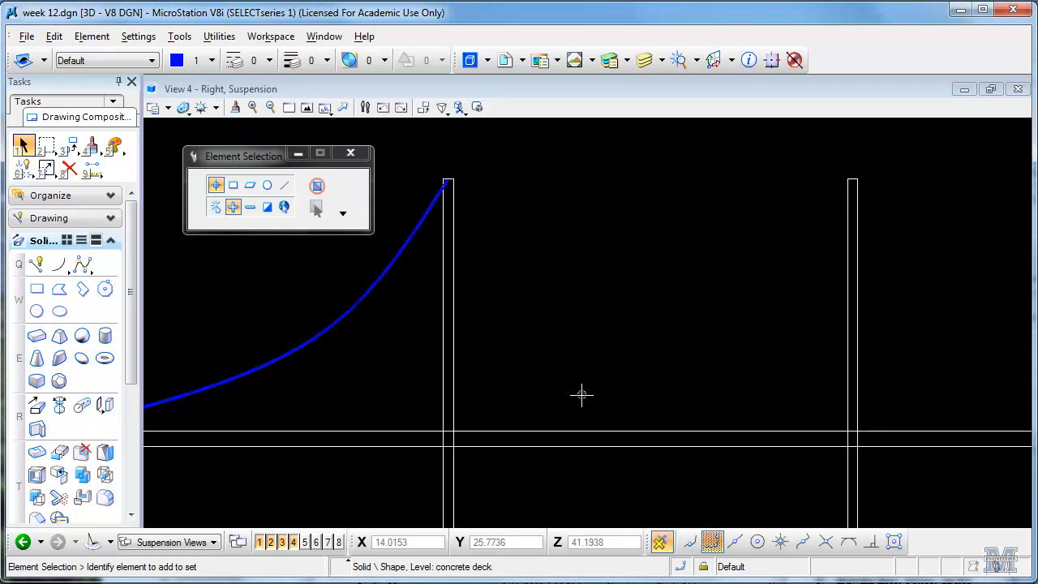
mouse_move(526, 396)
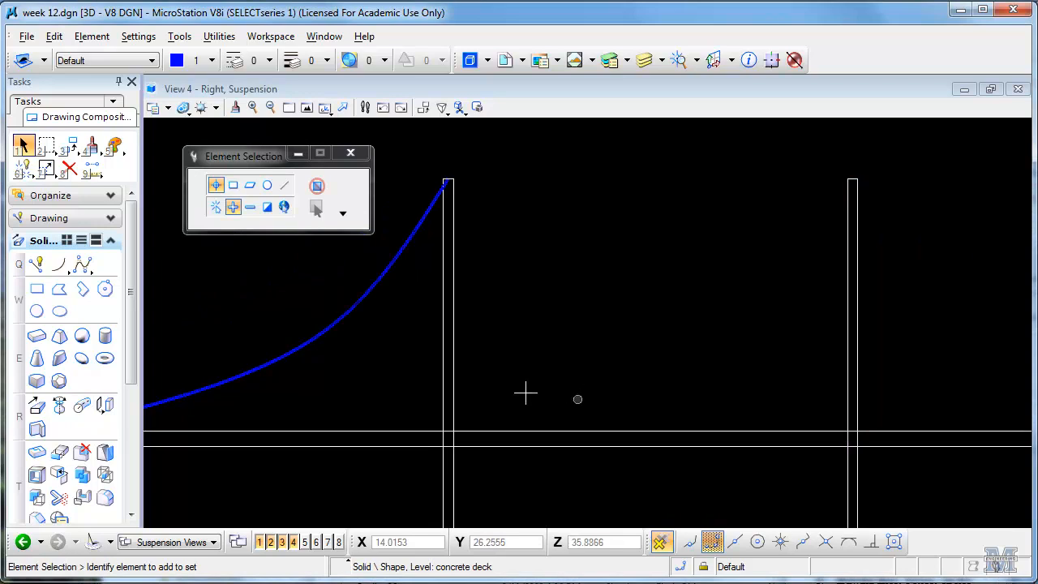
scroll(down, 3)
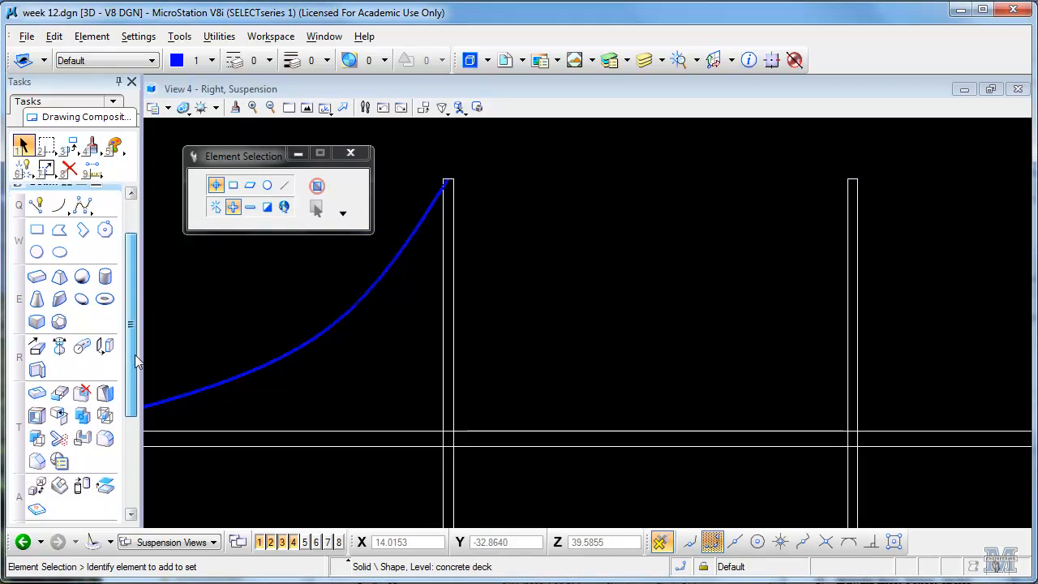
scroll(down, 3)
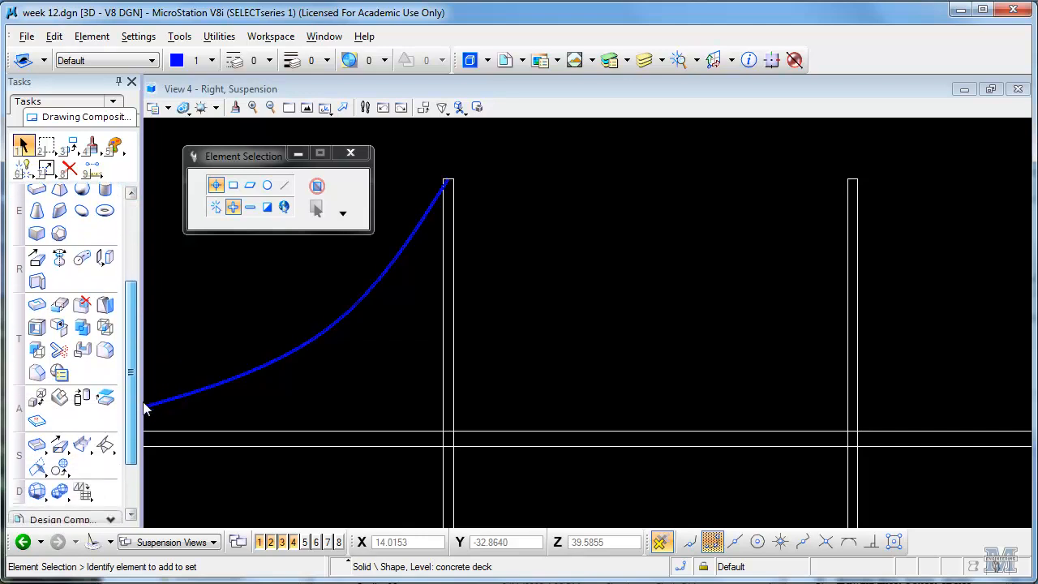
scroll(down, 3)
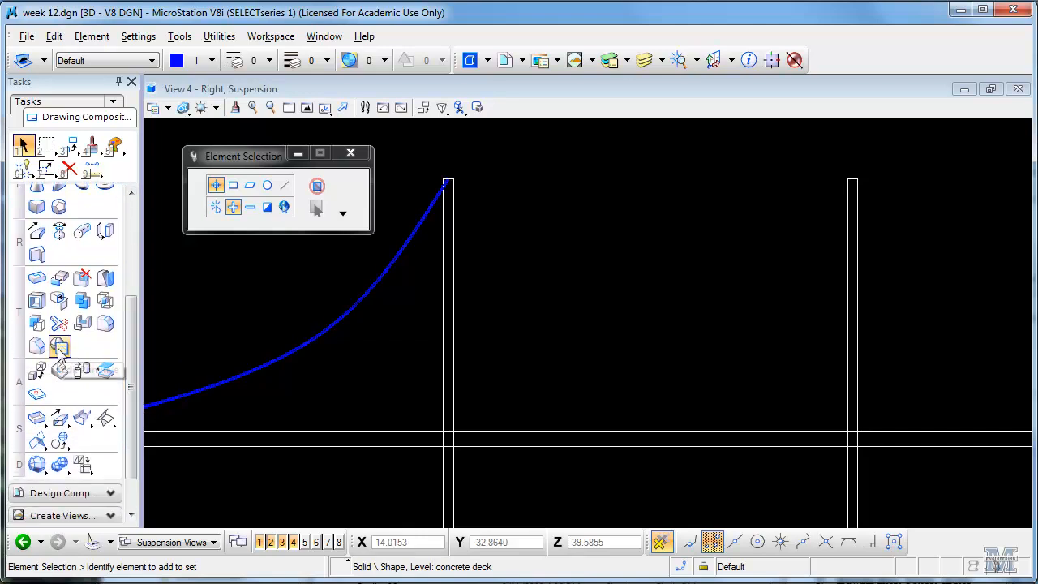
Step: Edit the left tower primitive to a cone with base radius 5, top radius 1
click(60, 347)
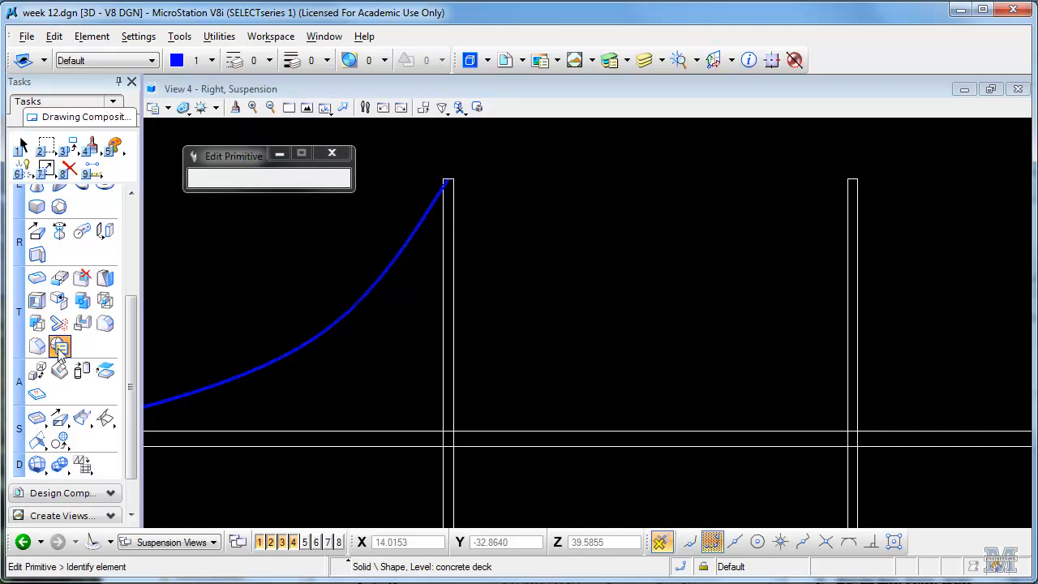
click(448, 224)
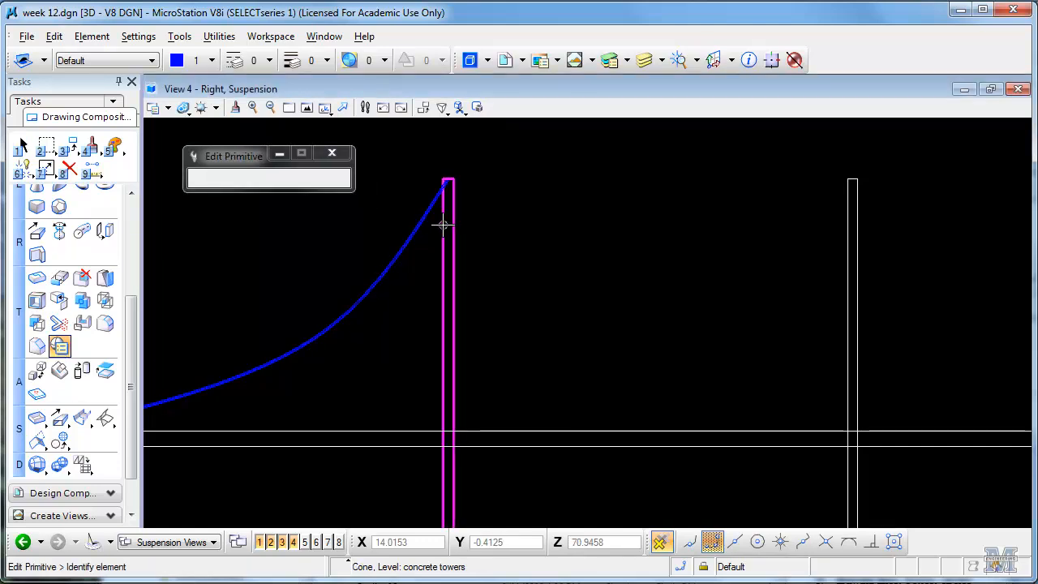
mouse_move(454, 247)
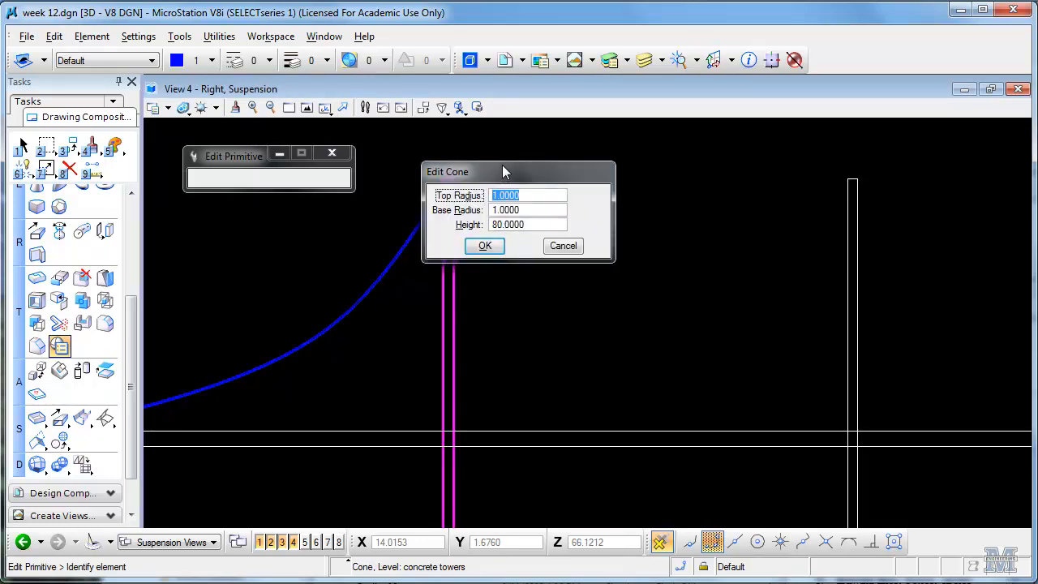
mouse_move(527, 251)
text(5.0000)
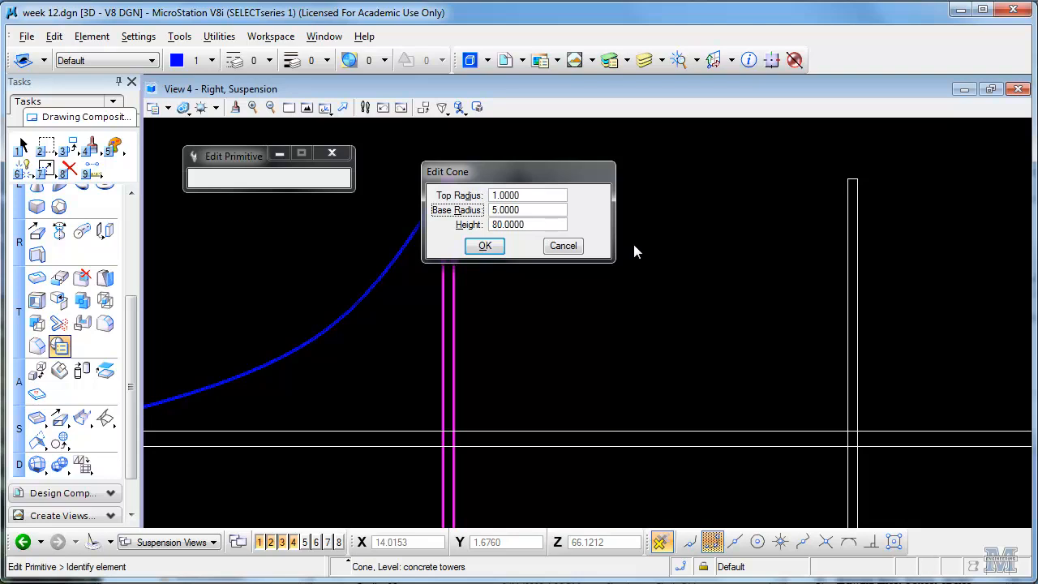
click(483, 246)
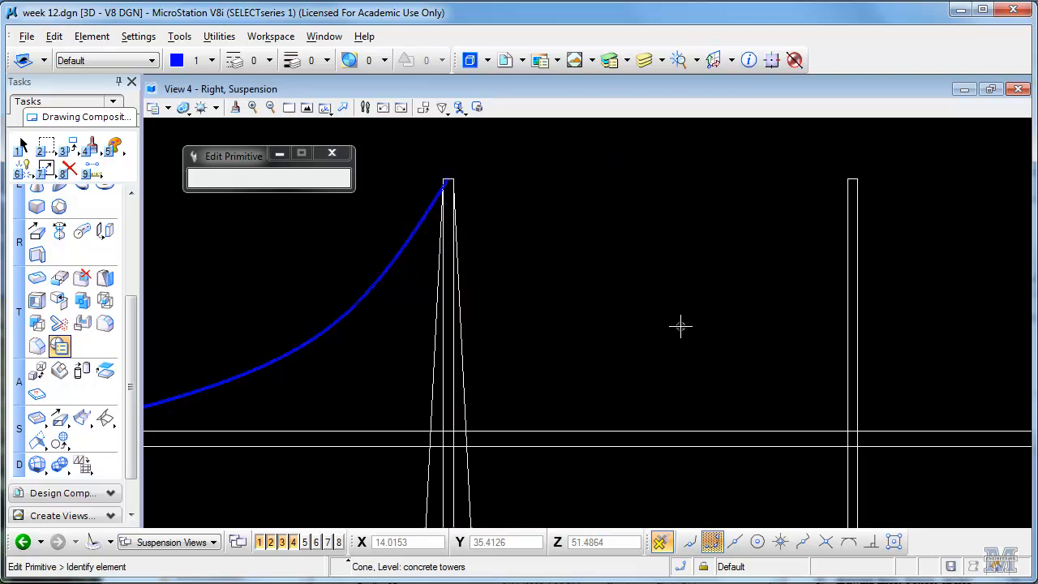
mouse_move(695, 323)
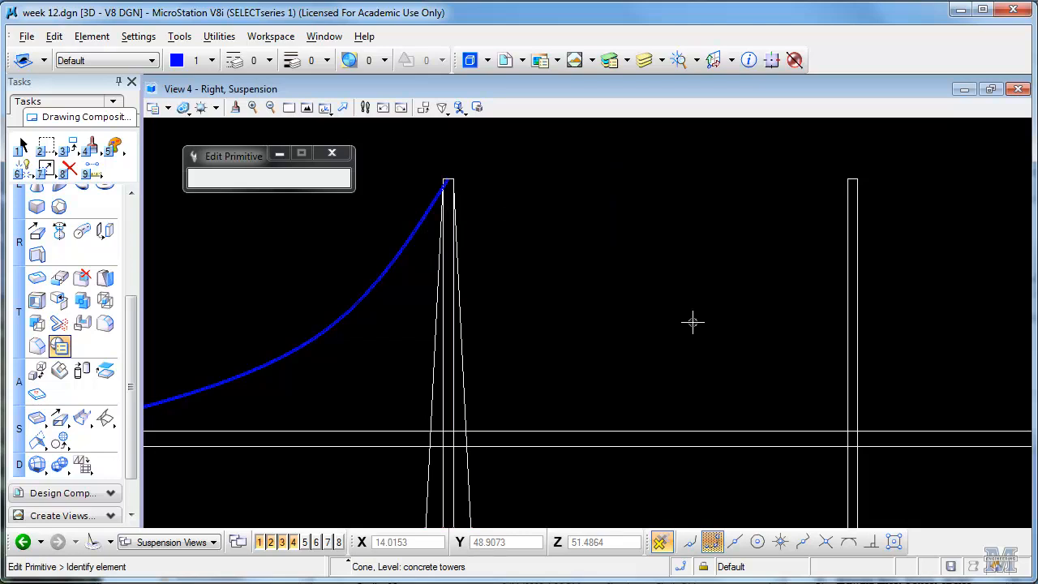
mouse_move(250, 323)
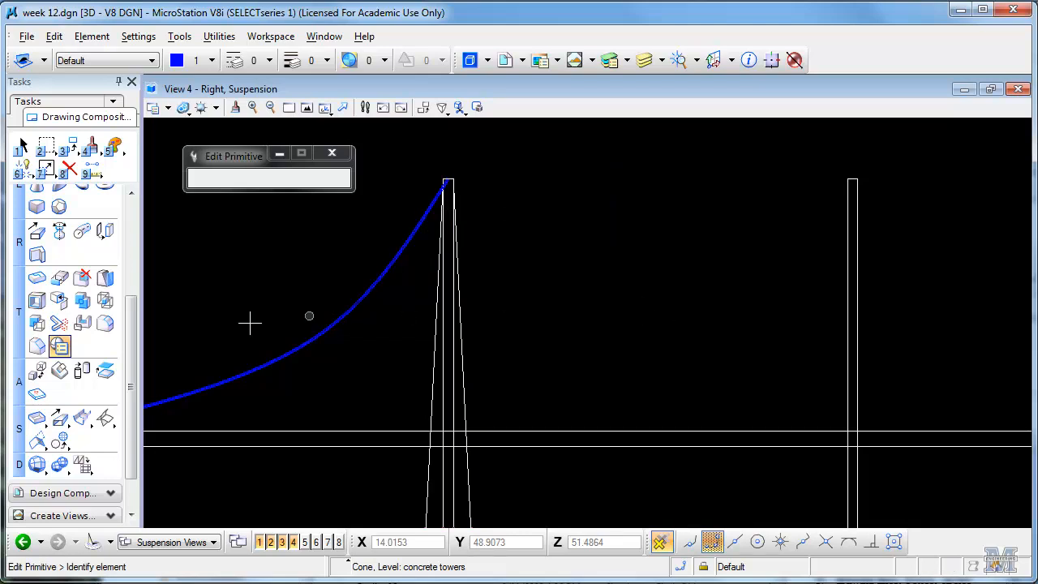
Step: Start Chamfer Edges with both distances 1.0000 on the concrete deck edge
click(35, 347)
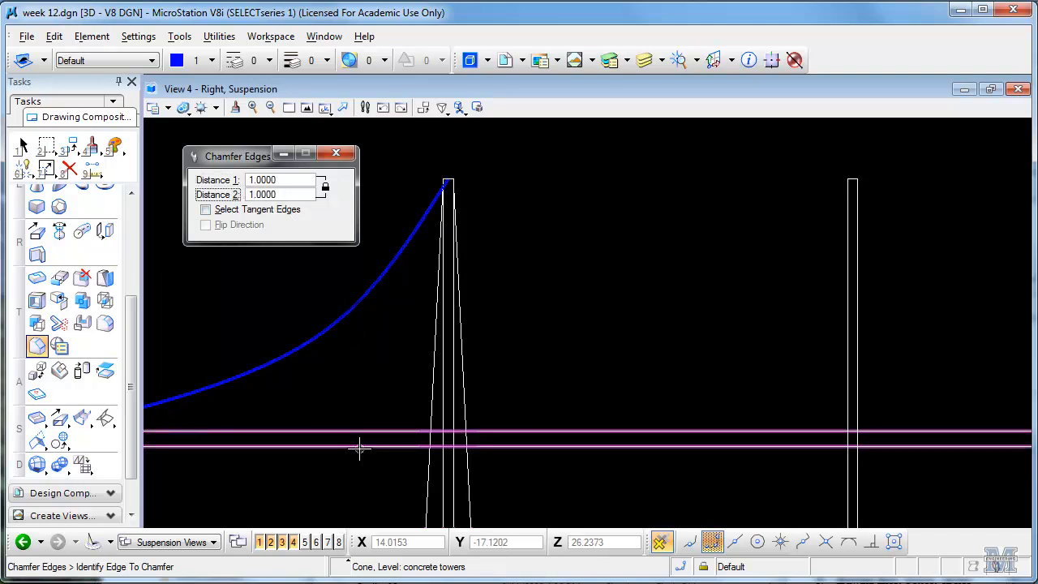
mouse_move(360, 448)
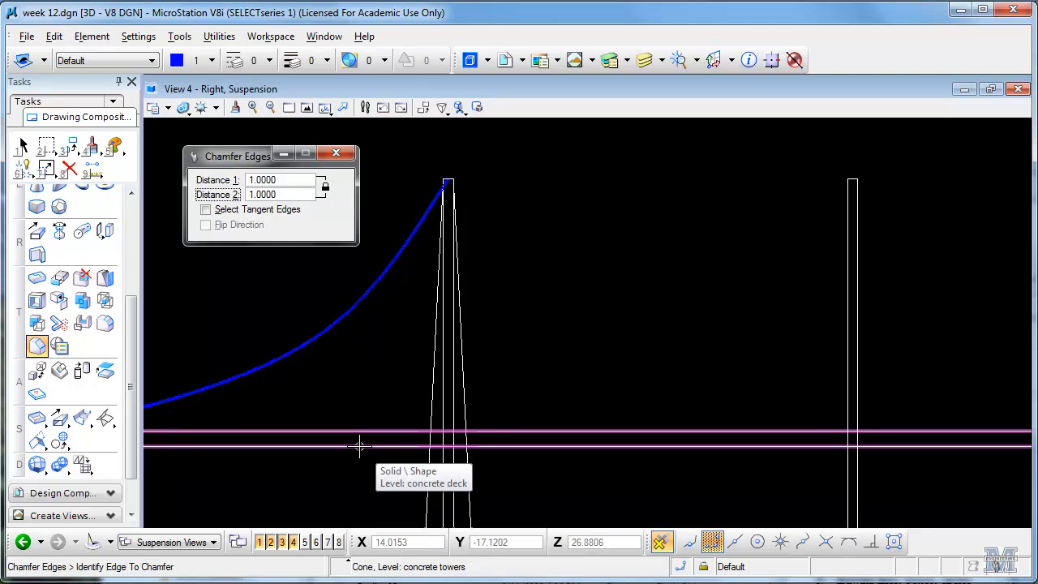
click(360, 446)
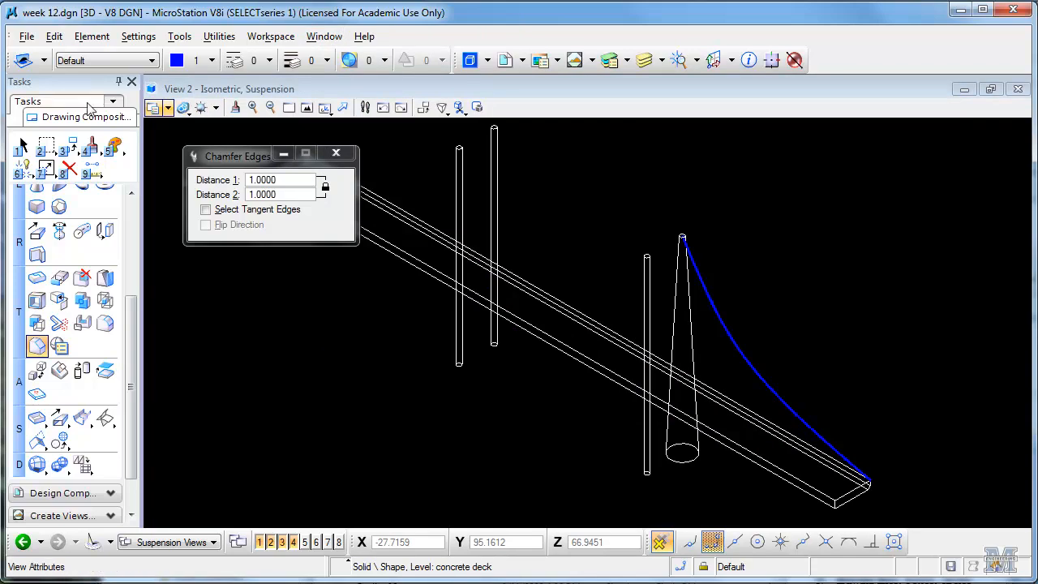
Step: Set View 2's Display Style to Illustration via View Attributes
click(153, 107)
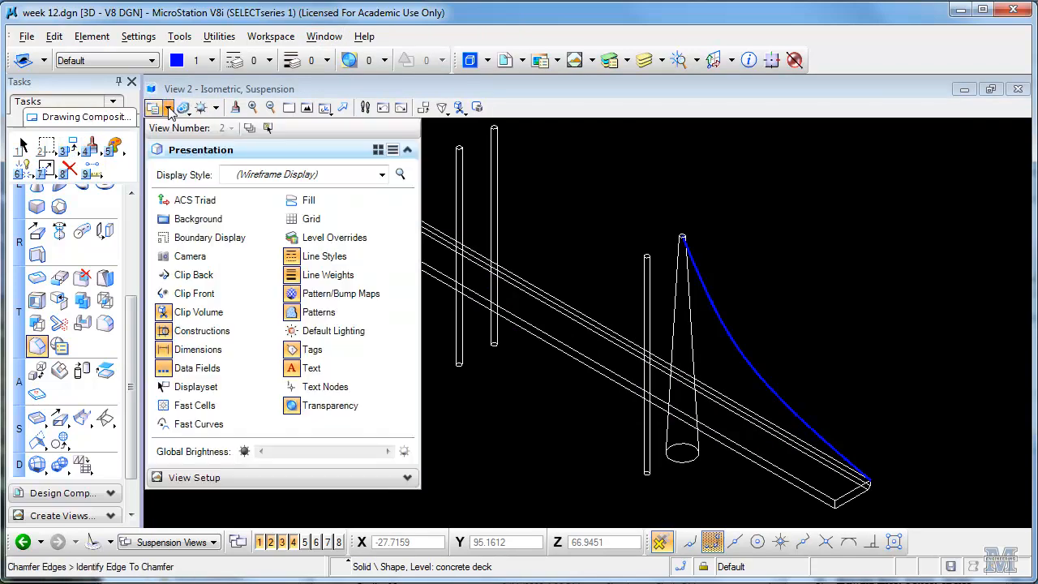
click(383, 175)
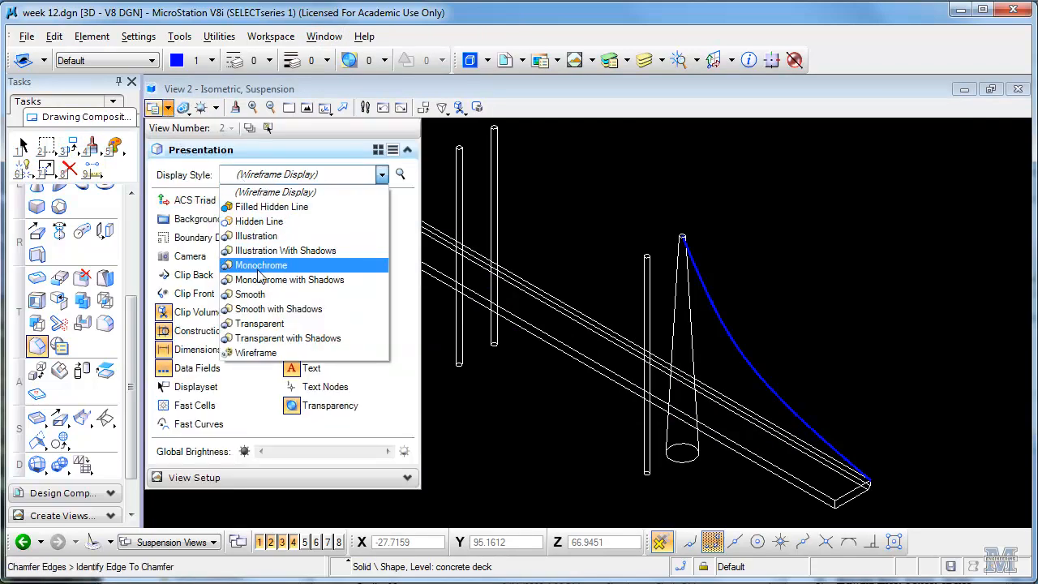
click(256, 237)
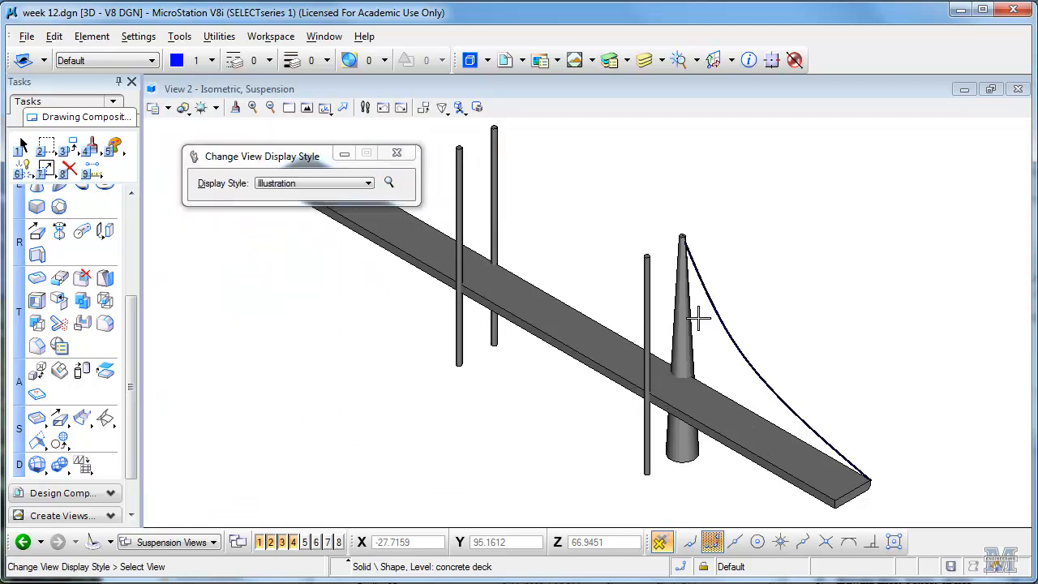
mouse_move(787, 422)
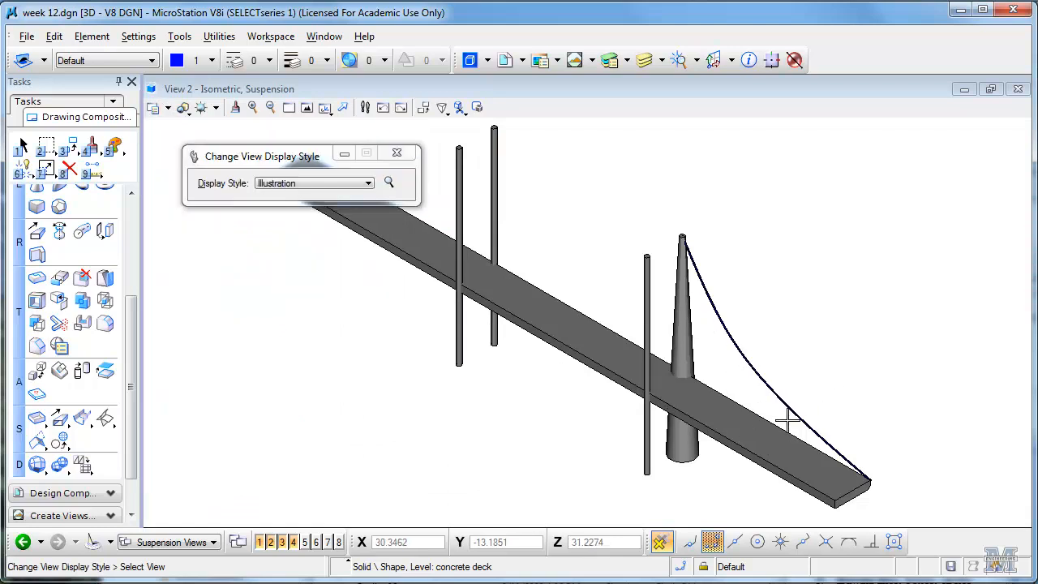
click(324, 107)
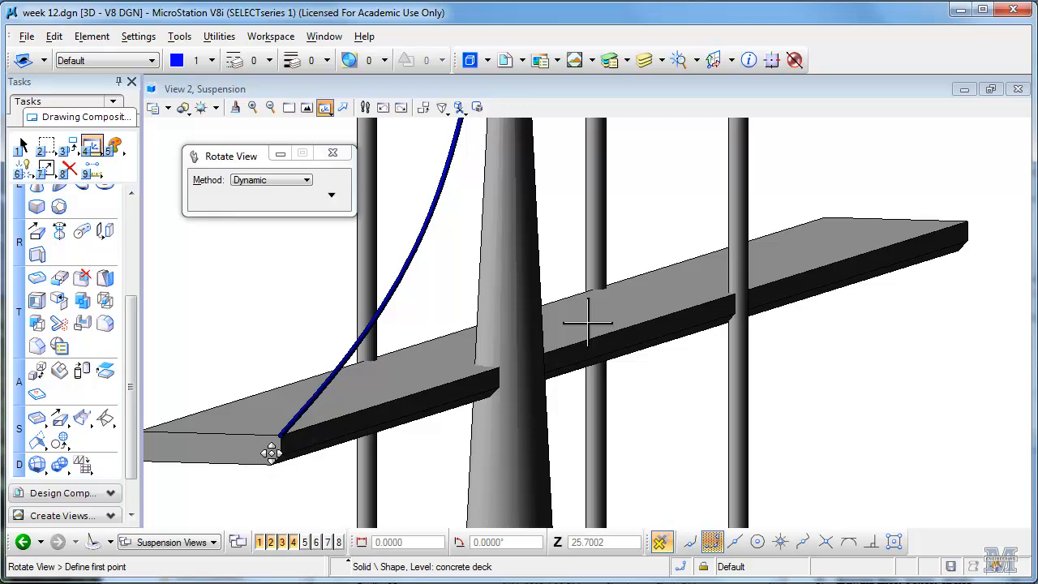
mouse_move(246, 459)
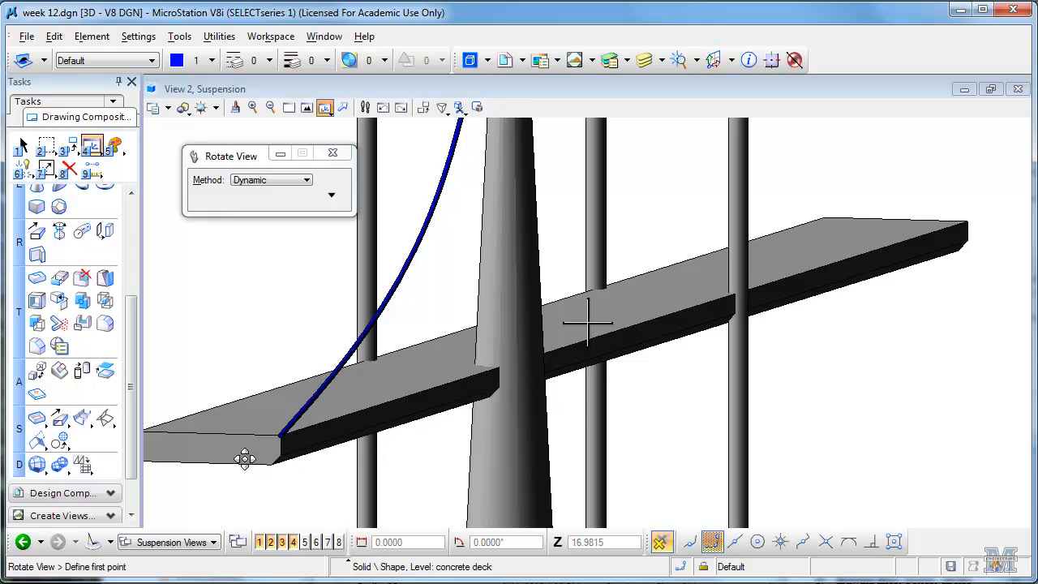
mouse_move(219, 456)
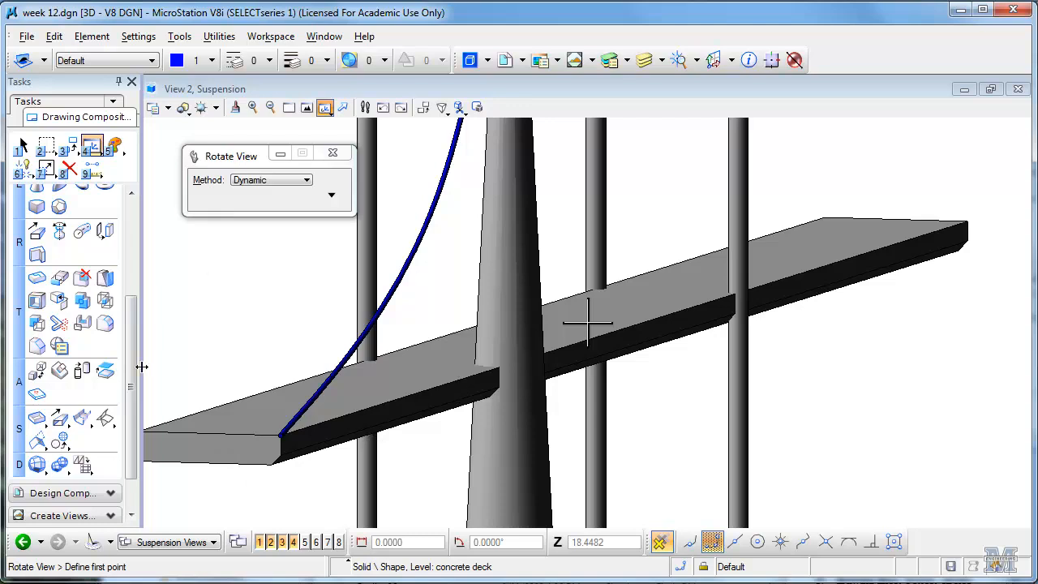
Step: Resume Chamfer Edges on the deck after inspecting its end close up
click(38, 348)
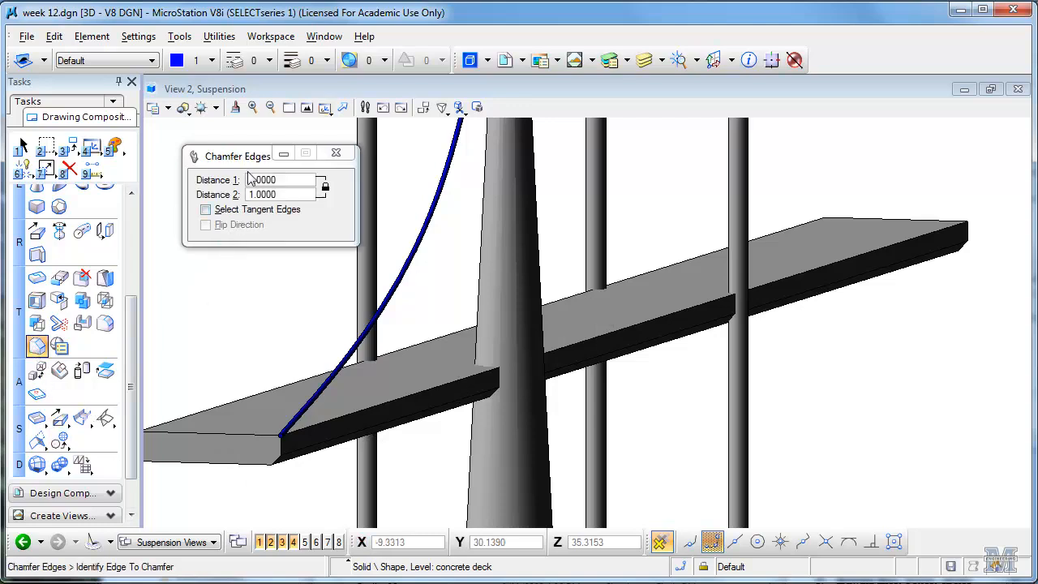